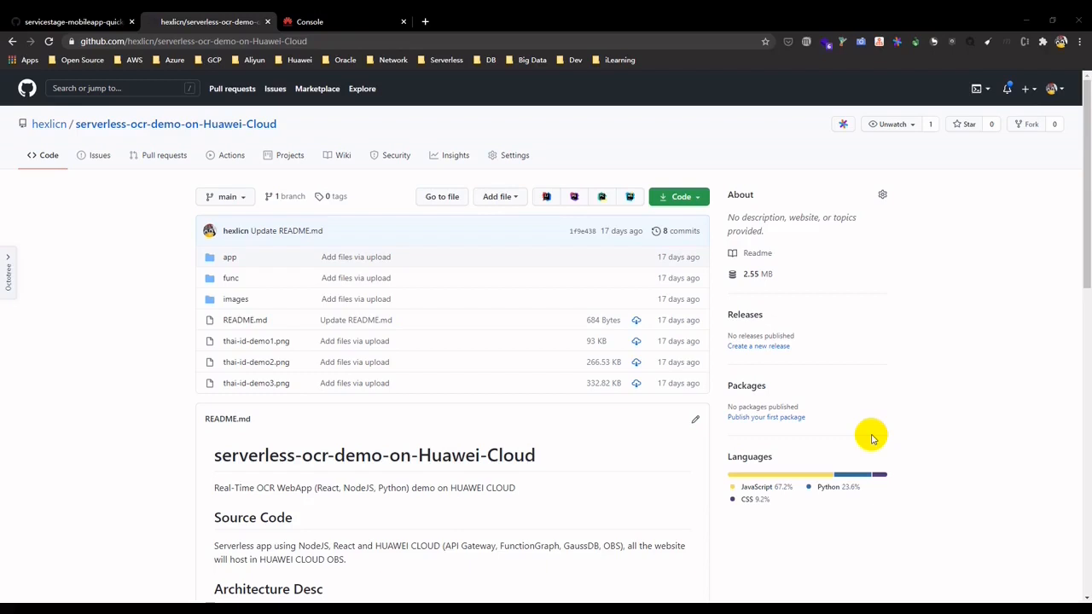
mouse_move(159, 303)
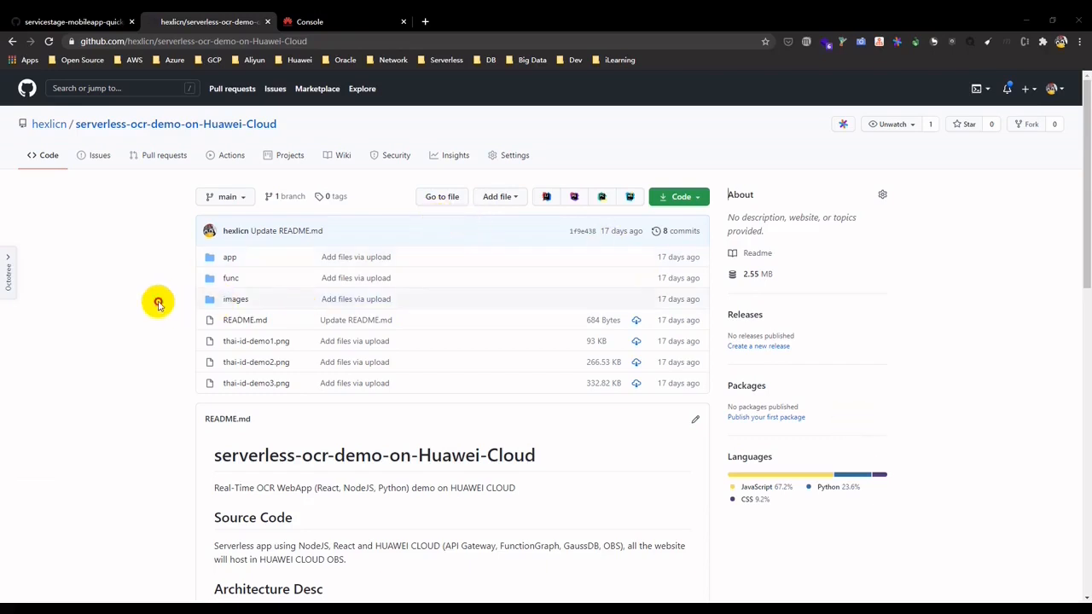
Step: Skim the serverless-ocr-demo-on-Huawei-Cloud README, then open the repository's app folder
scroll("down", 3)
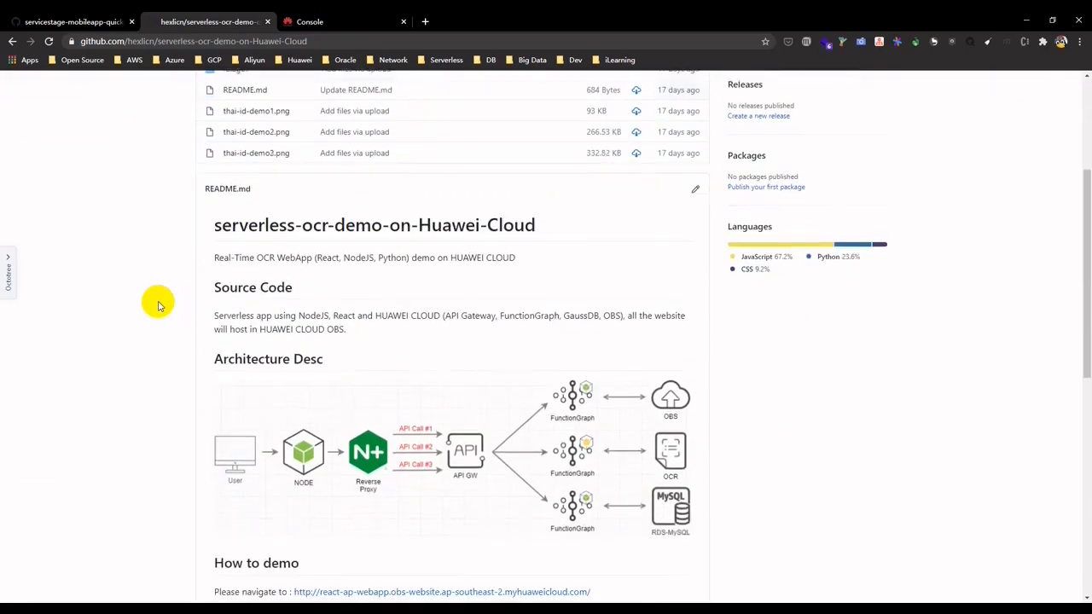
scroll("up", 3)
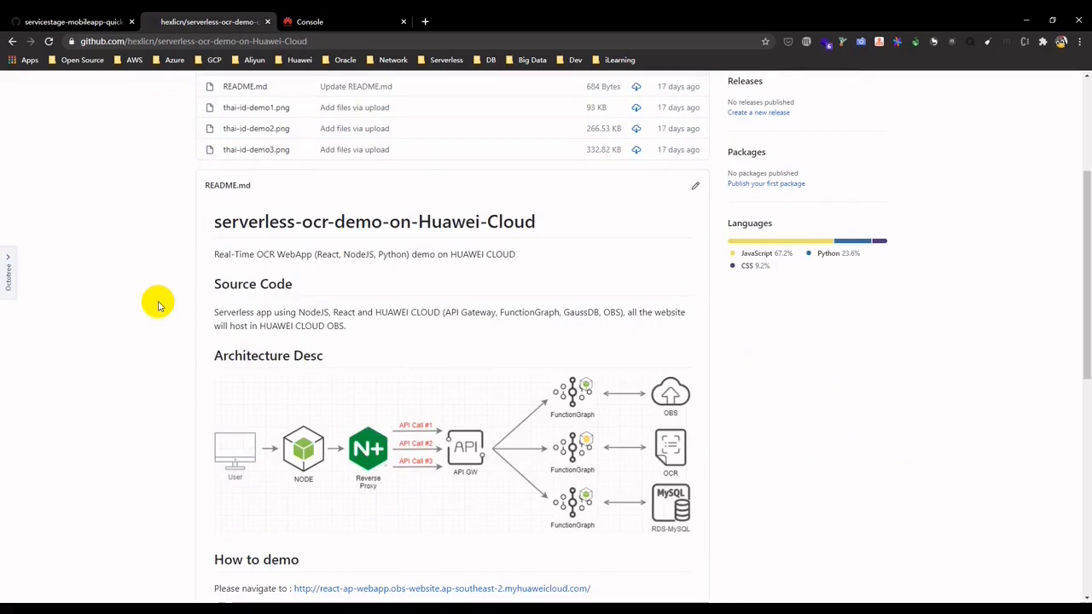
scroll("down", 3)
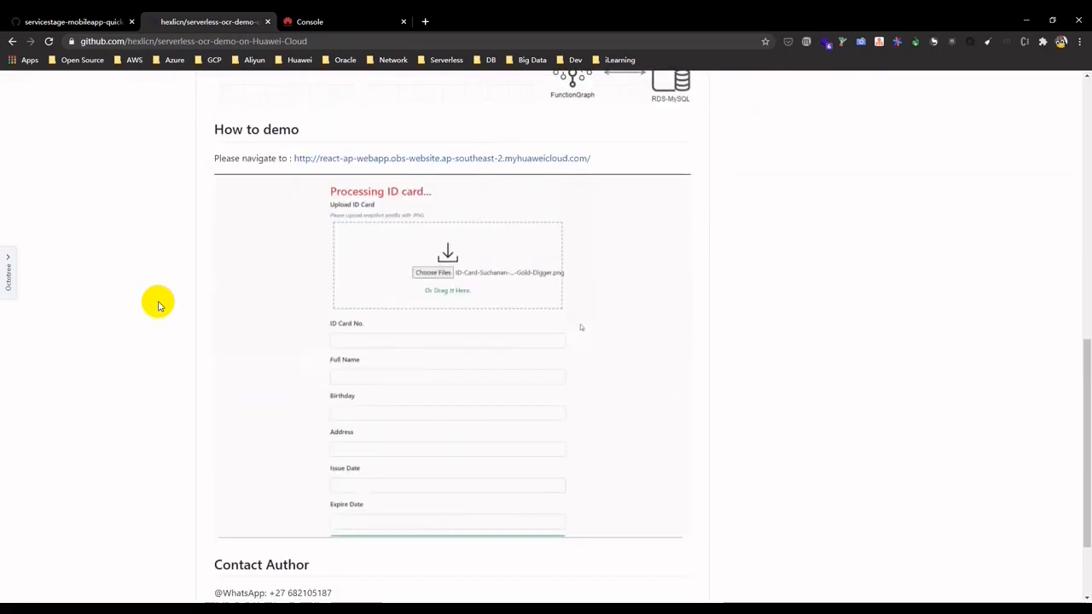
scroll("up", 3)
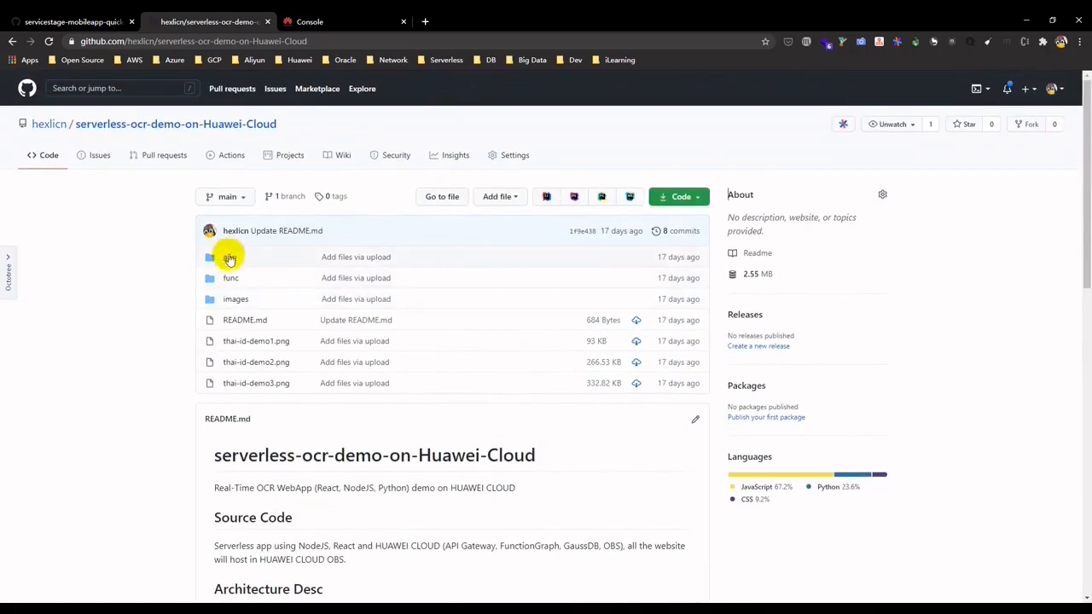
left_click(229, 257)
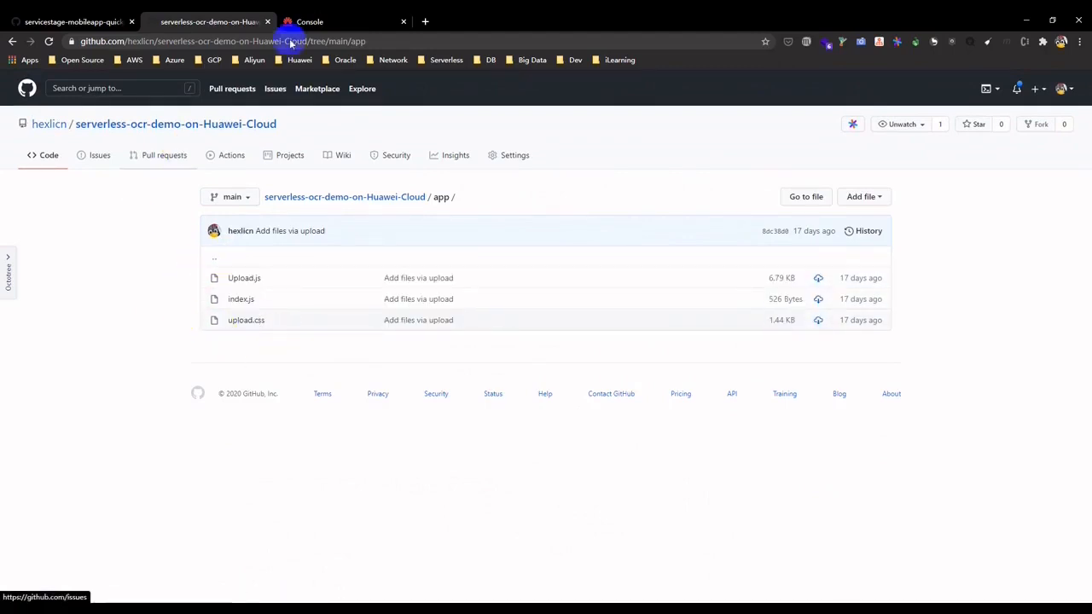
Step: Switch to the Console tab, open FunctionGraph from the Service List, and expand Functions
left_click(308, 22)
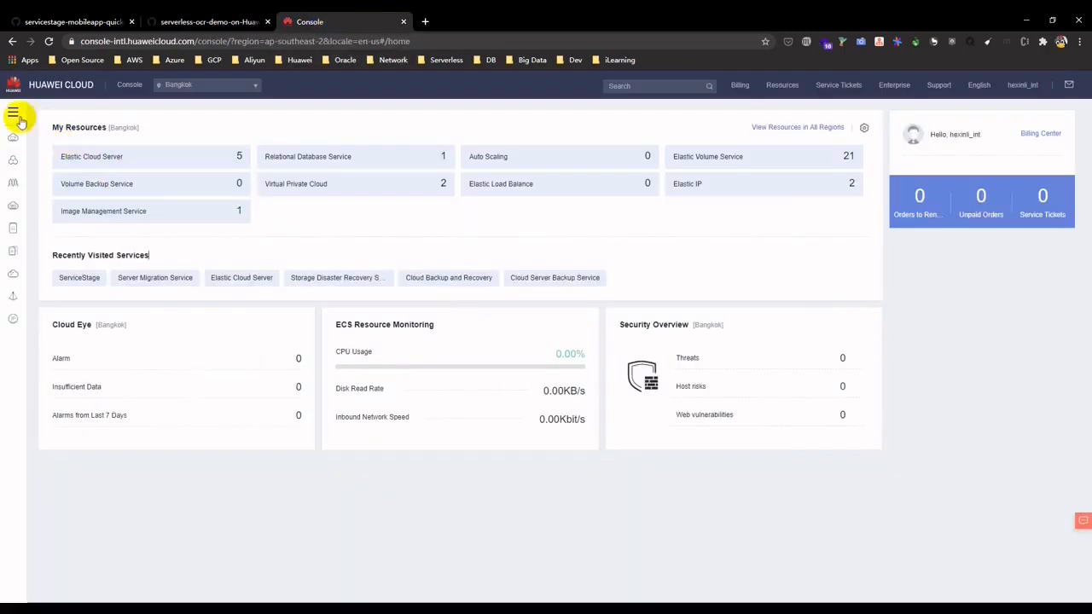
left_click(15, 111)
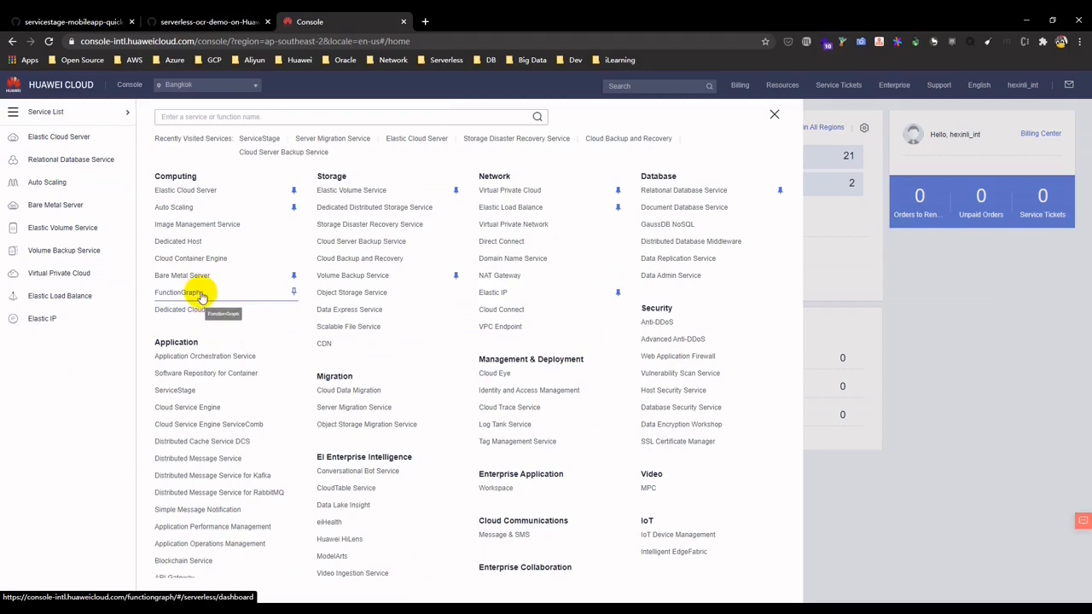
mouse_move(208, 257)
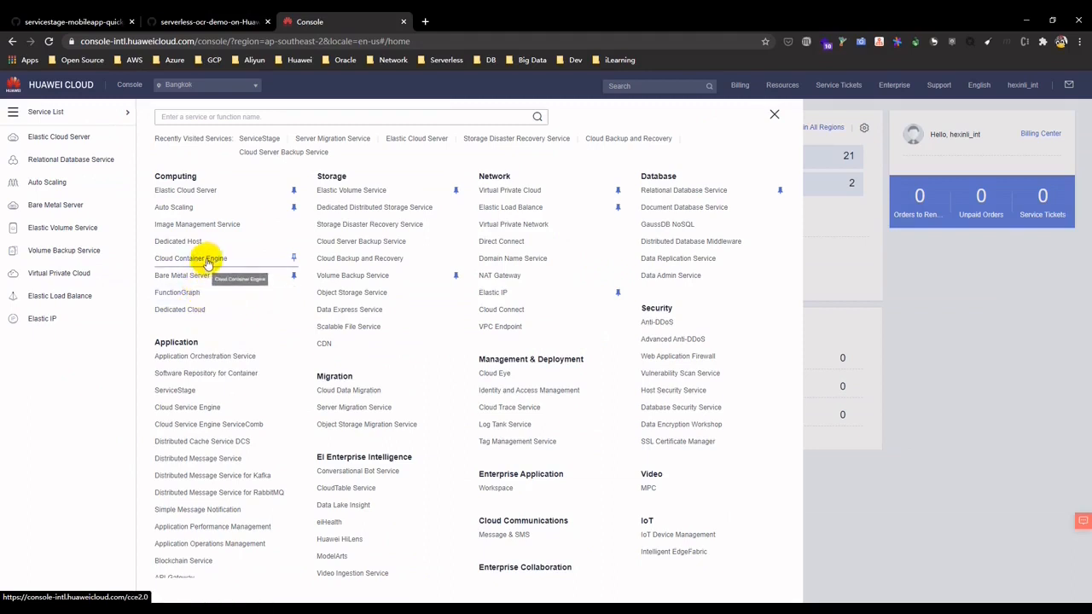
mouse_move(177, 291)
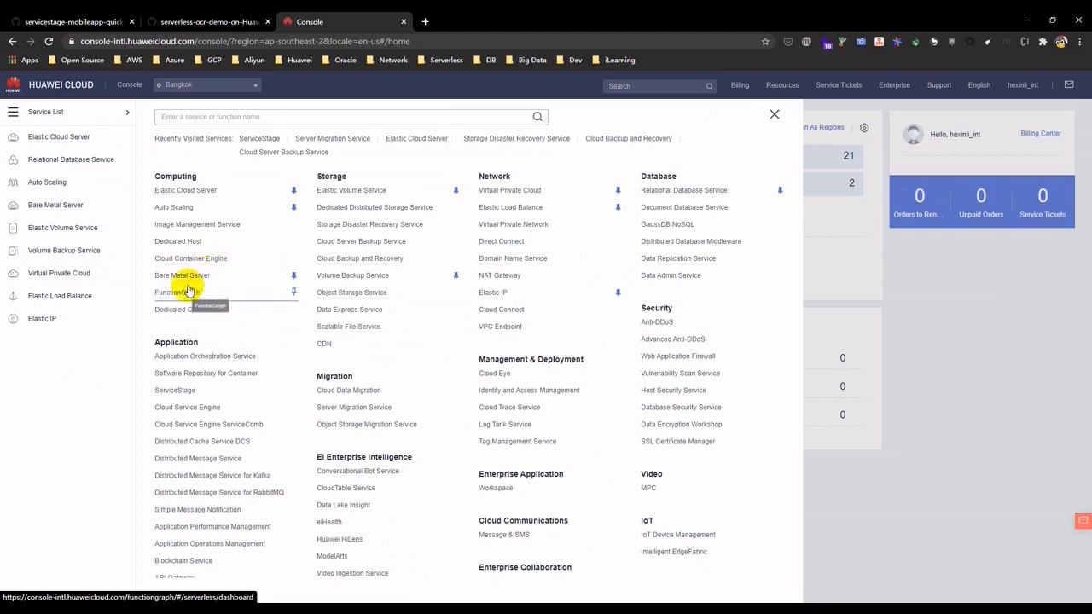
left_click(174, 292)
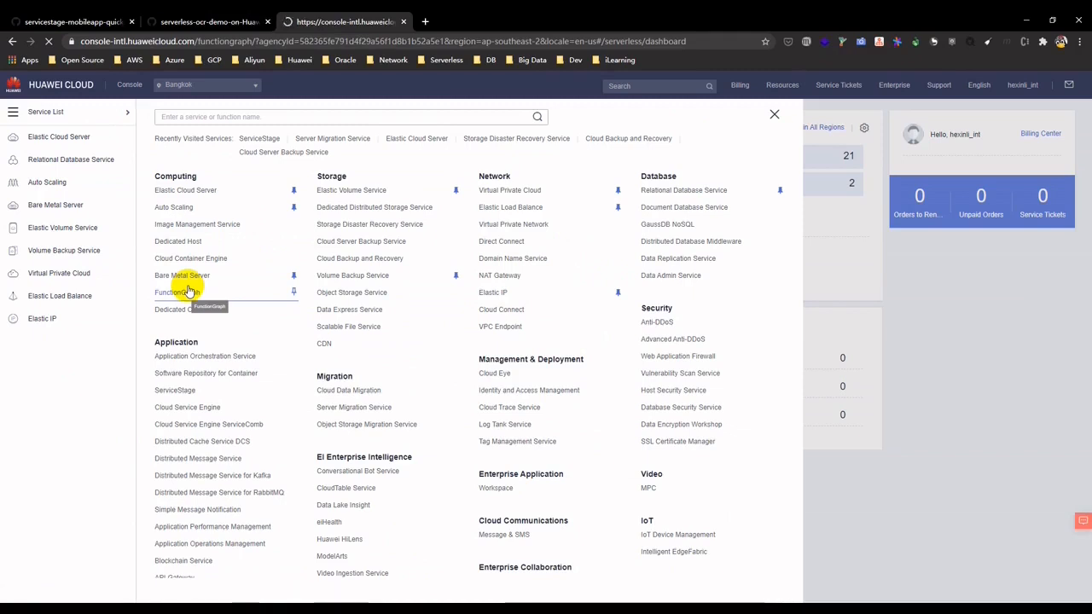
left_click(173, 293)
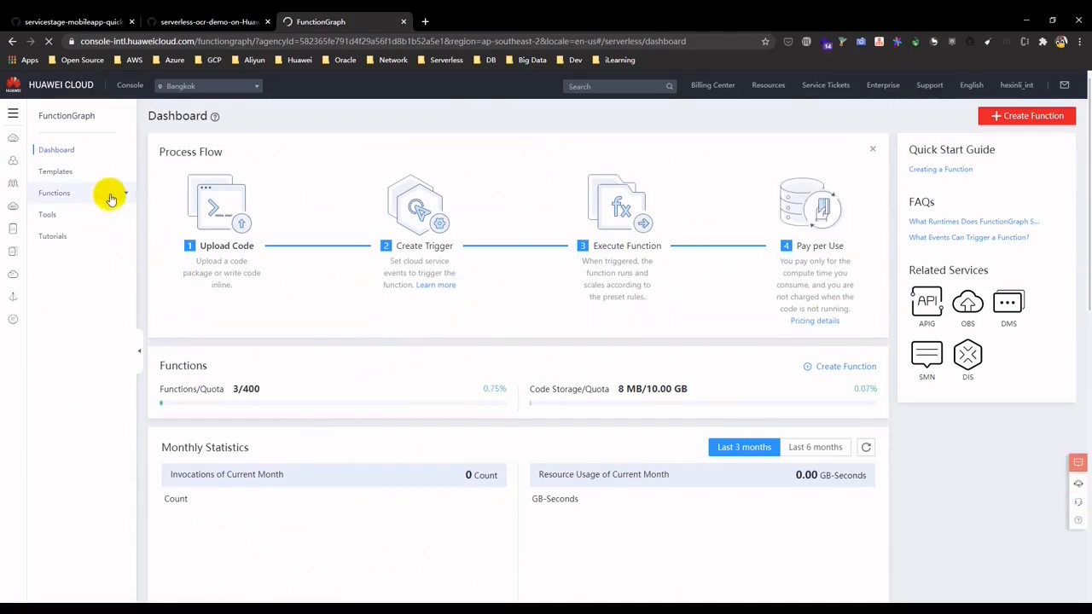
left_click(53, 192)
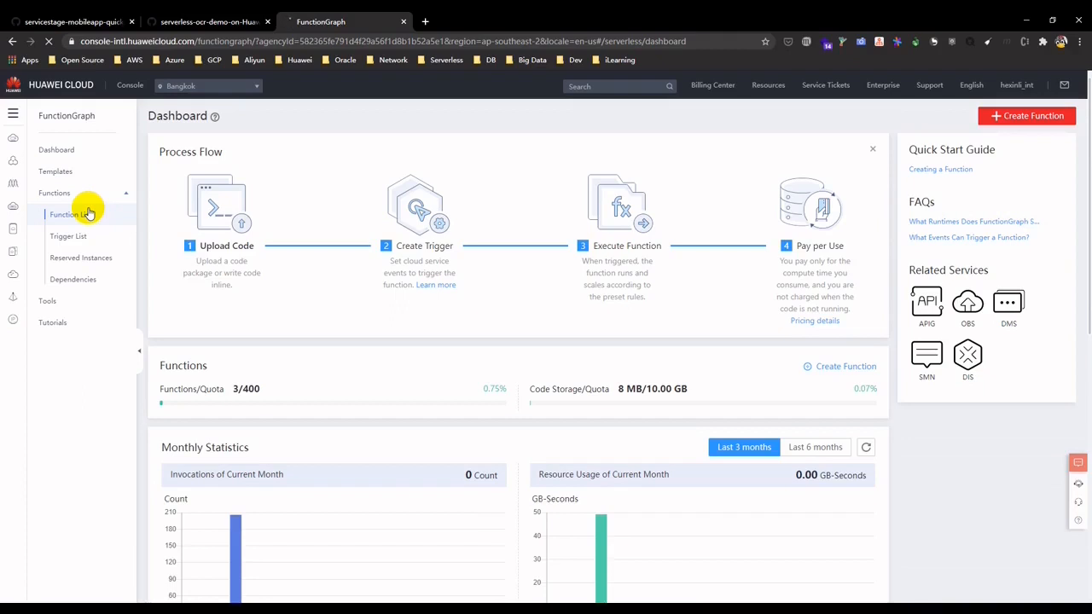
Step: Open the uploadimage function from FunctionGraph's Function List
left_click(71, 214)
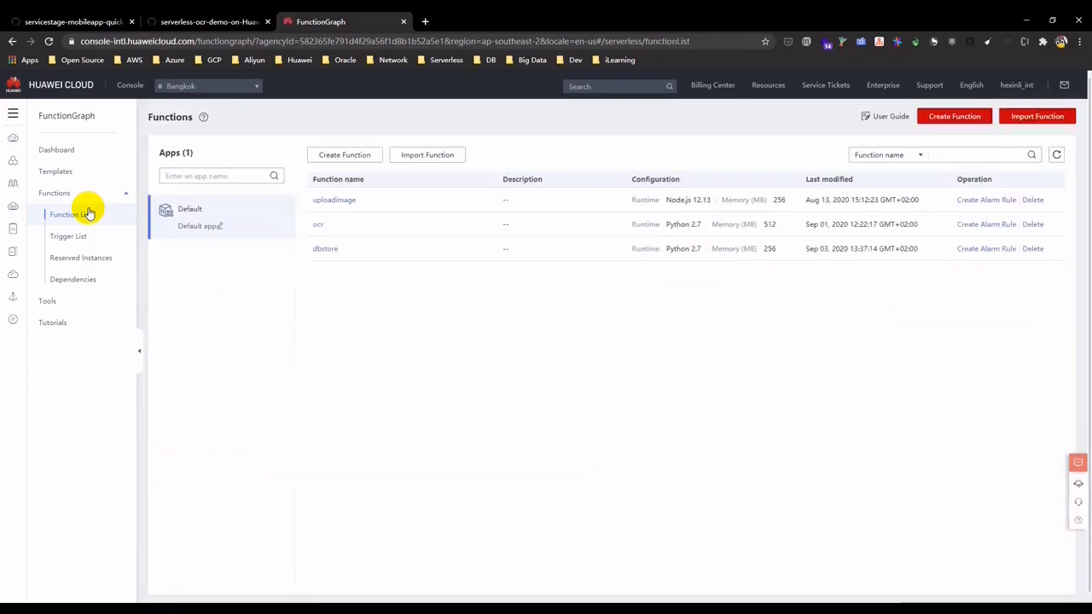
mouse_move(478, 281)
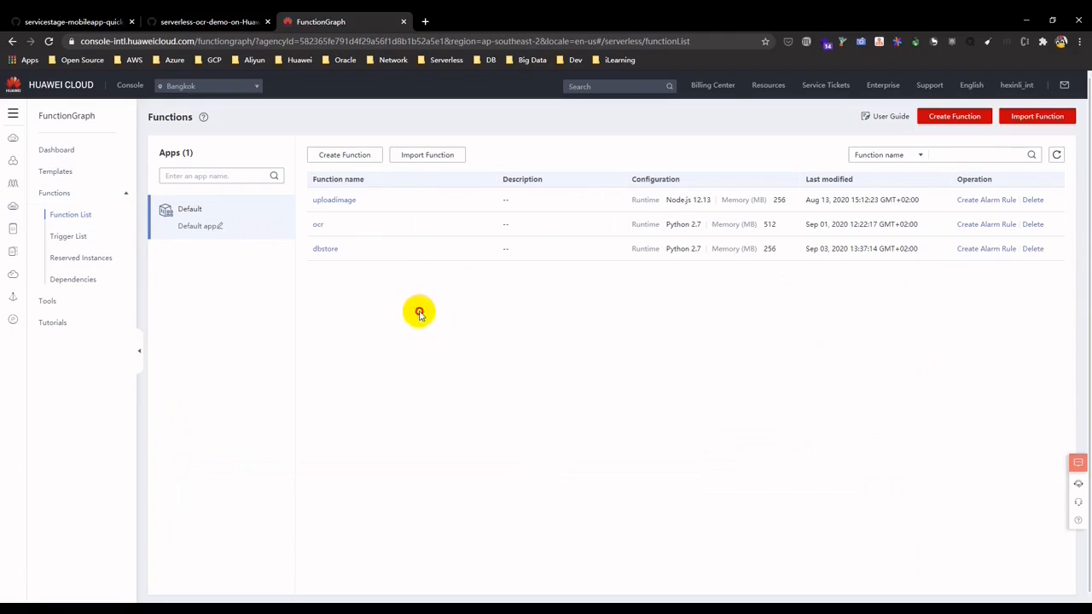
mouse_move(348, 202)
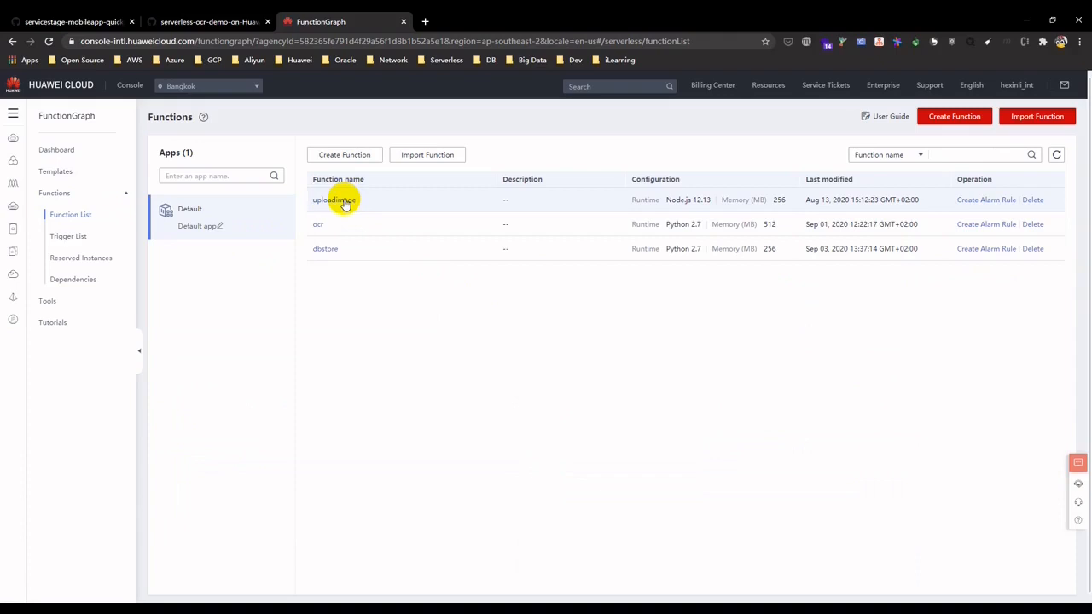
left_click(333, 199)
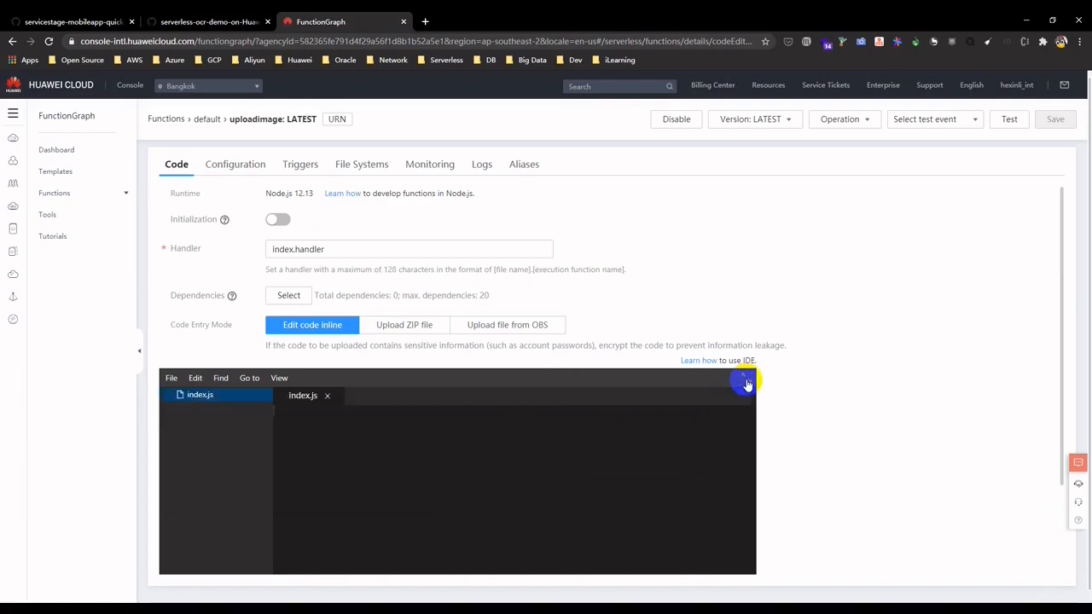
Step: Read uploadimage's index.js OBS upload code in the full-screen editor, then exit full screen
left_click(745, 383)
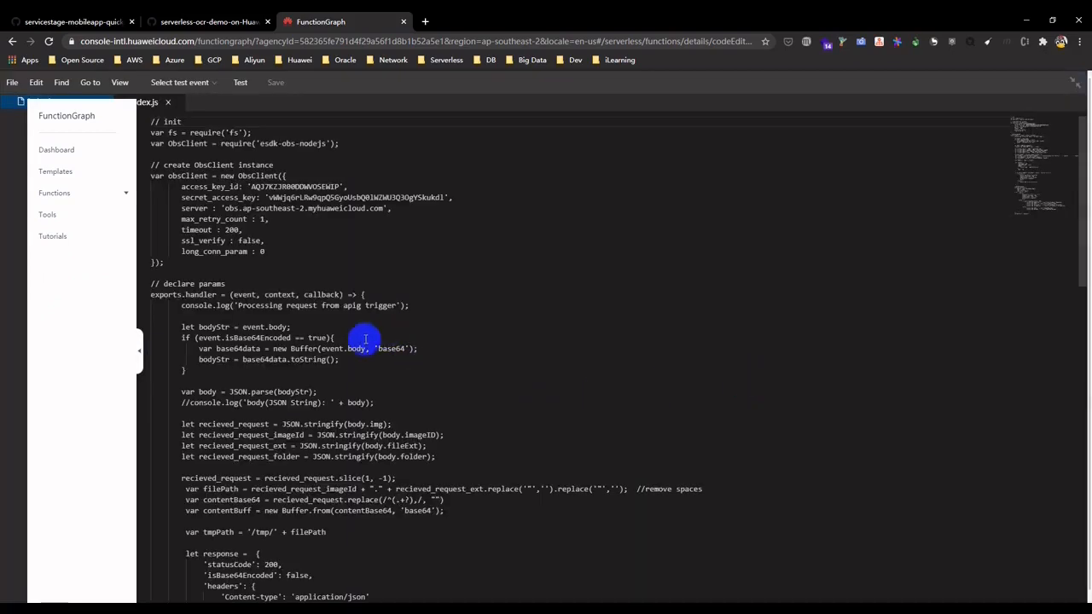
scroll("down", 3)
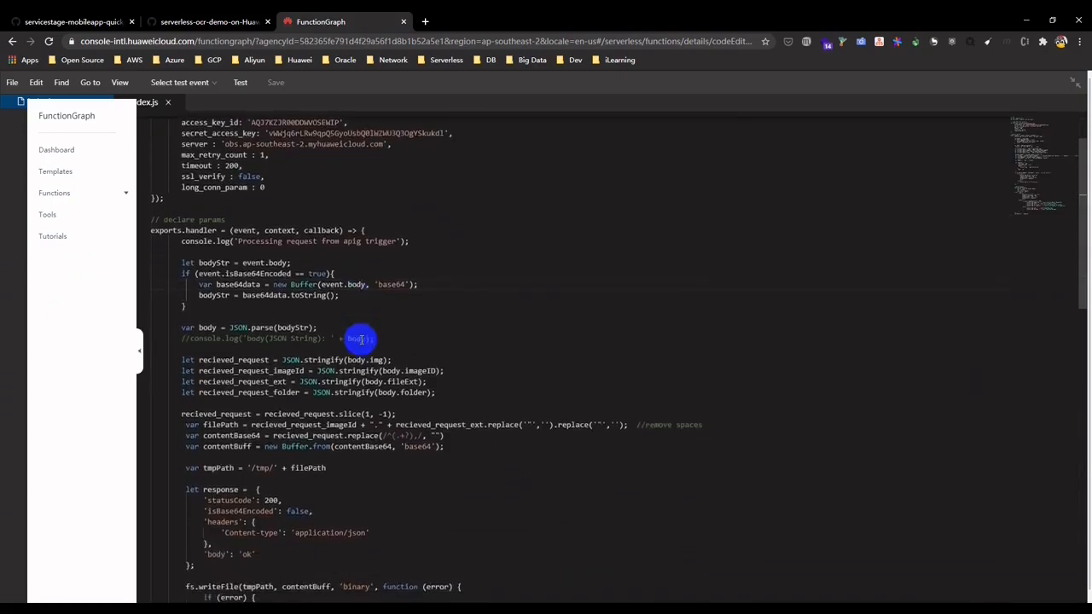
scroll("down", 3)
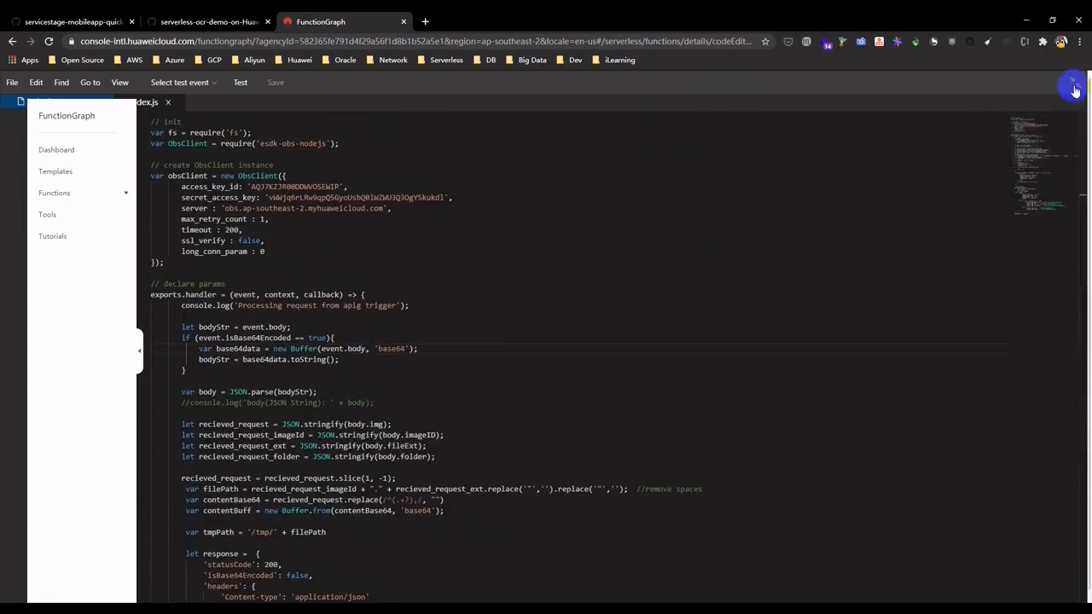
left_click(1073, 91)
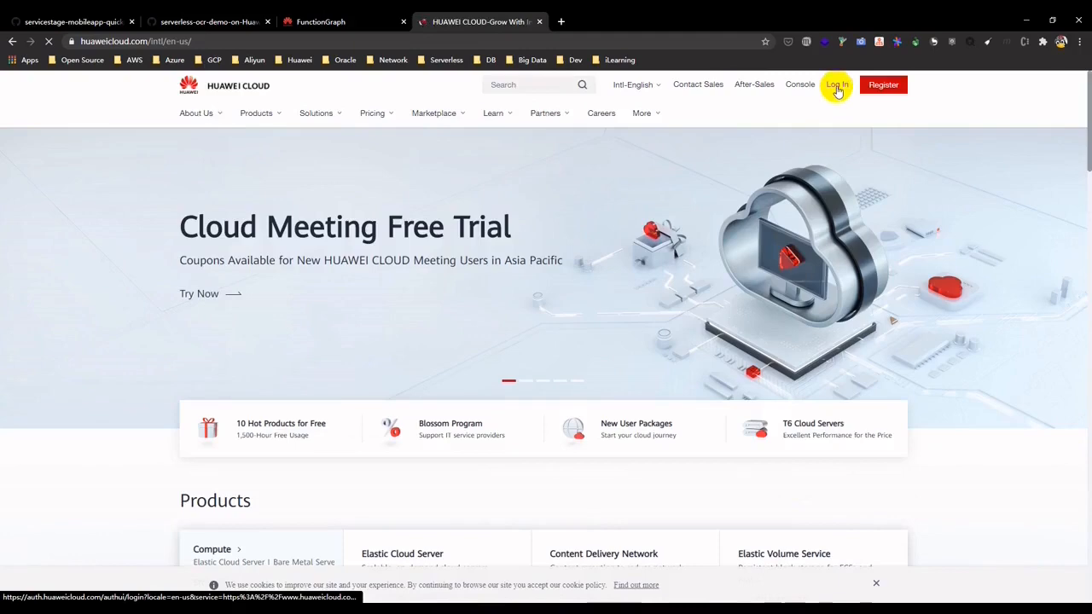
Step: Log in to Huawei Cloud and open Object Storage Service's bucket list from the Service List
left_click(836, 85)
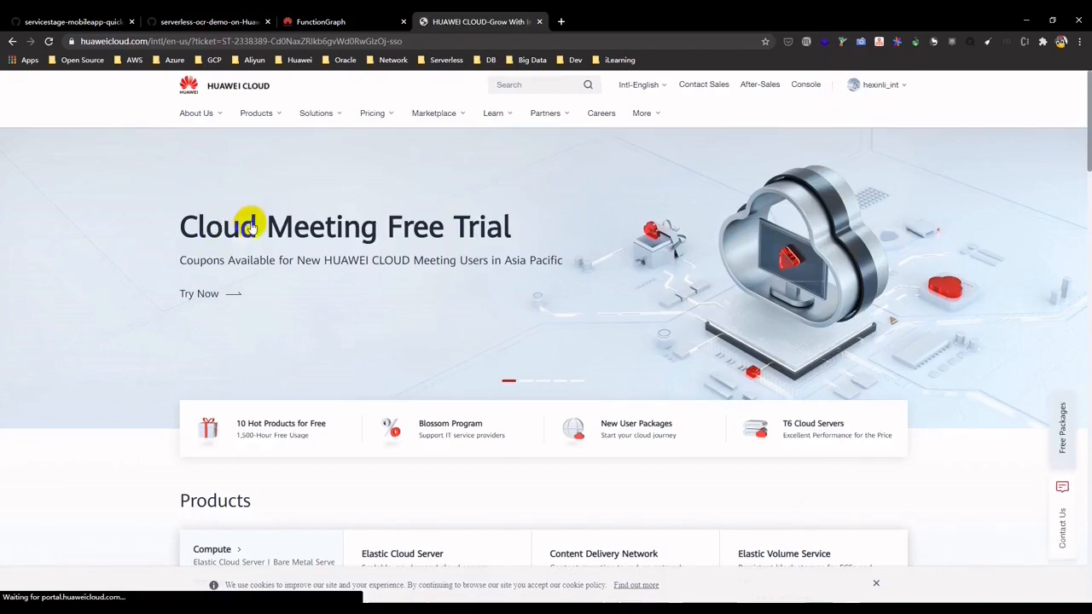
left_click(805, 85)
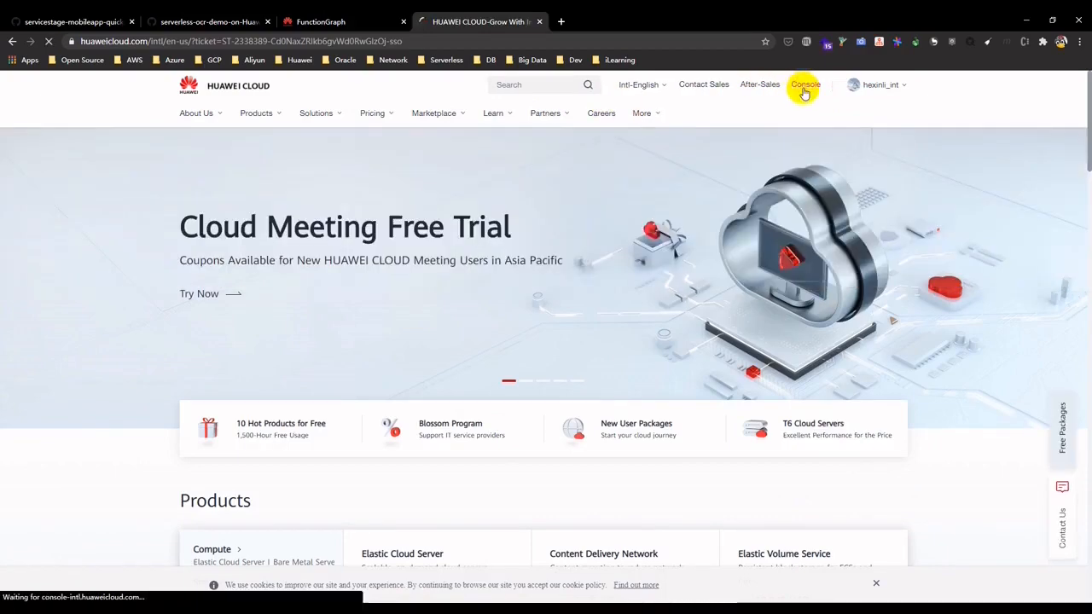
left_click(804, 85)
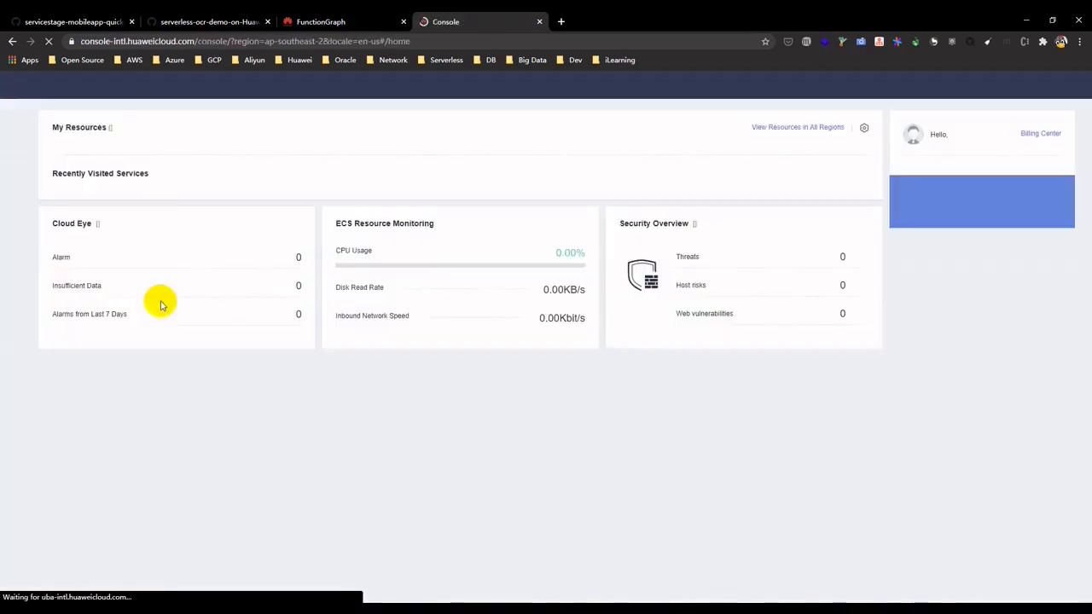
left_click(46, 112)
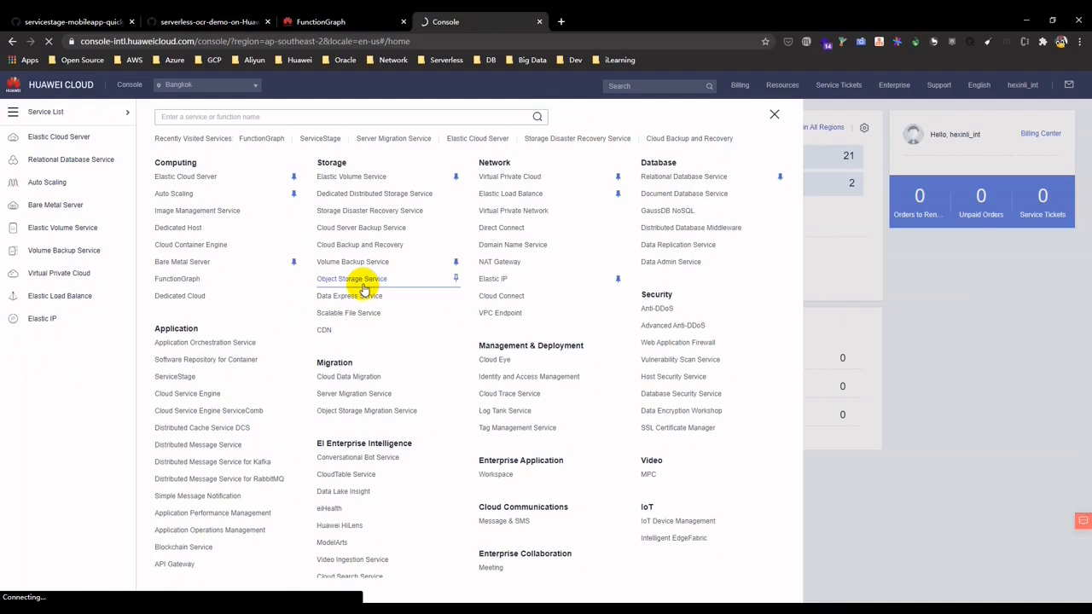
left_click(351, 278)
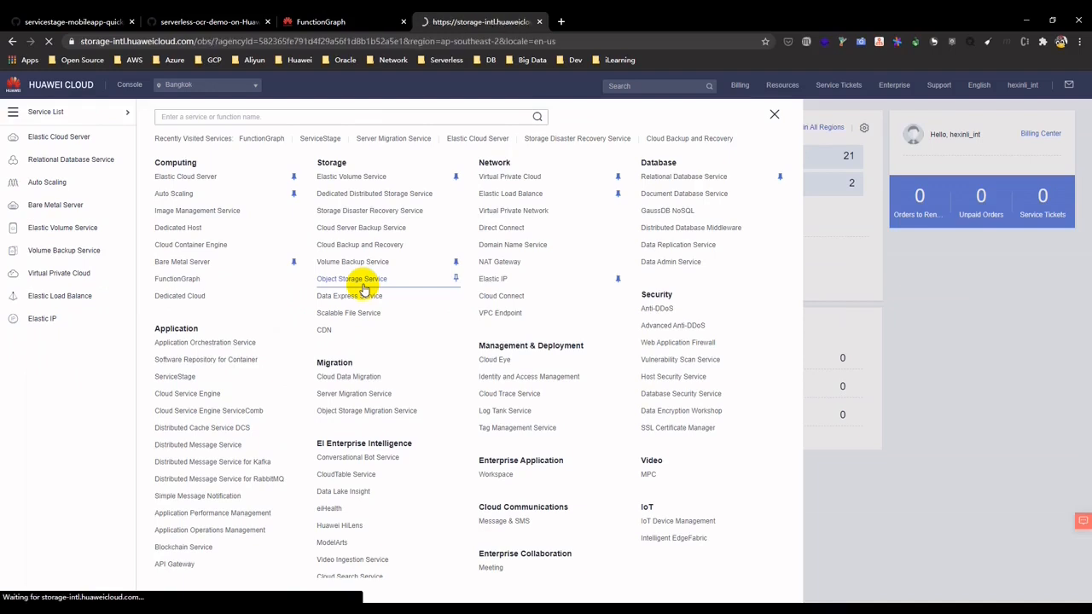
left_click(351, 278)
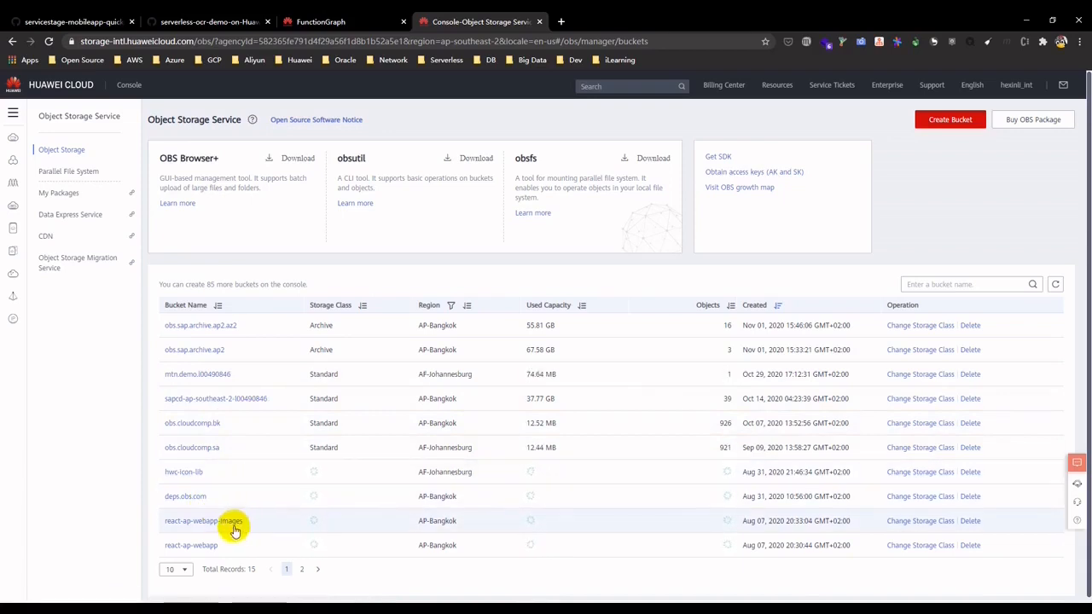
Step: Browse the PNG images in the react-ap-webapp-images bucket, then return to the bucket list
left_click(203, 520)
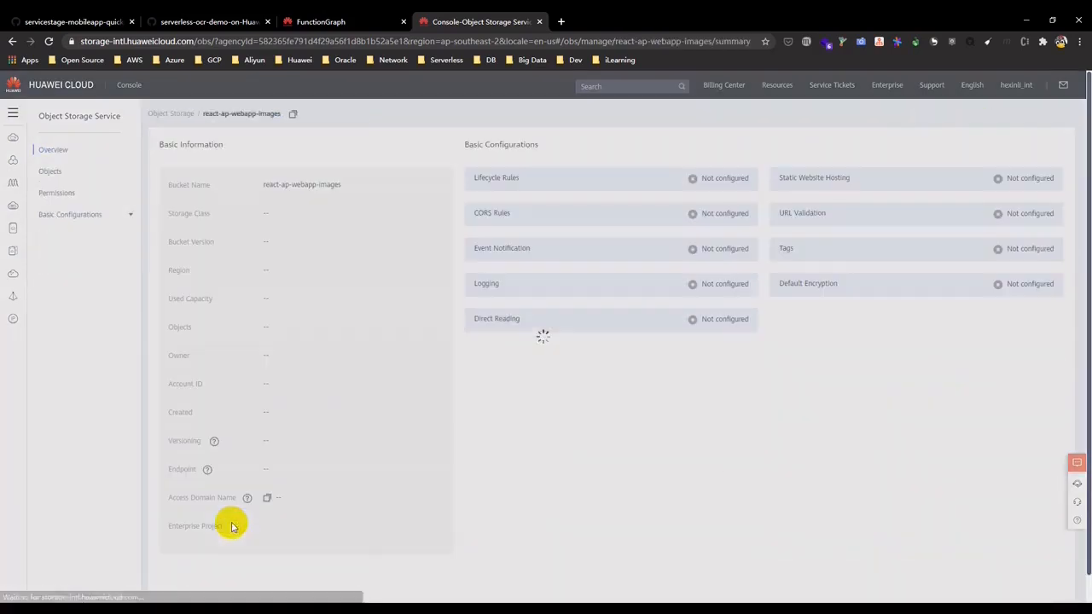
left_click(49, 171)
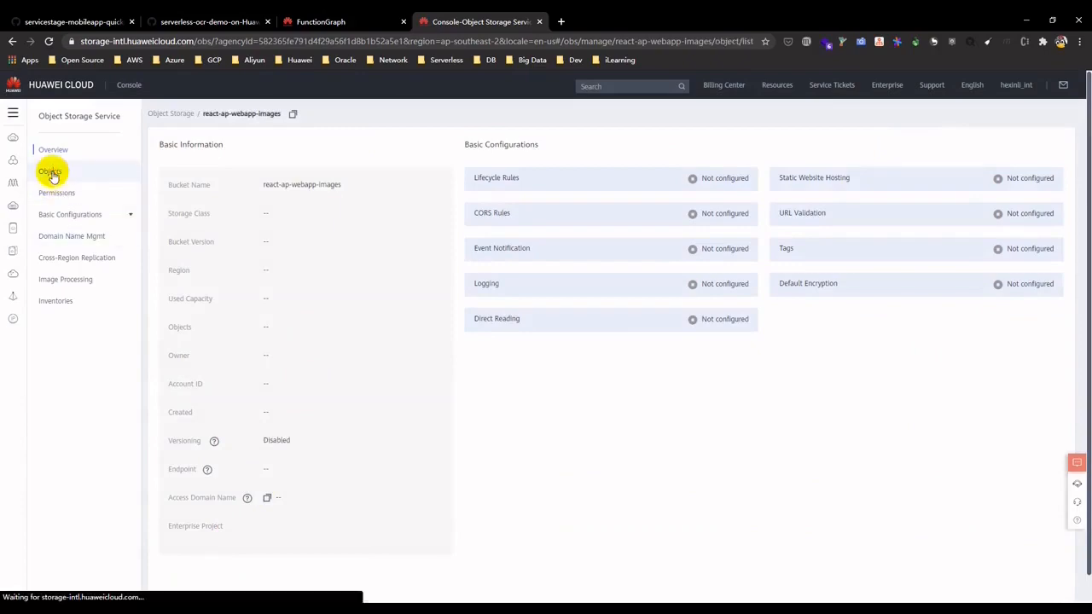
left_click(50, 171)
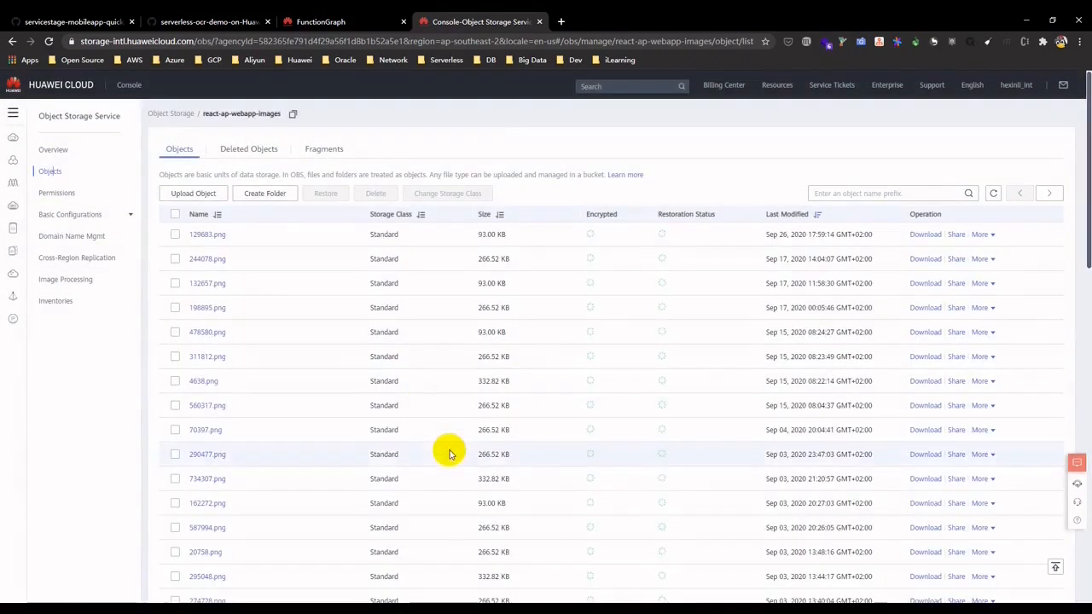
scroll("down", 3)
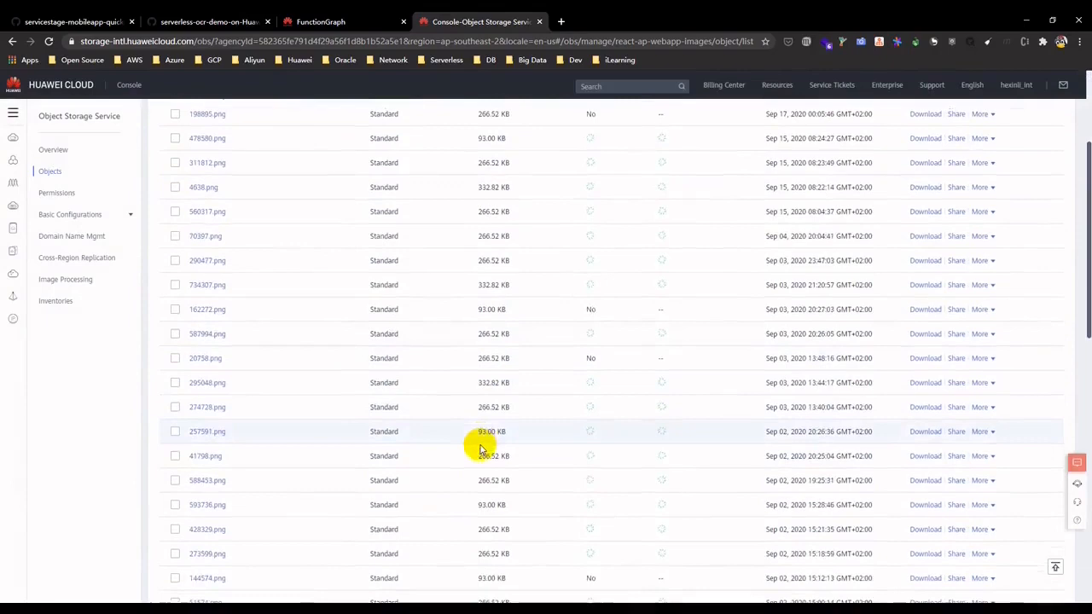
scroll("up", 3)
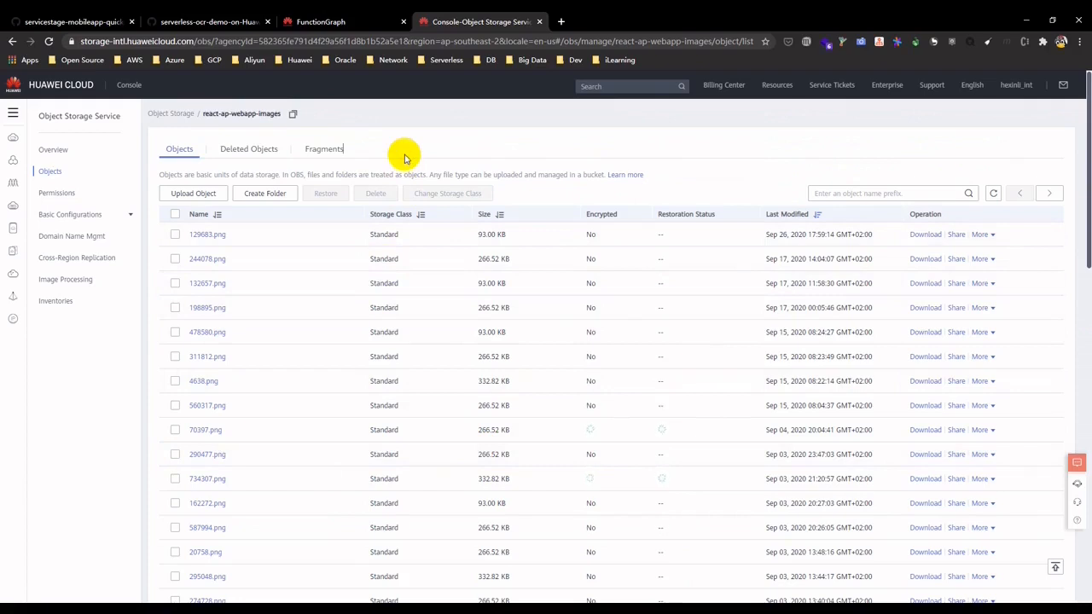
mouse_move(393, 155)
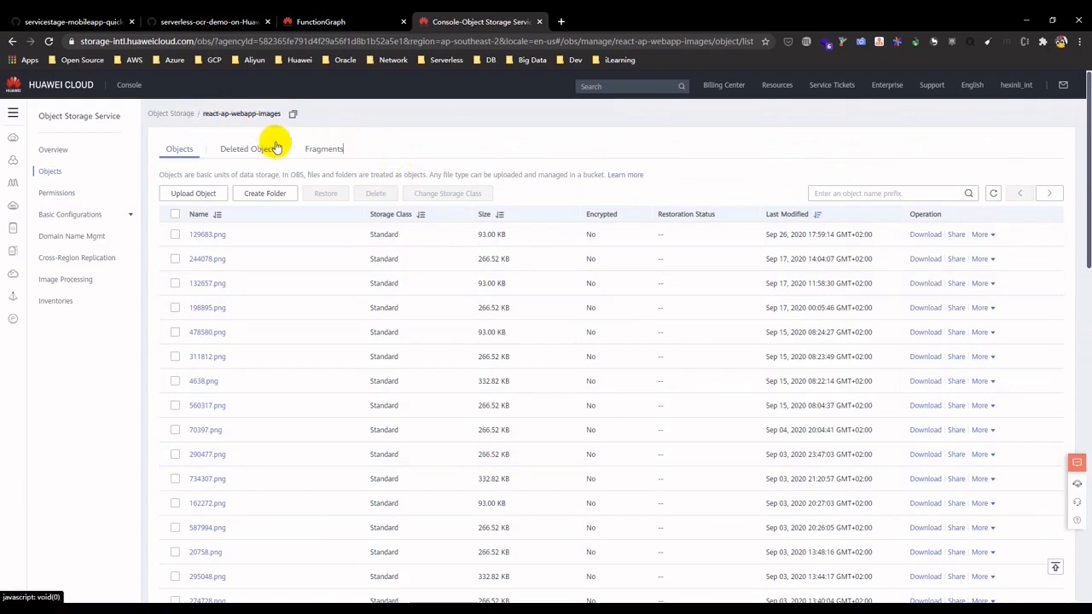
left_click(171, 112)
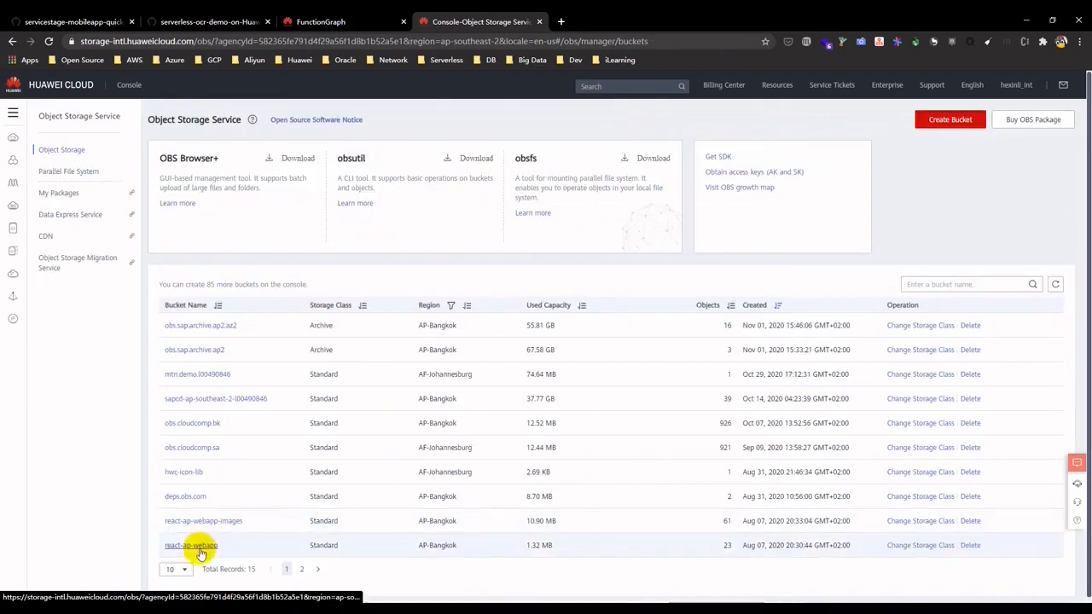
Step: View the react-ap-webapp bucket's files, then switch back to the uploadimage FunctionGraph tab
left_click(191, 545)
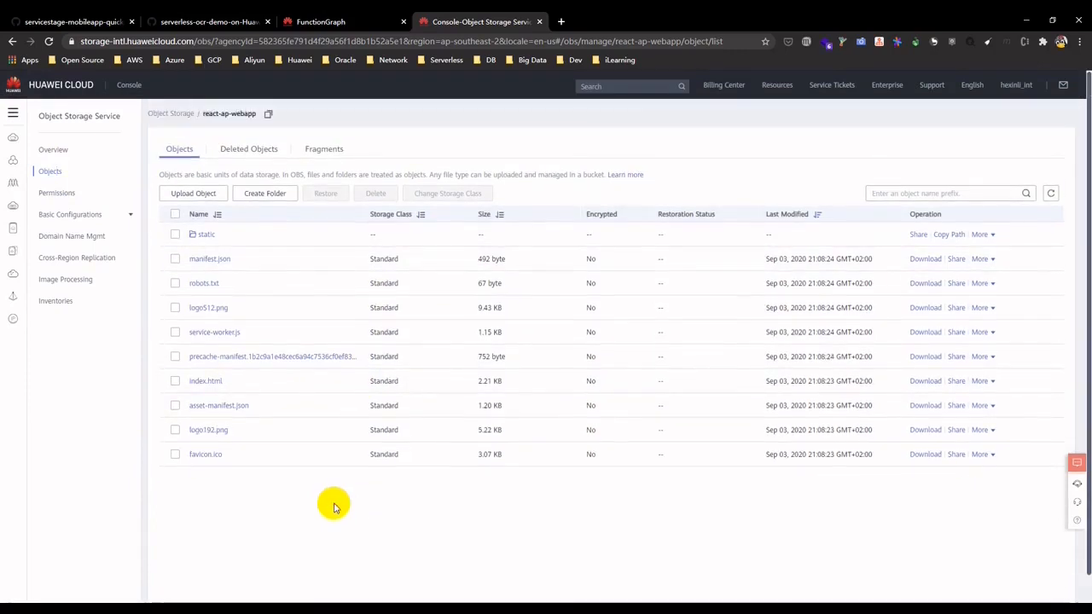
left_click(343, 21)
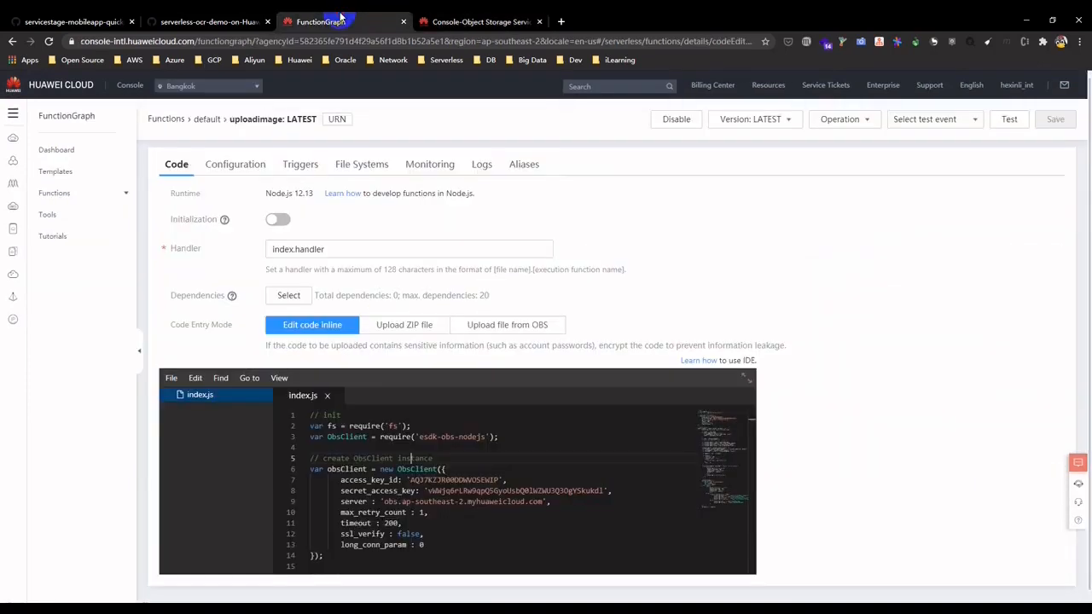
Step: Read the ocr function's Python ID-card OCR code full screen, then return to the OBS tab
left_click(206, 119)
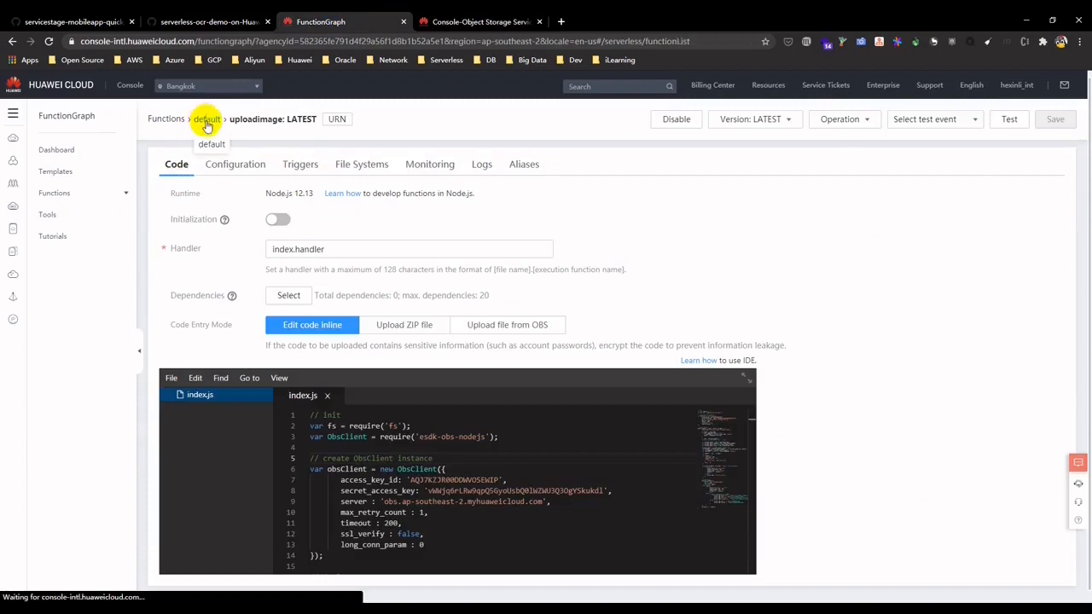
left_click(166, 119)
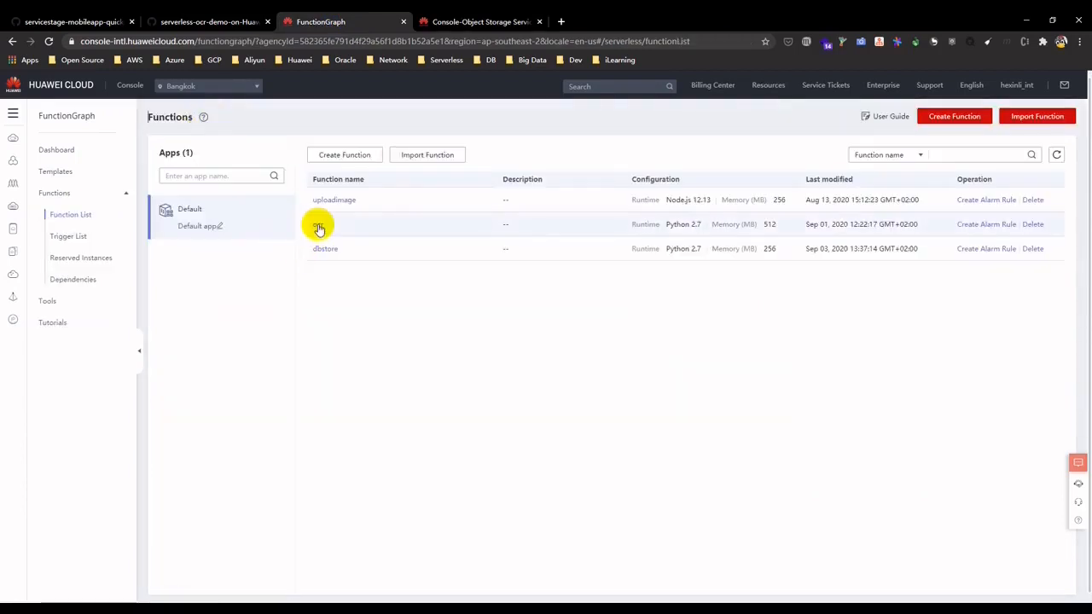
left_click(334, 224)
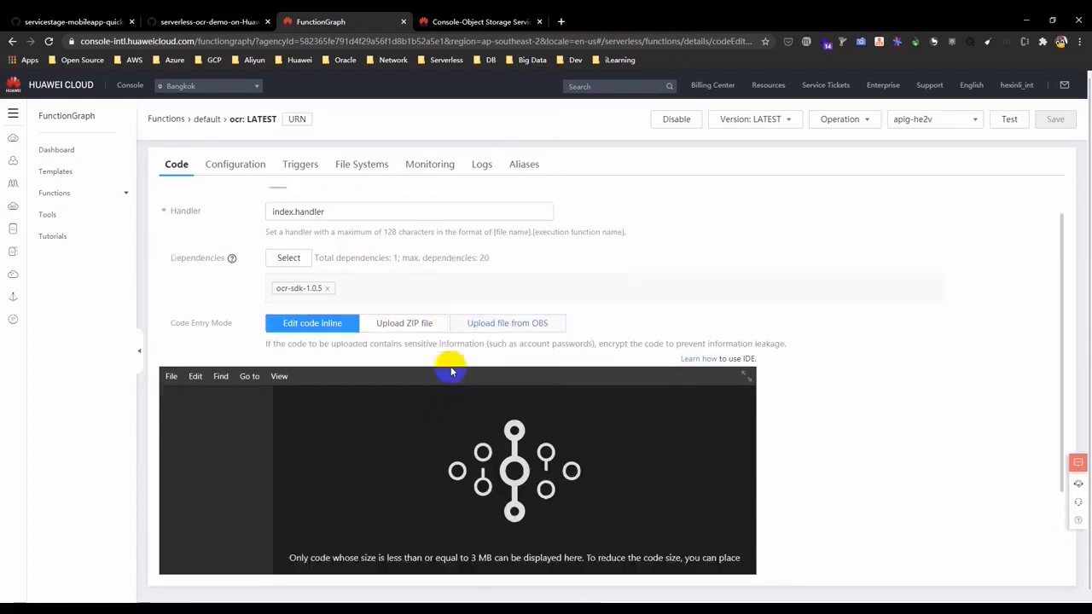
left_click(746, 376)
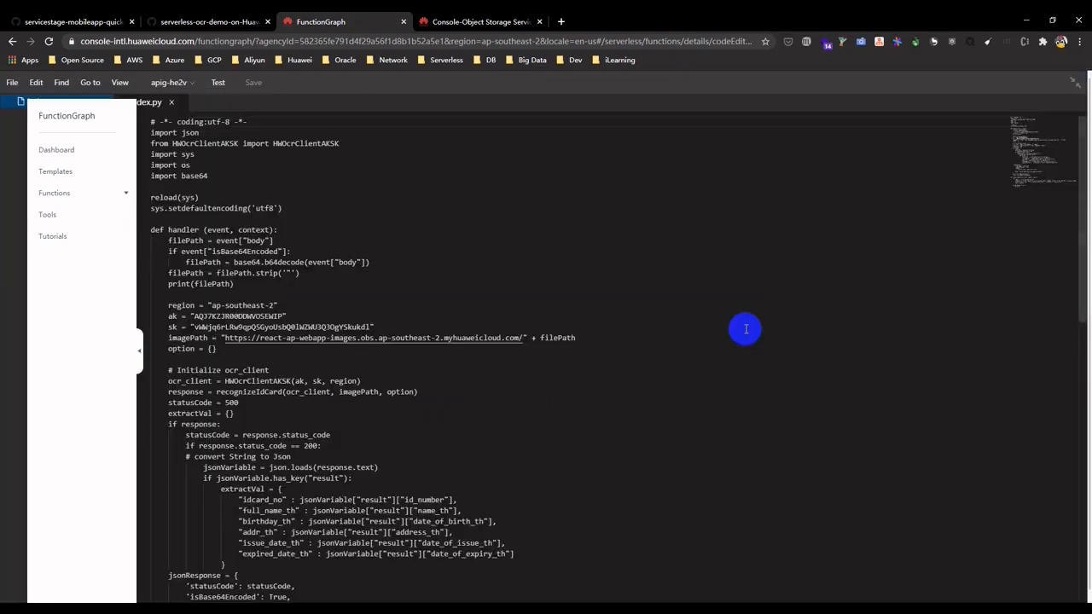
scroll("down", 3)
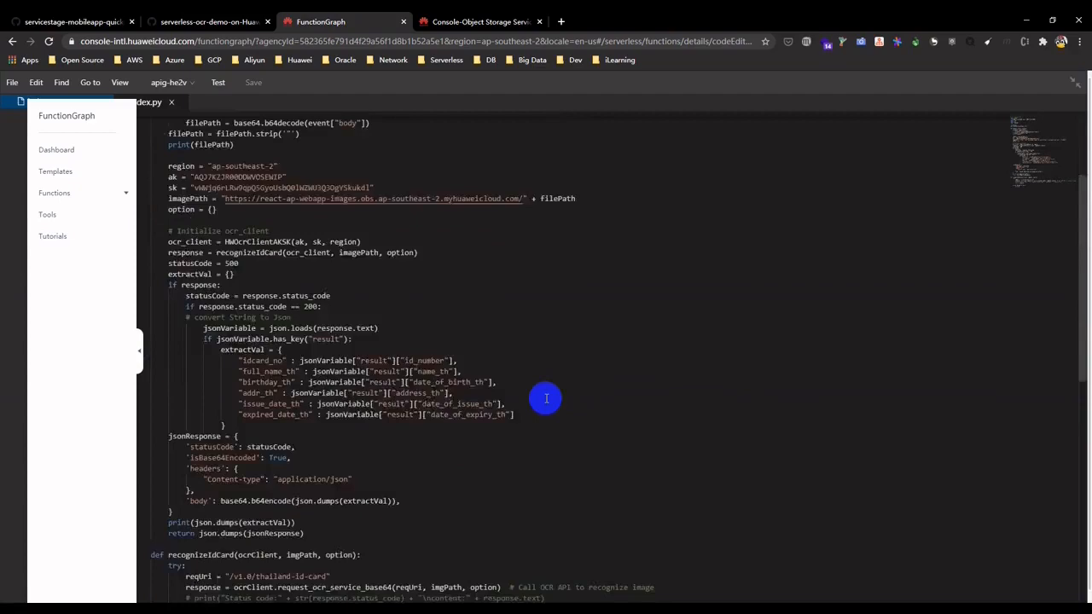
scroll("up", 3)
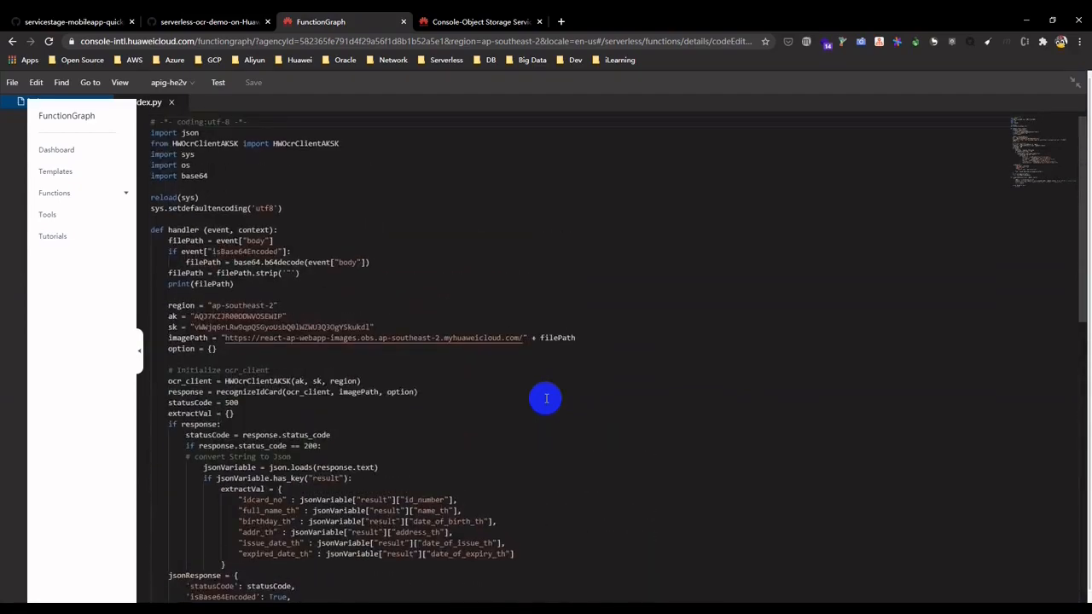
left_click(478, 22)
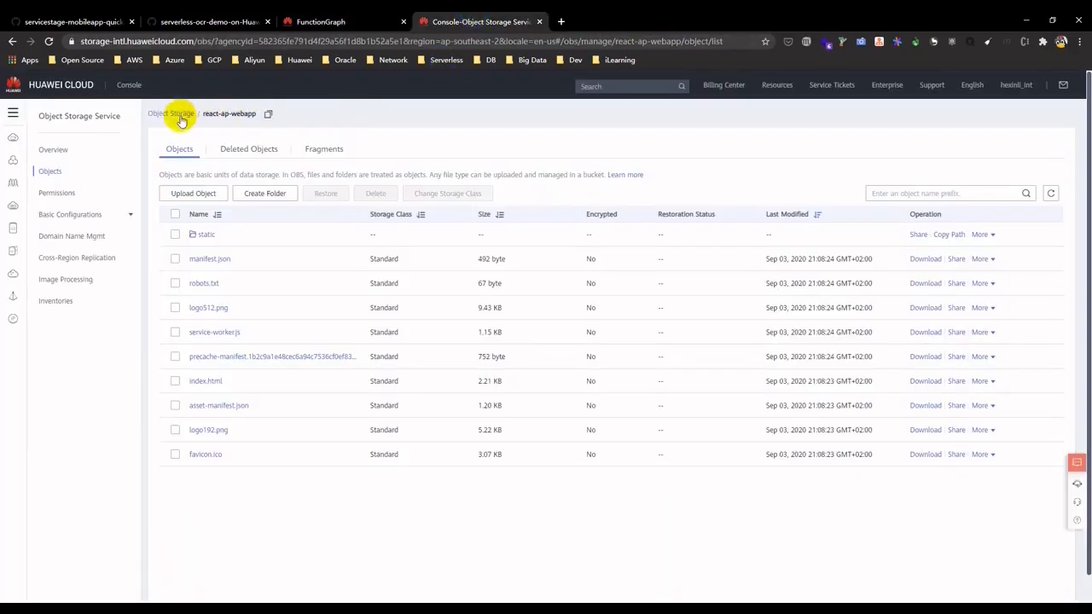
Step: Back out to the bucket list and open Optical Character Recognition under EI Enterprise Intelligence
left_click(170, 112)
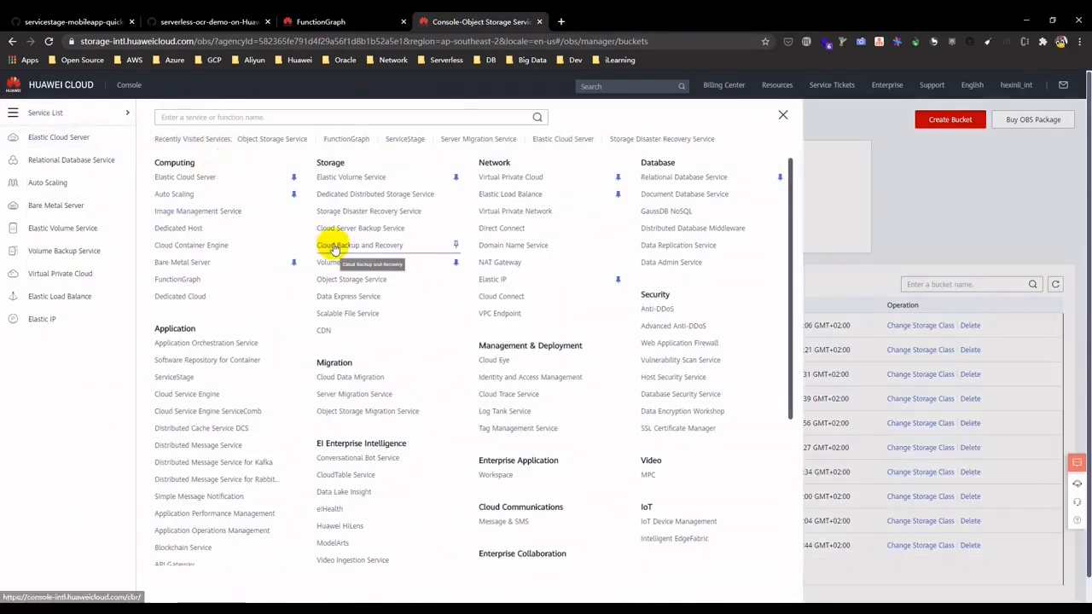
mouse_move(482, 535)
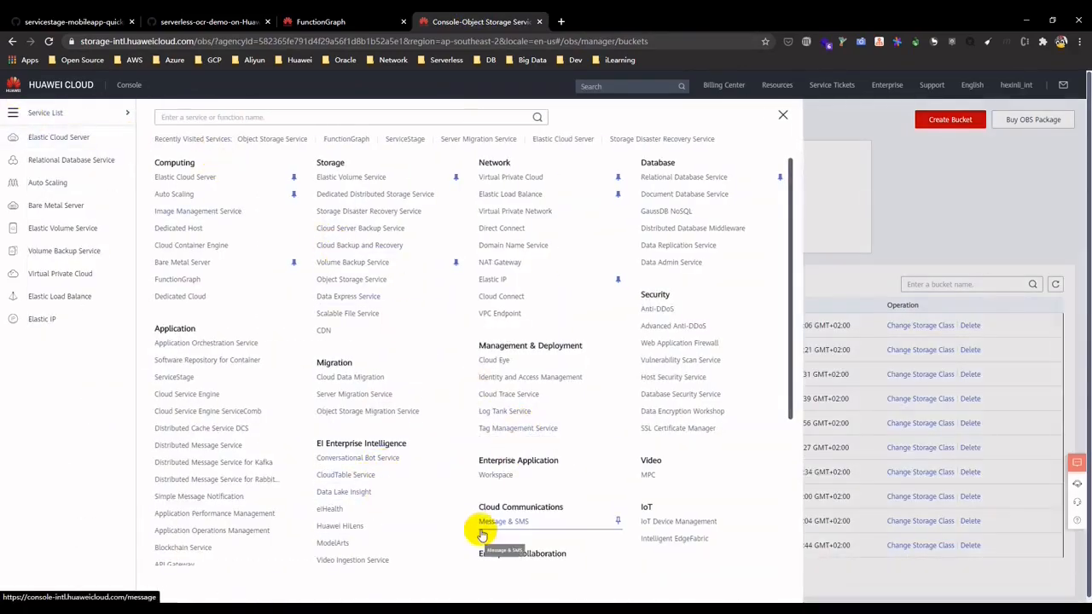
scroll("down", 3)
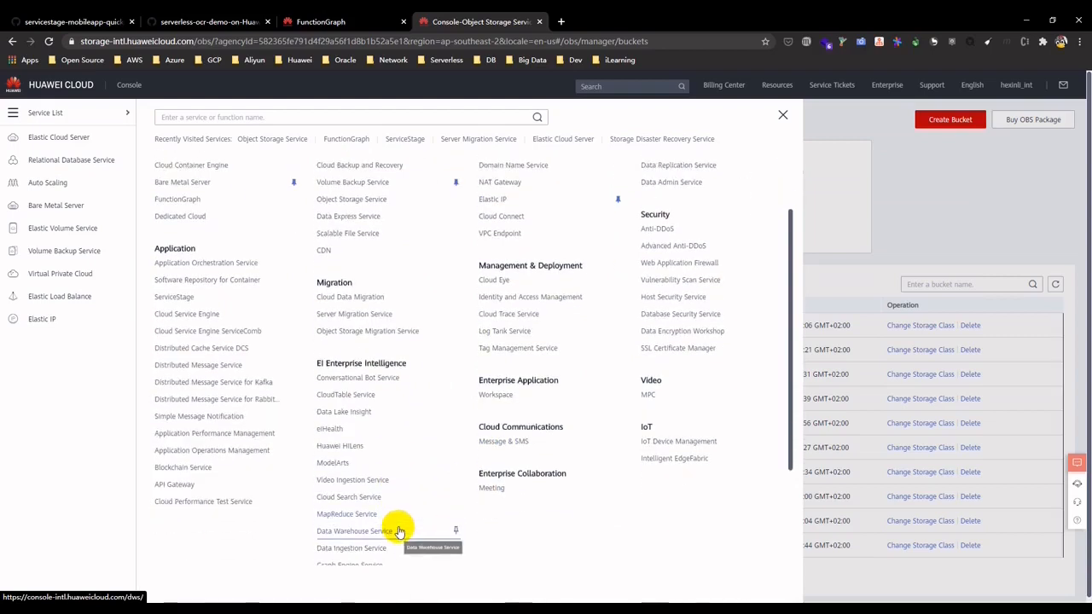
scroll("down", 3)
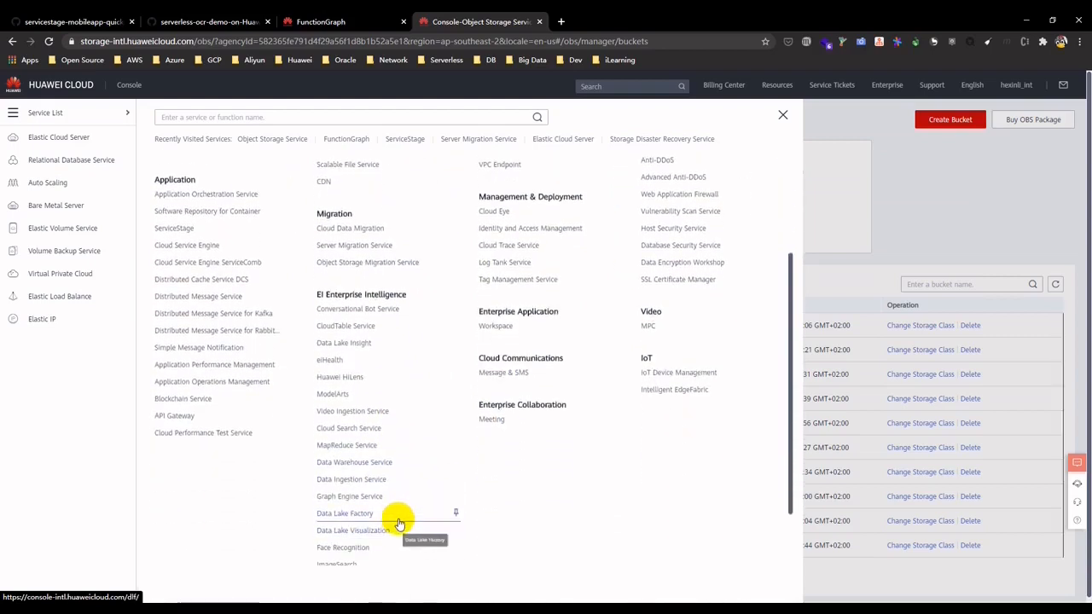
scroll("down", 3)
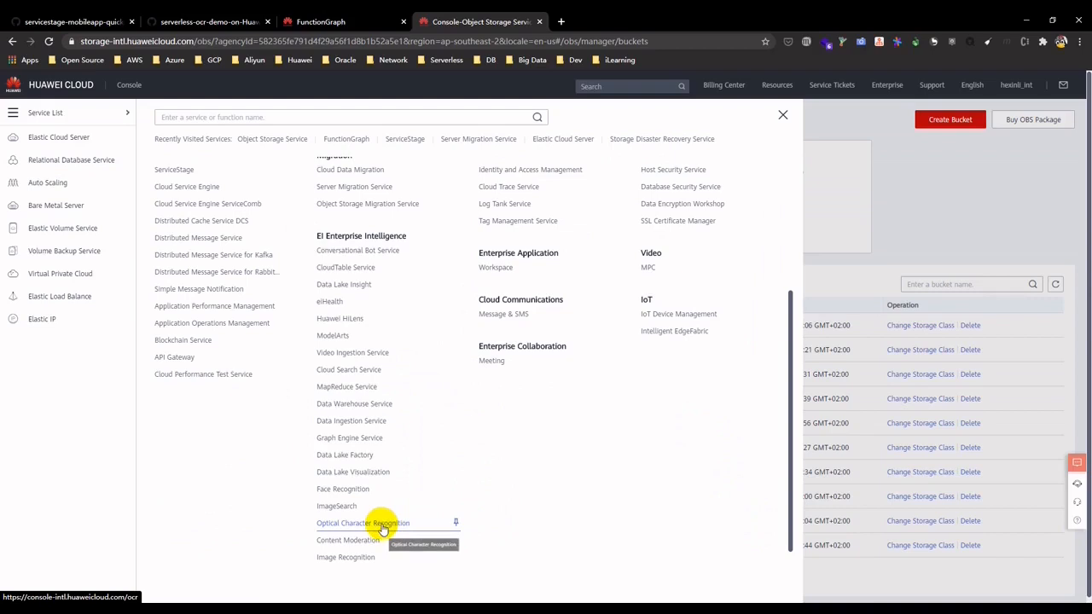
left_click(362, 523)
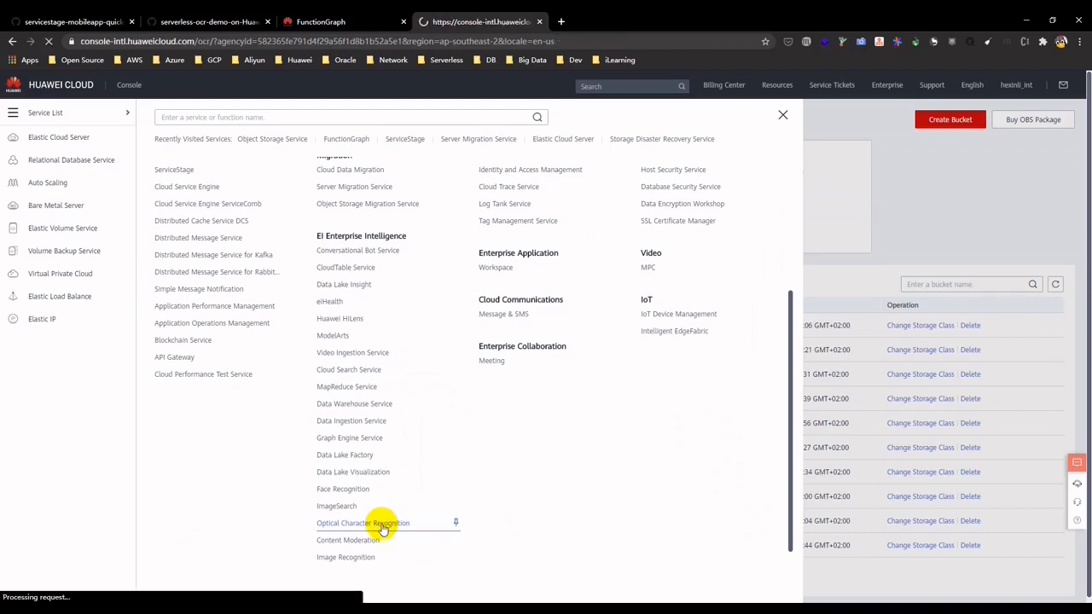
left_click(362, 523)
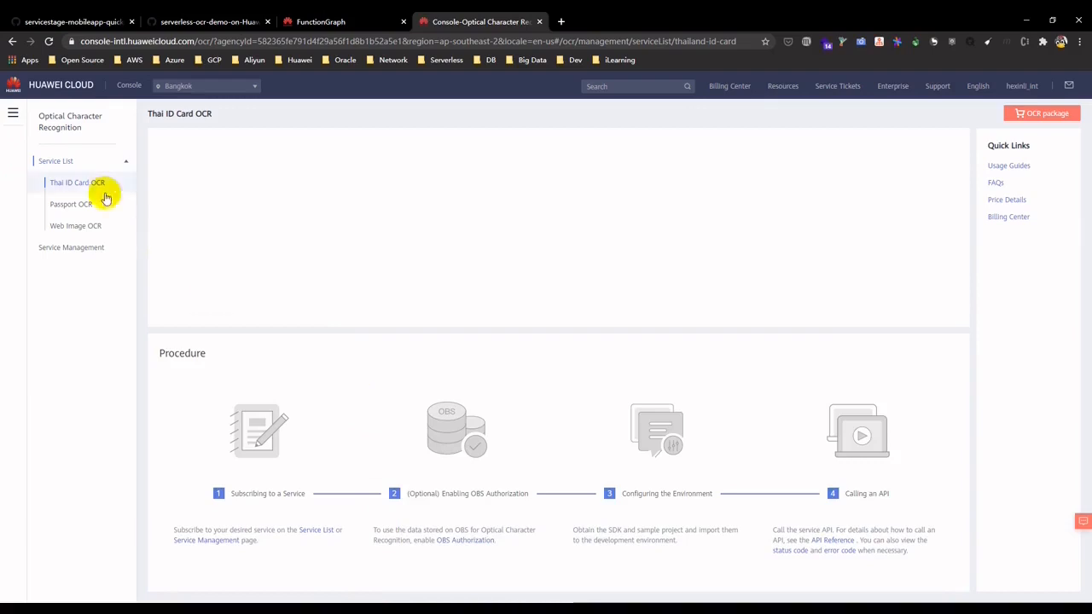
Step: Check Thai ID Card OCR's 92 successful calls and Cloud Eye graph, then return to the ocr function
left_click(76, 183)
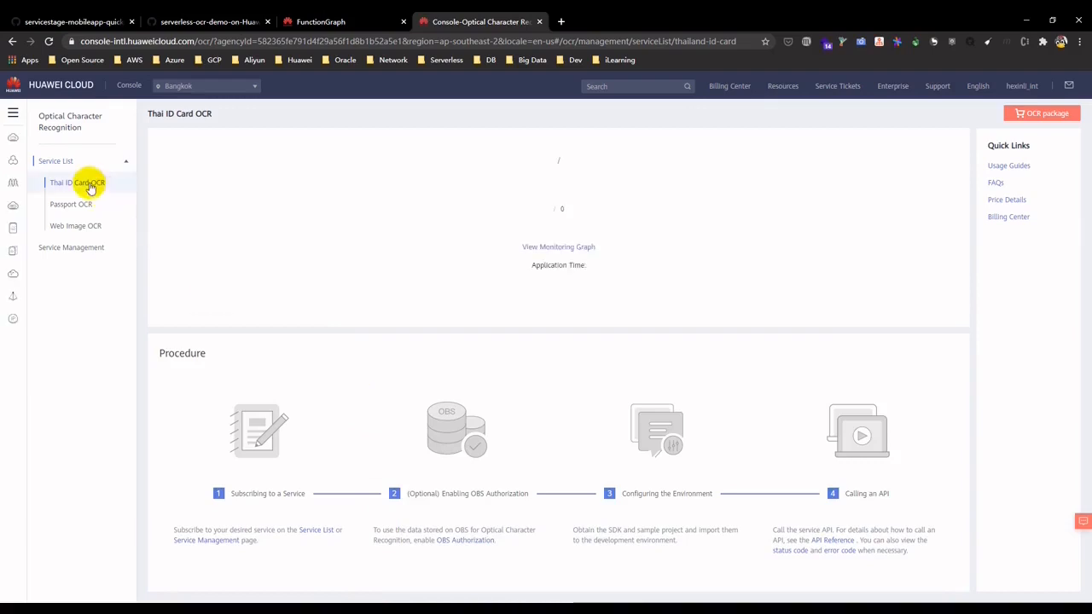
mouse_move(360, 236)
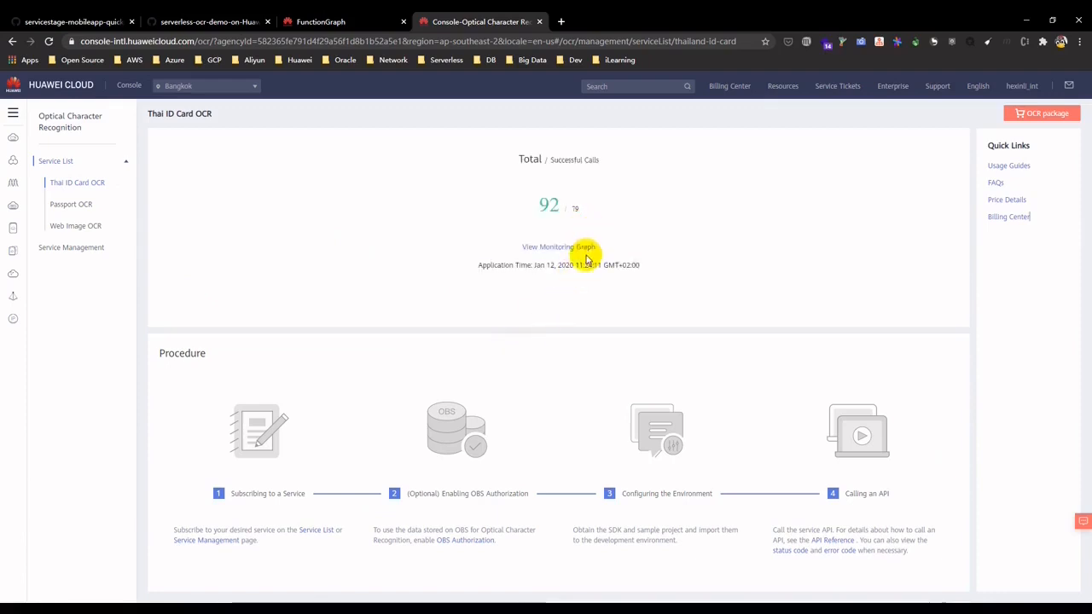
left_click(559, 246)
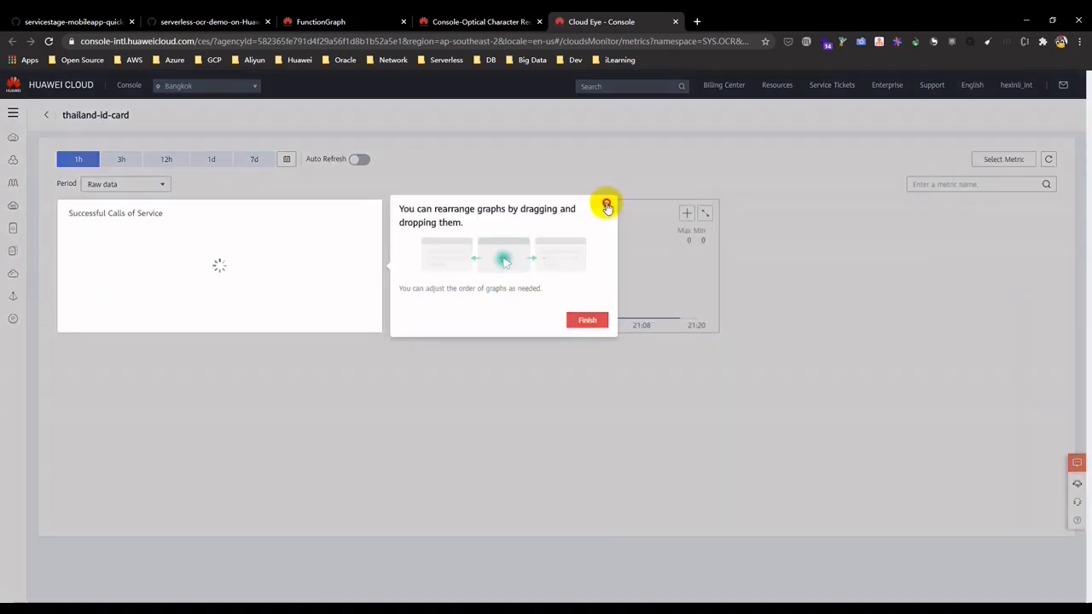
left_click(586, 320)
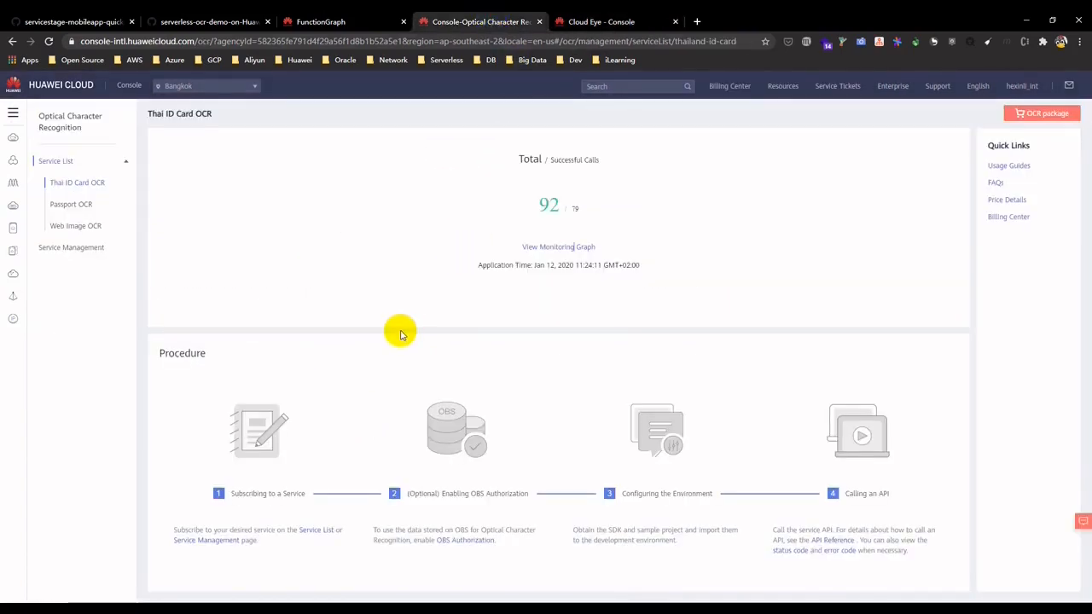
mouse_move(427, 345)
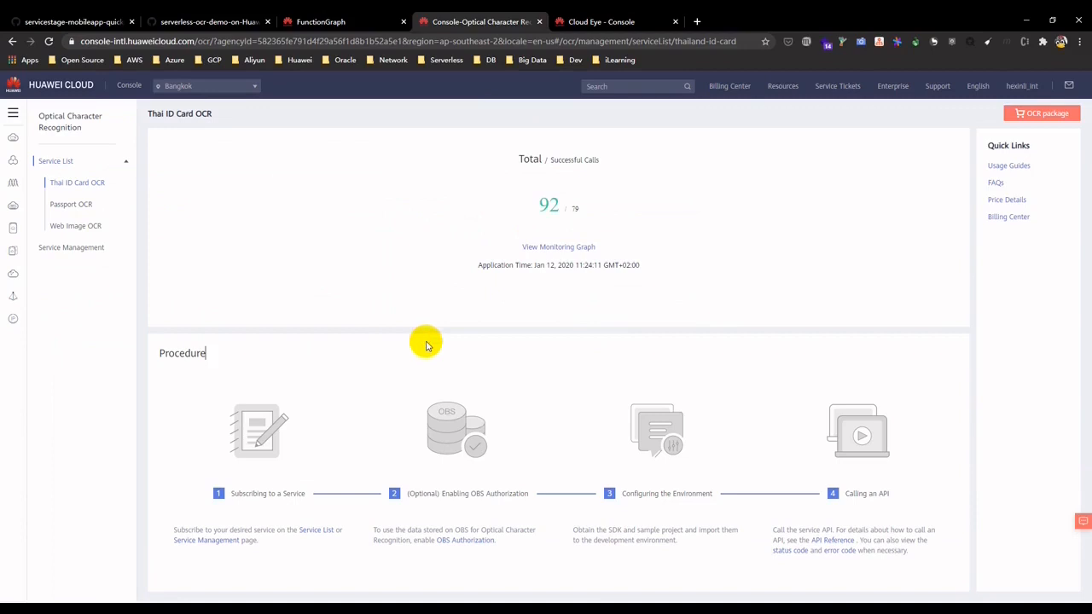
mouse_move(430, 154)
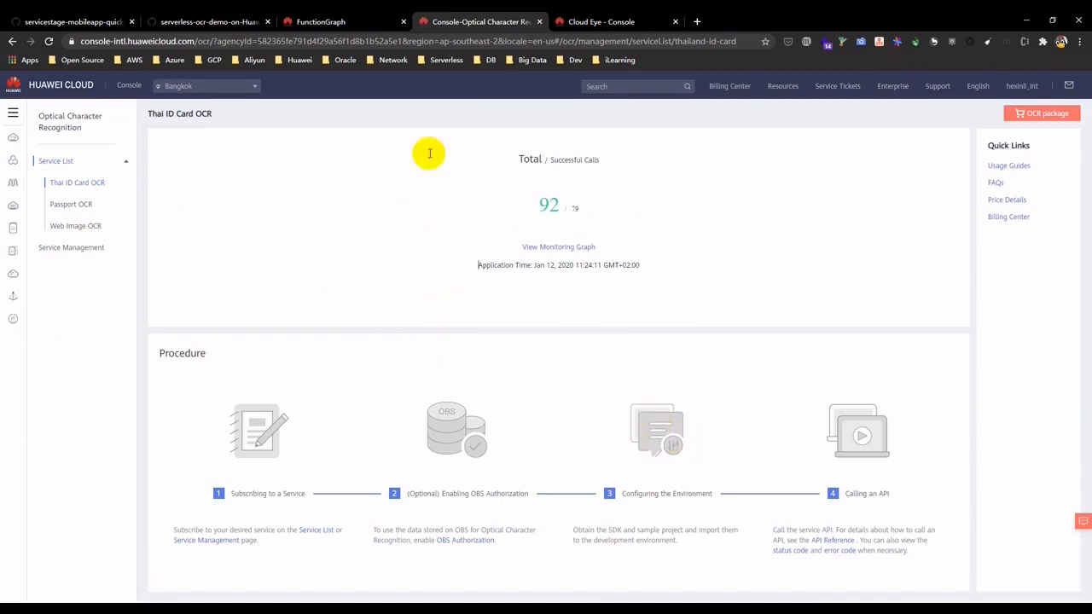
left_click(341, 22)
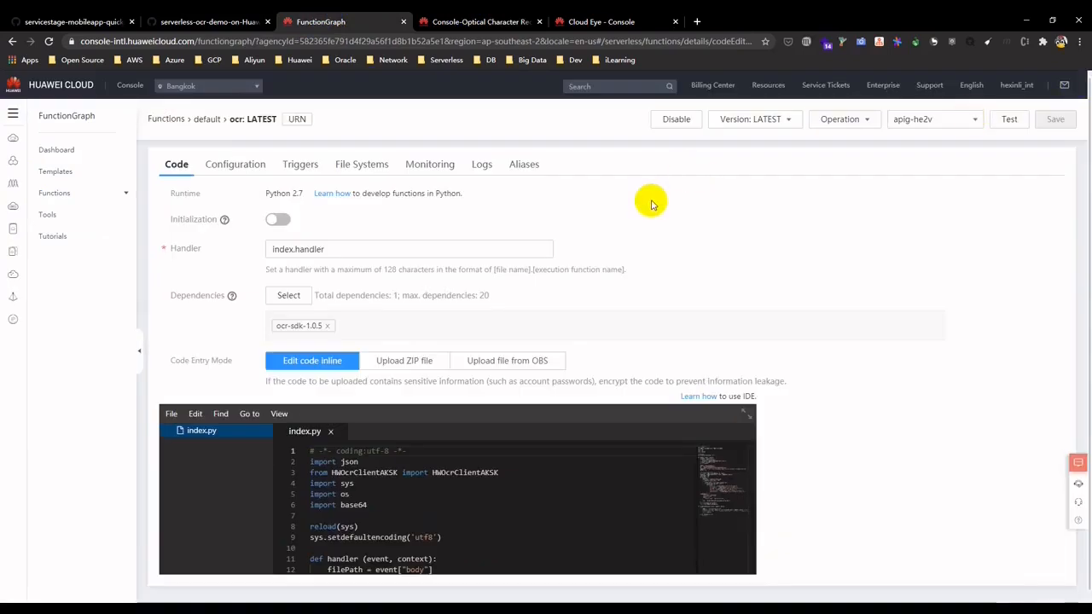
mouse_move(92, 162)
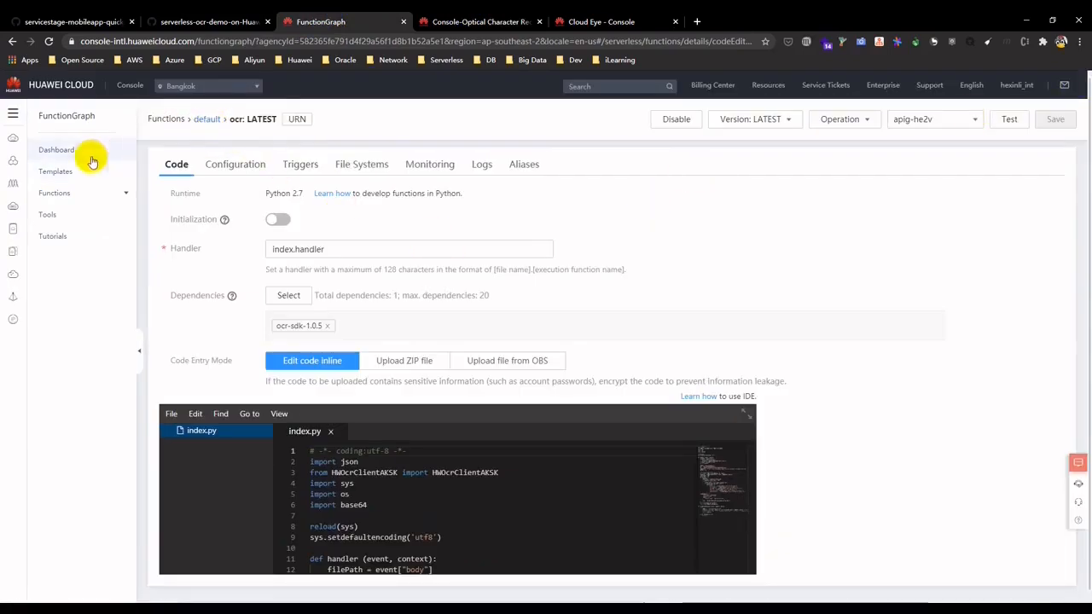
Step: Leave the dbstore full-screen code editor and return to the FunctionGraph function list
left_click(70, 214)
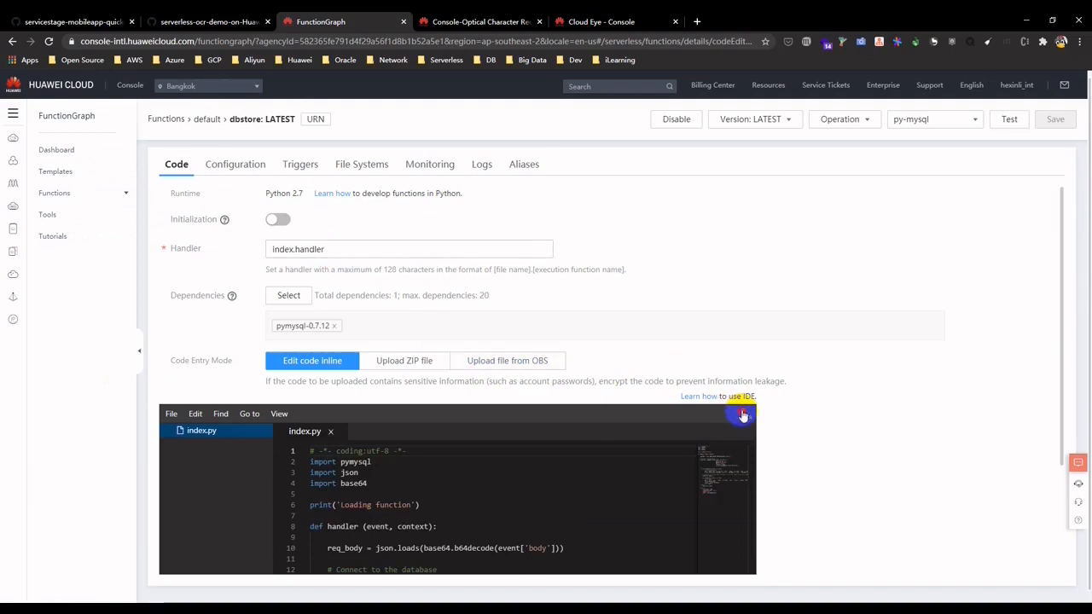
left_click(741, 415)
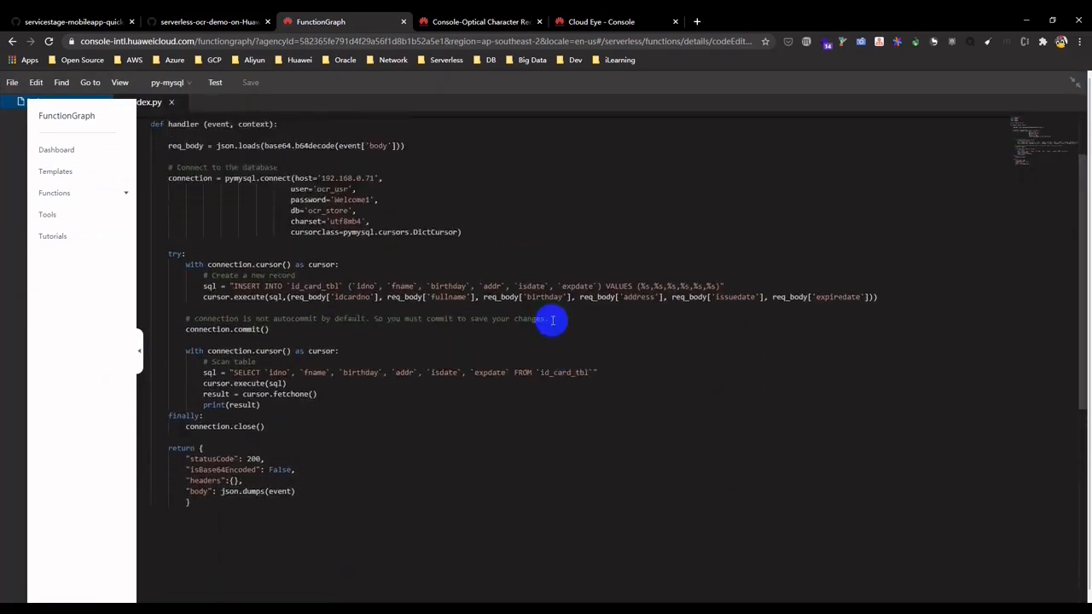
scroll("up", 3)
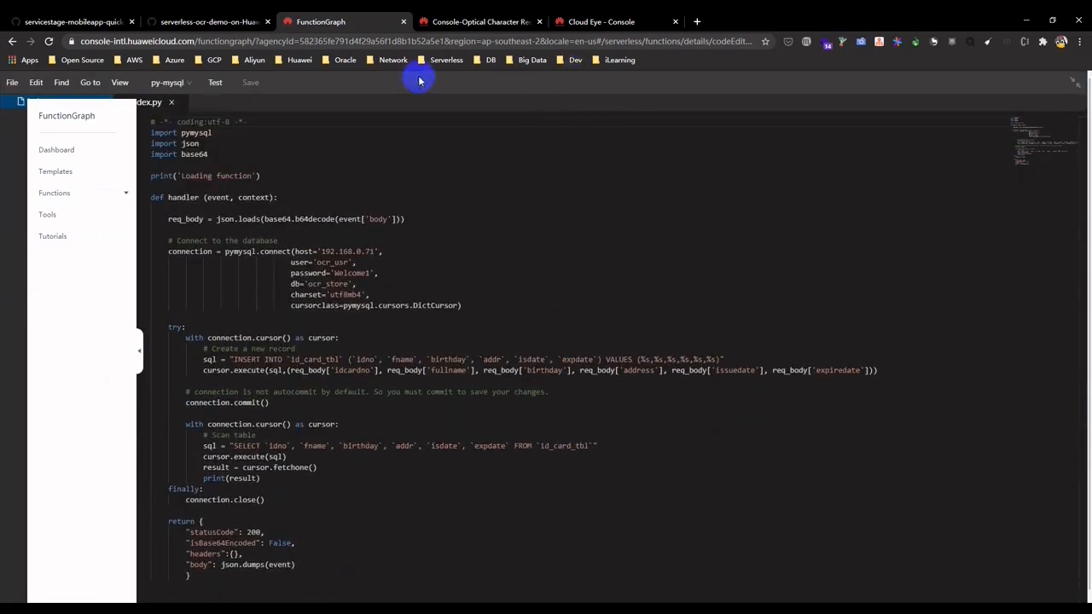
mouse_move(209, 22)
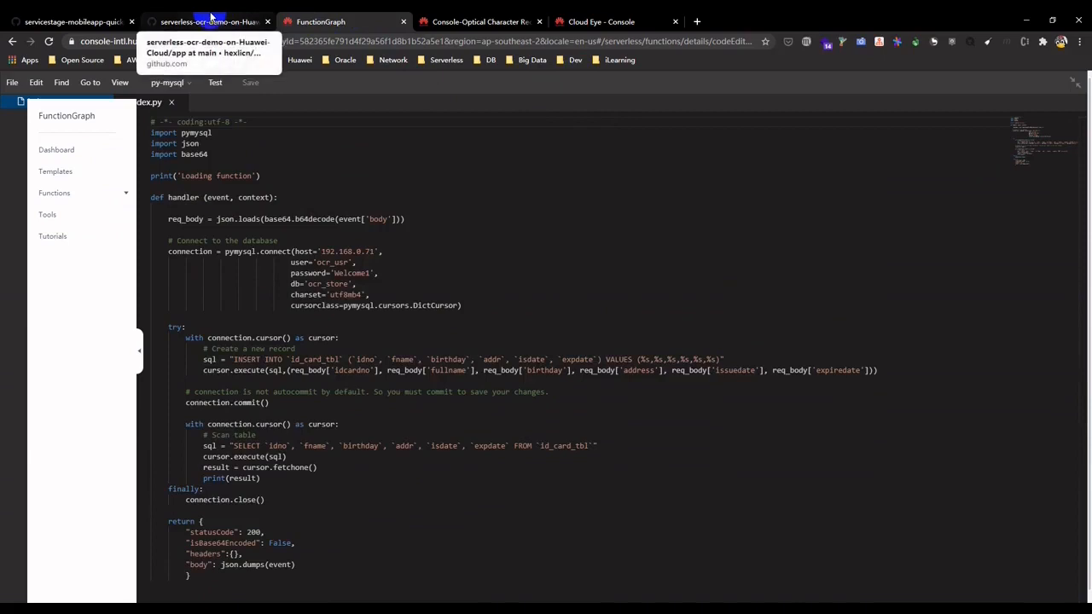
mouse_move(1061, 112)
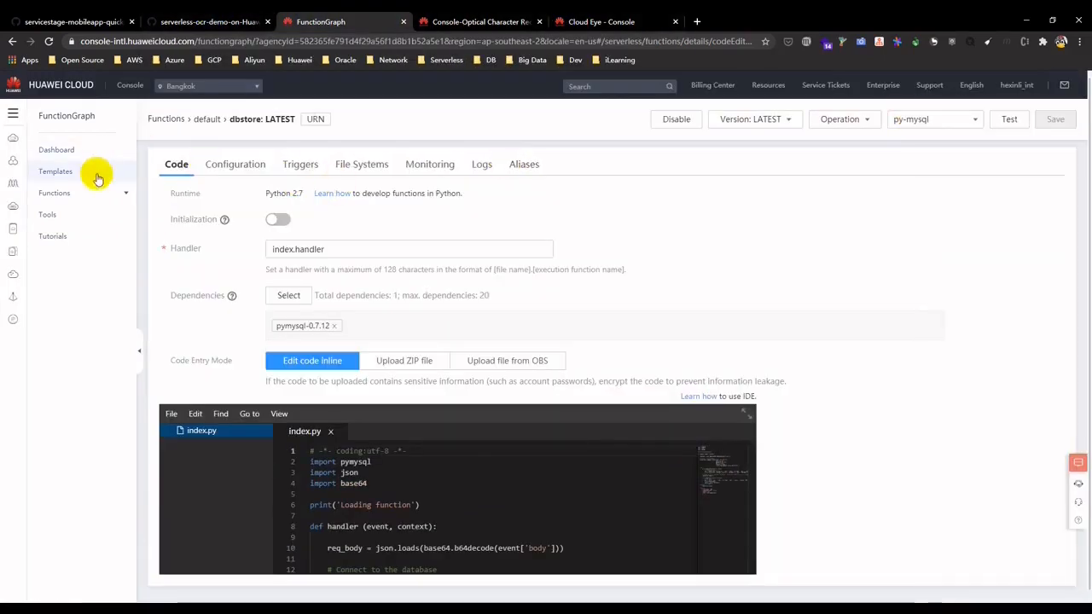
left_click(53, 192)
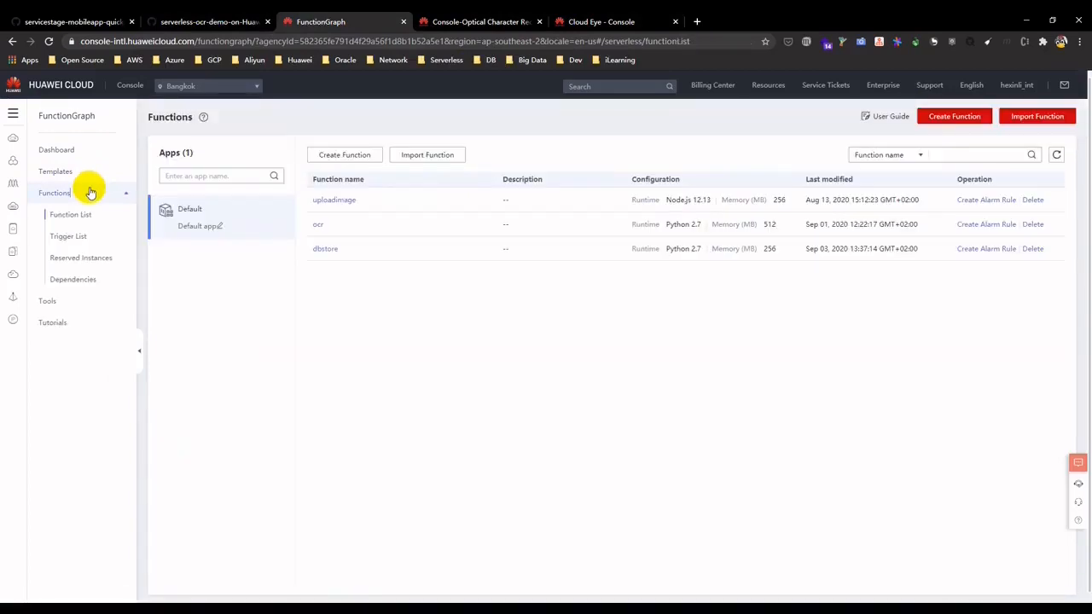
Step: Open Relational Database Service and dismiss the new RDS console guide to see rds-ocr-store
left_click(13, 113)
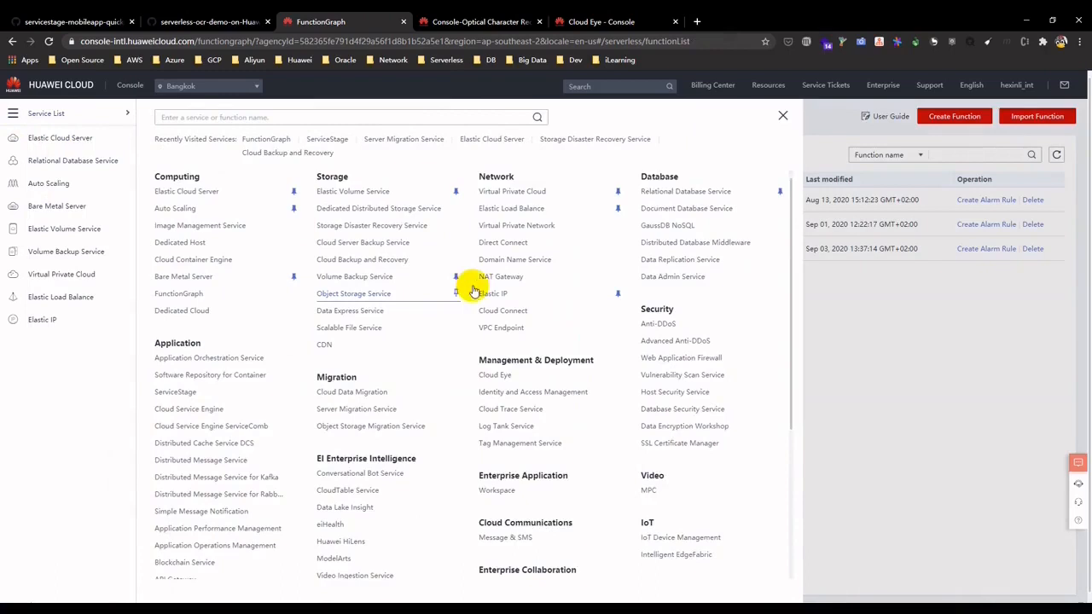
mouse_move(685, 191)
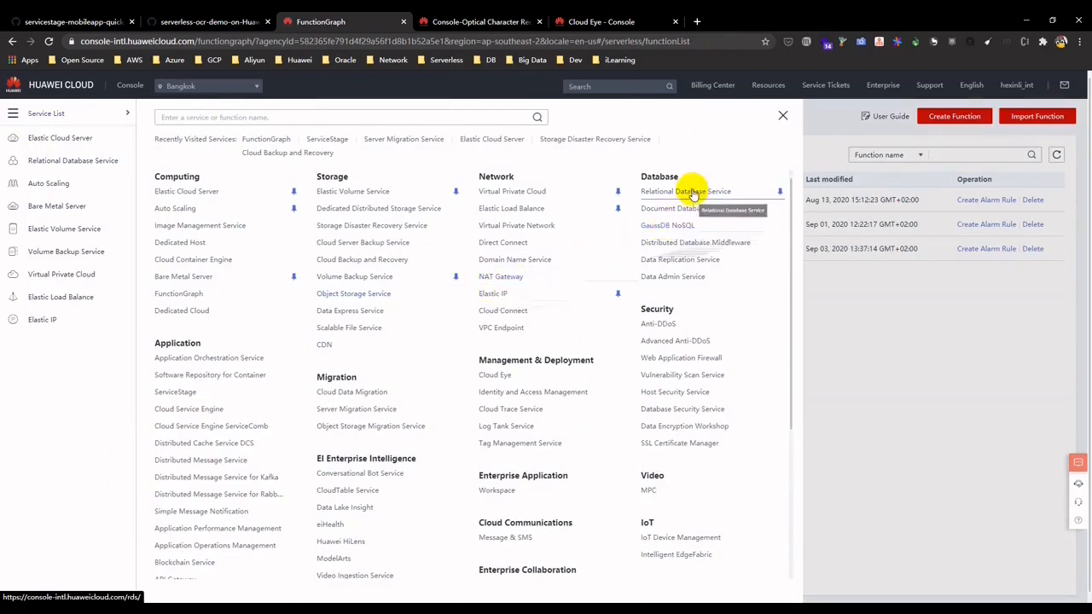
left_click(685, 191)
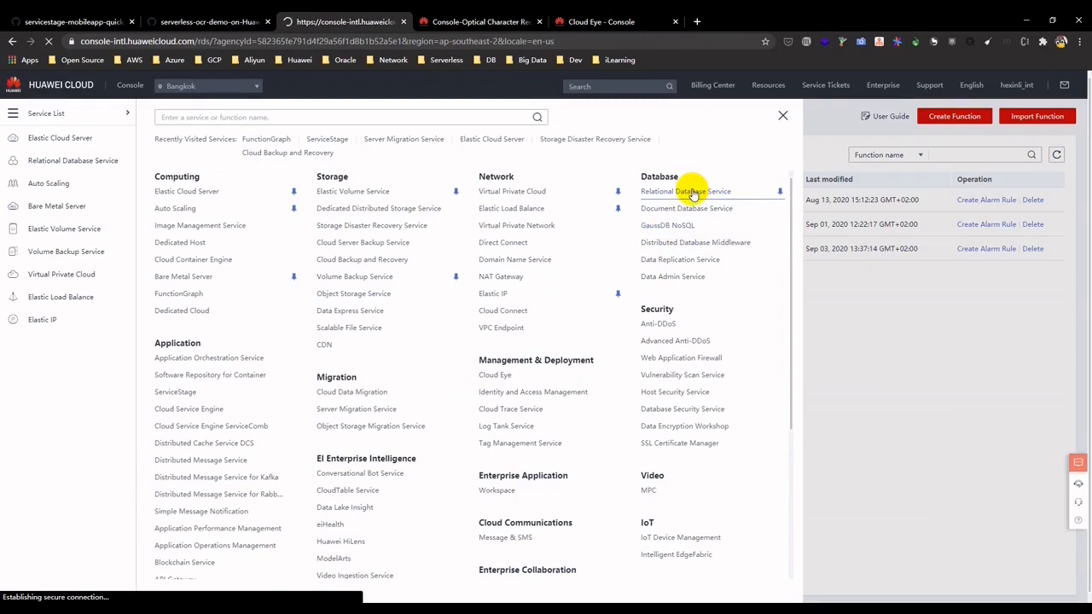
left_click(685, 191)
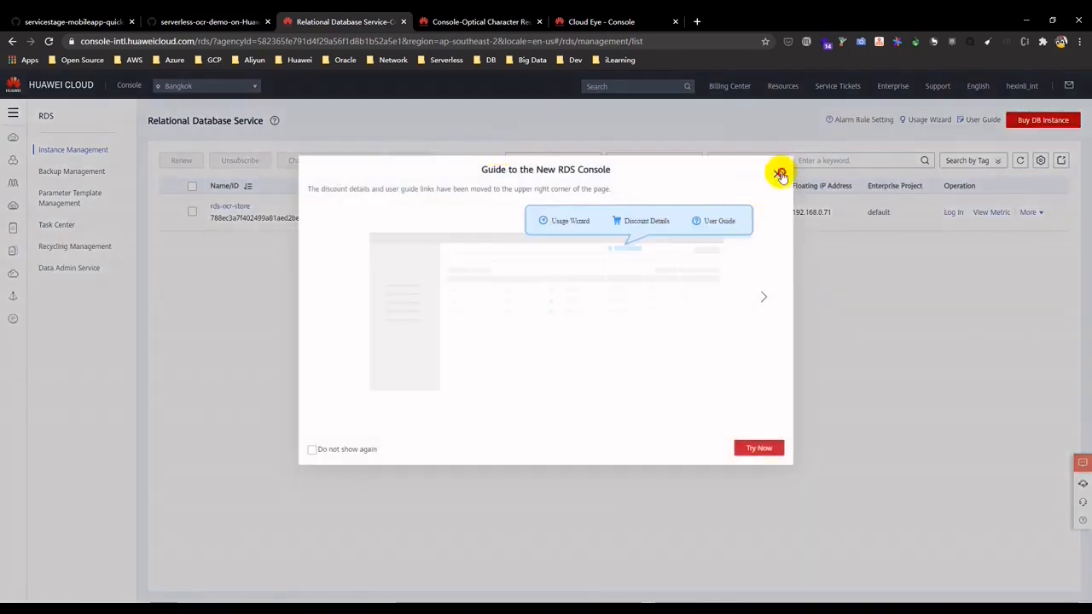
left_click(779, 175)
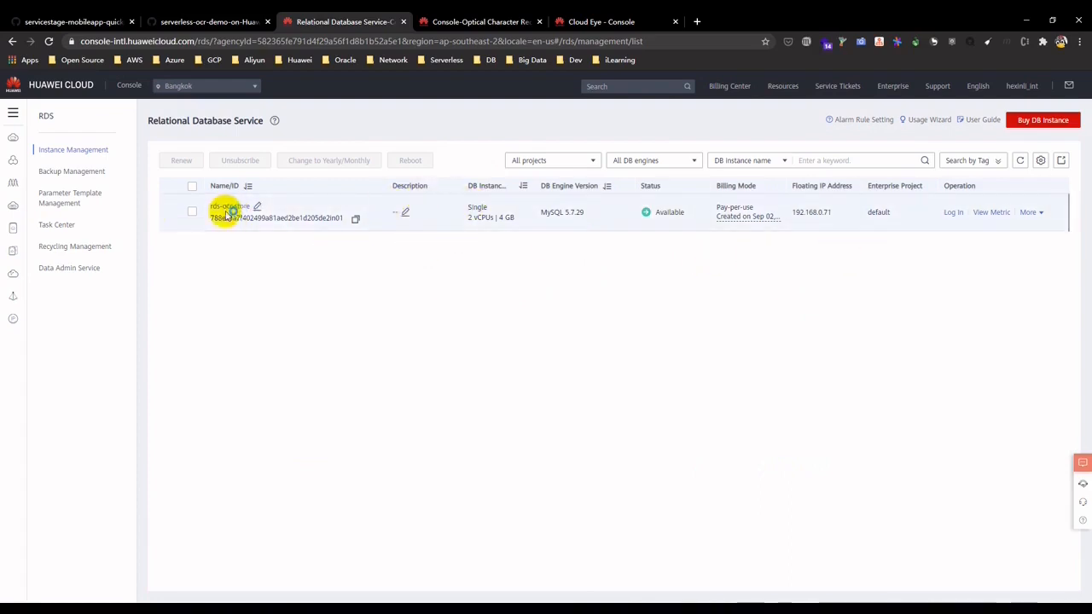
left_click(13, 111)
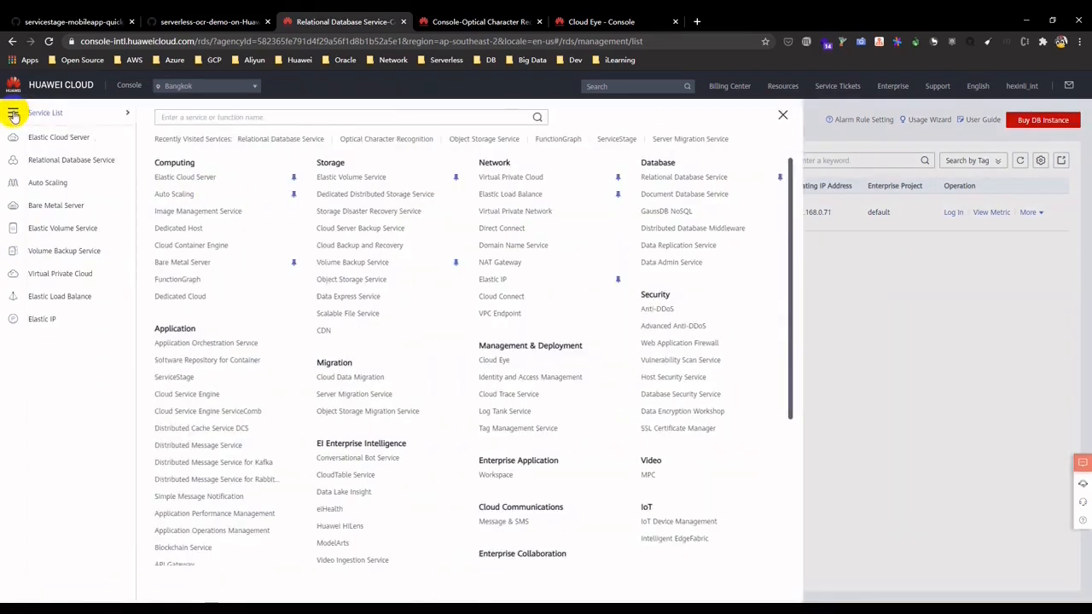
Step: Go to Data Admin Service, close the Cloud Eye tab, and open Standard Edition logins
left_click(671, 262)
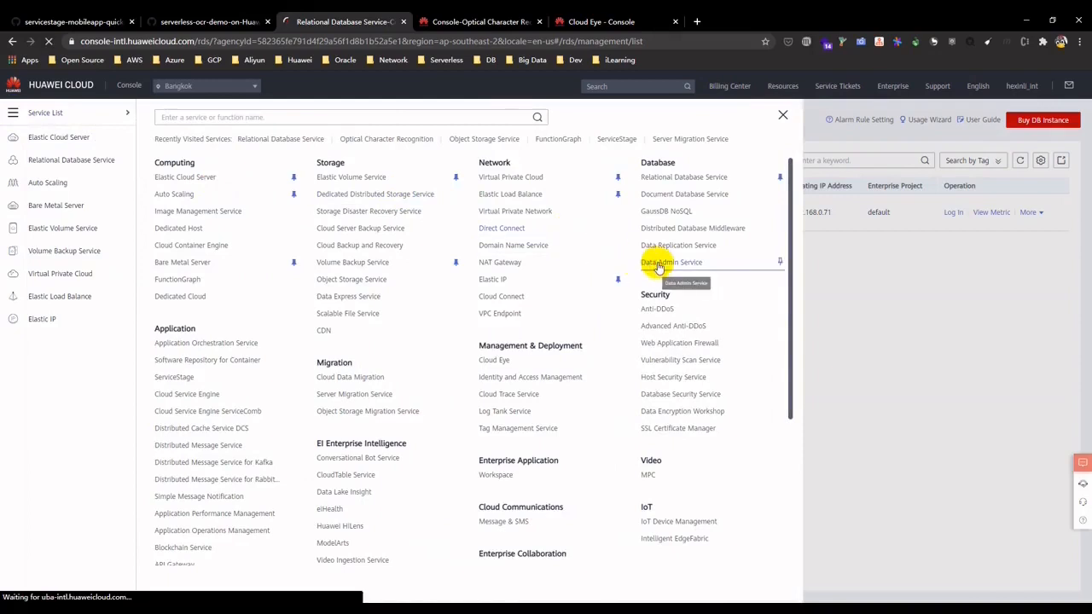
left_click(670, 262)
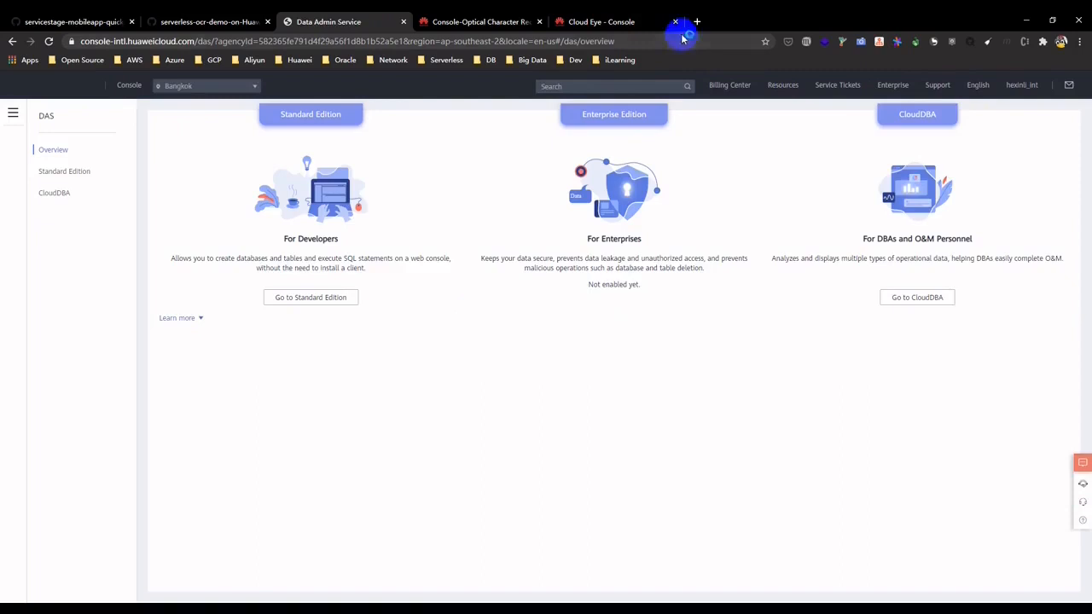
left_click(674, 21)
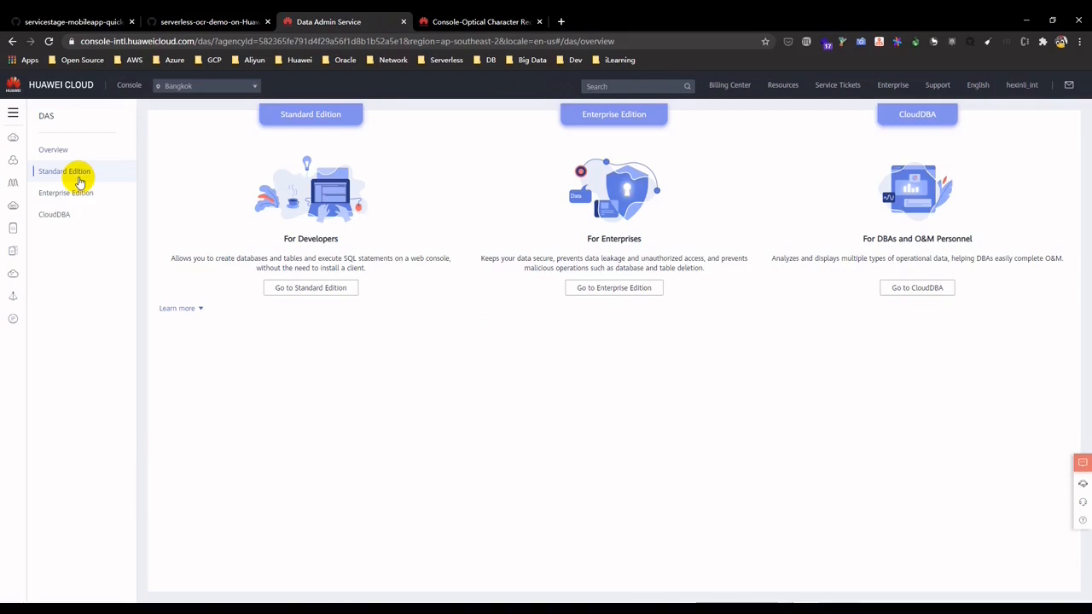
mouse_move(73, 175)
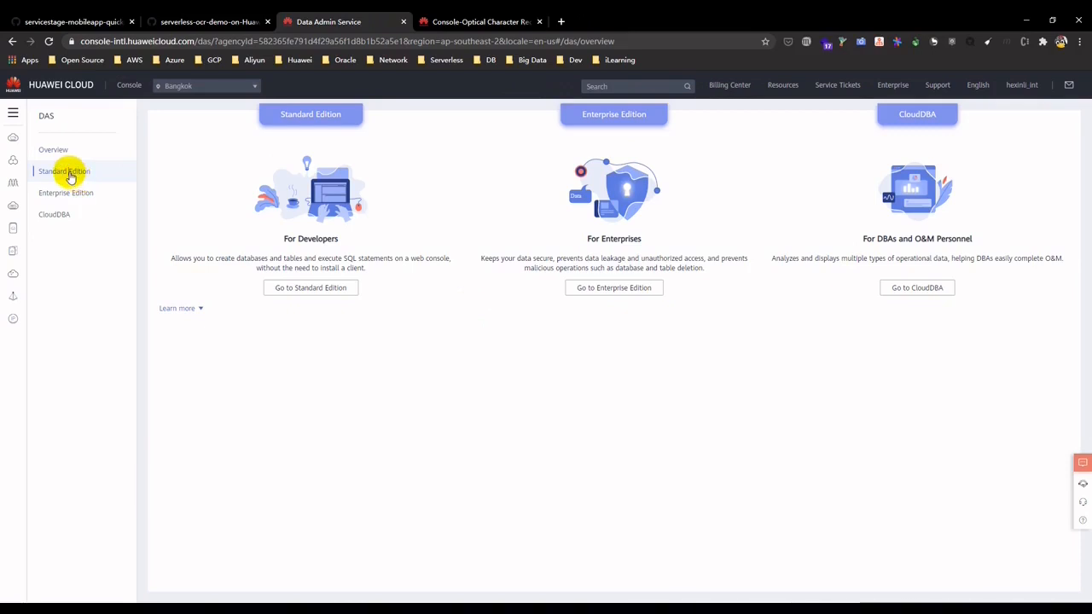
mouse_move(251, 245)
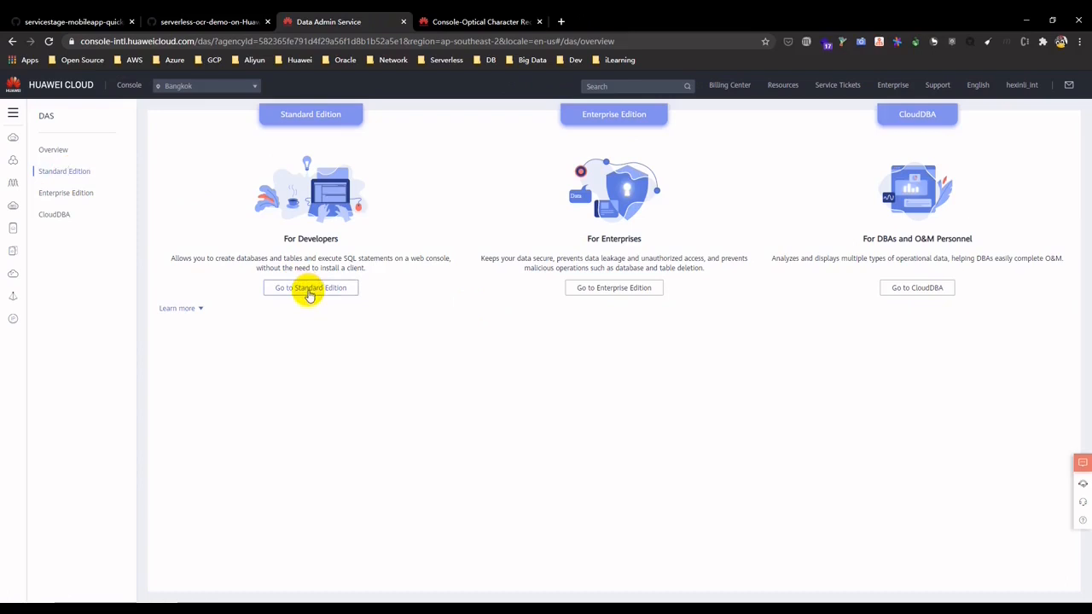
left_click(310, 287)
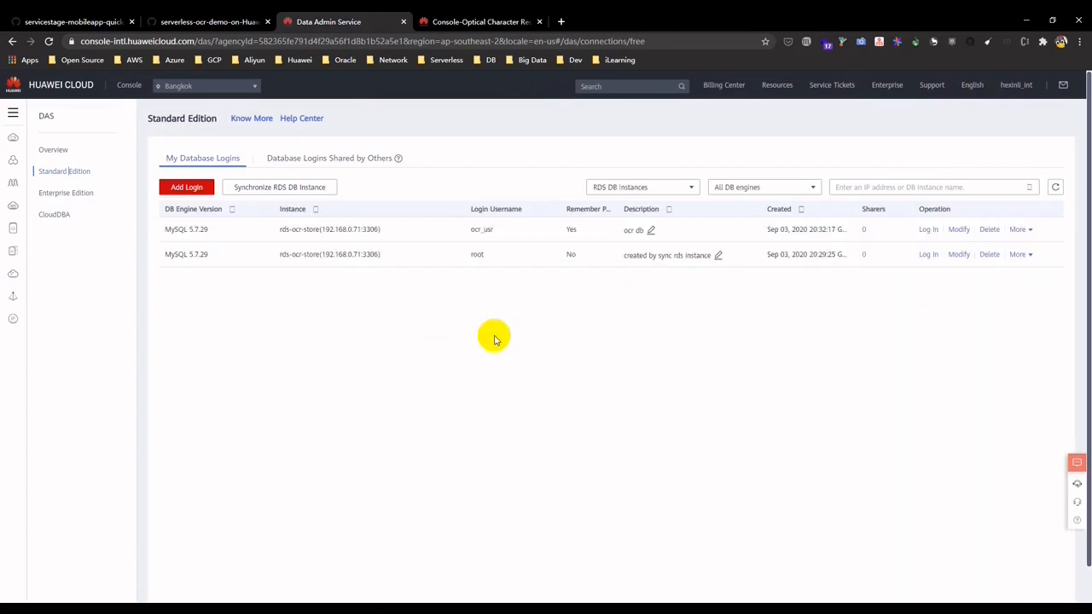
mouse_move(606, 307)
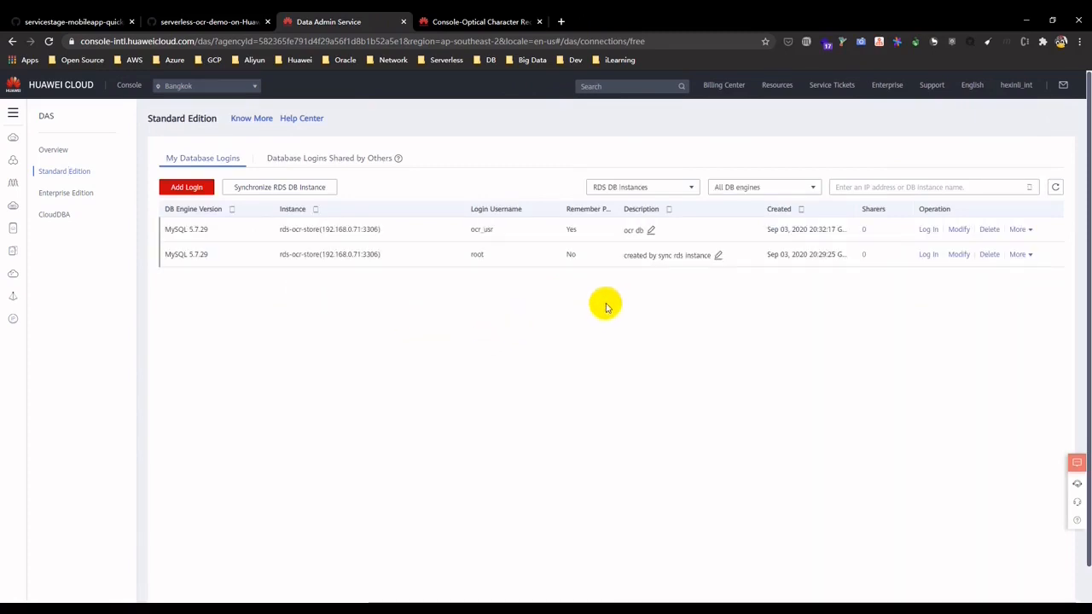
mouse_move(928, 229)
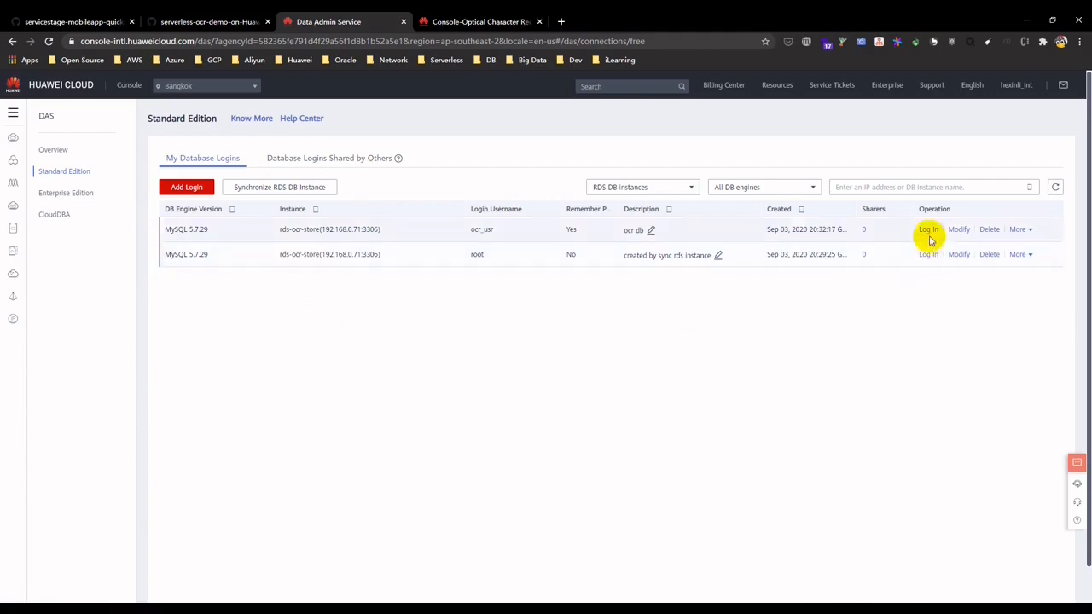
Step: Log in to rds-ocr-store as ocr_usr and open a SQL window for ocr_store
left_click(927, 228)
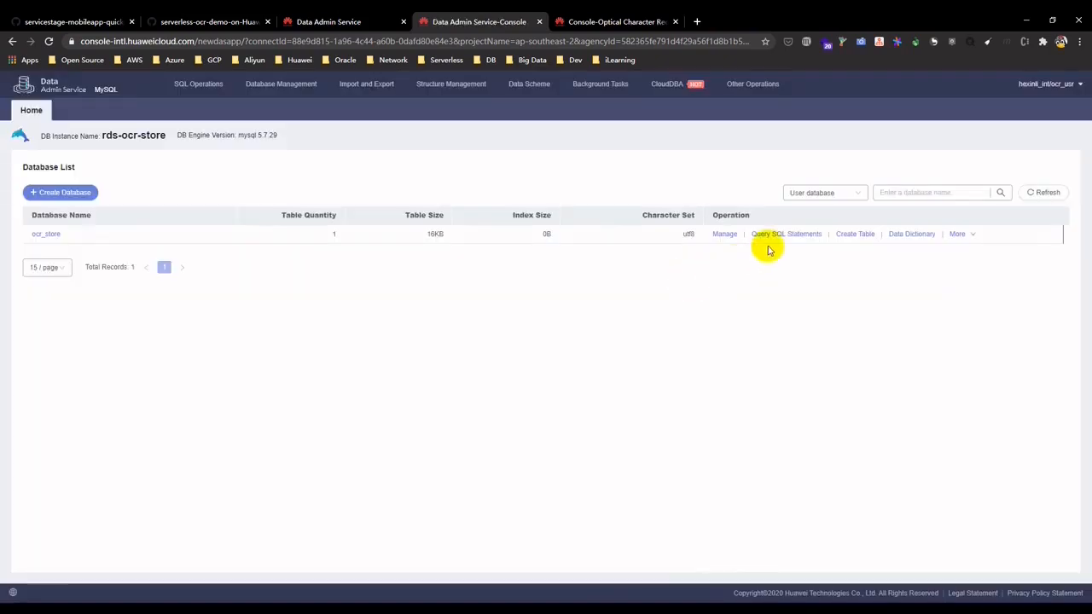
left_click(785, 234)
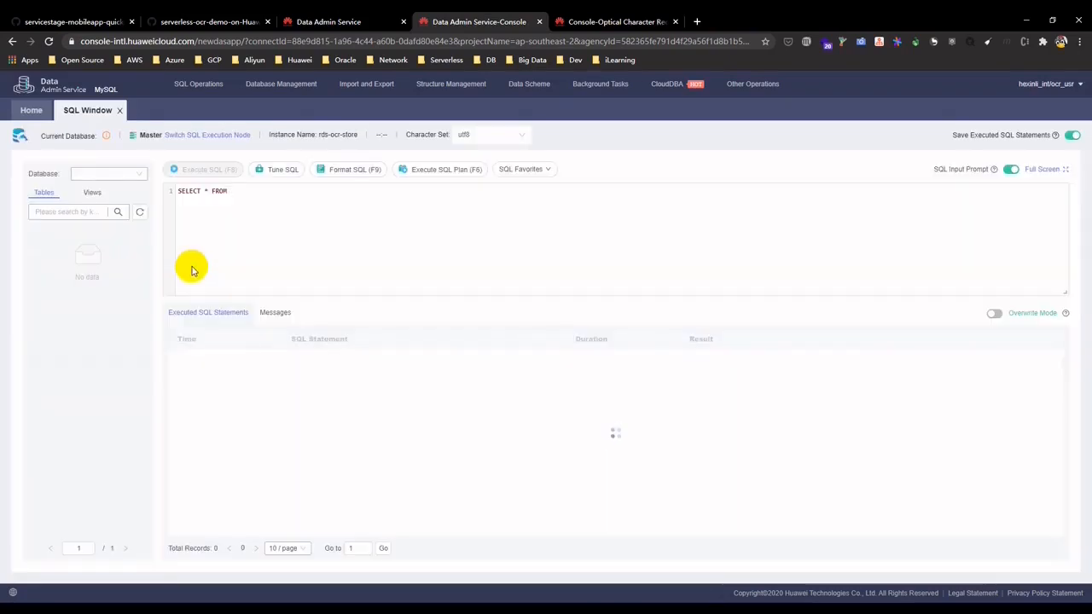
Step: List all stored ID card records with SELECT * FROM id_card_tbl
left_click(107, 173)
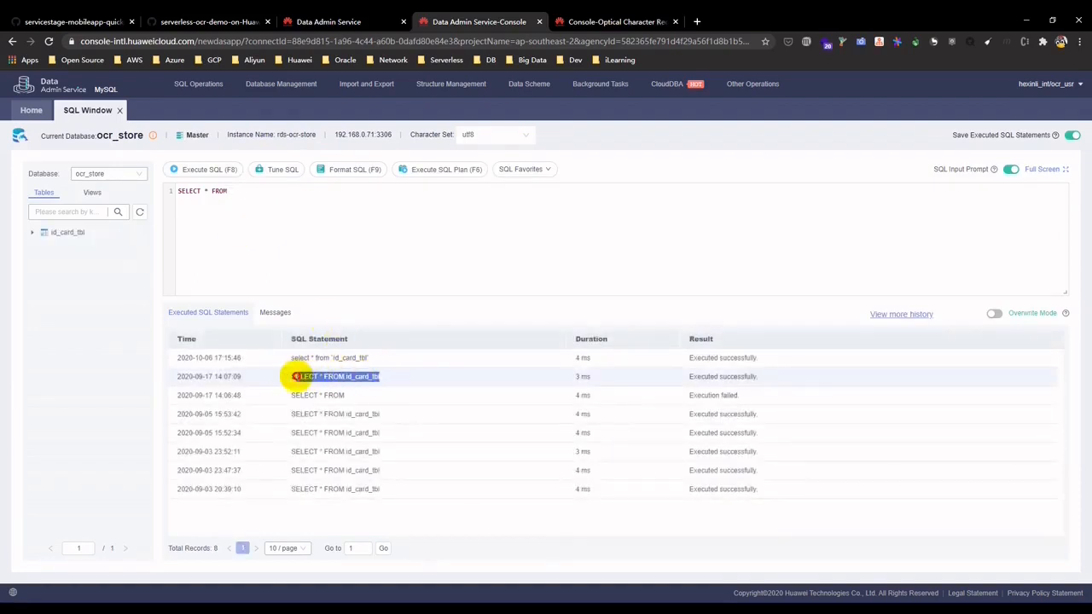
mouse_move(288, 377)
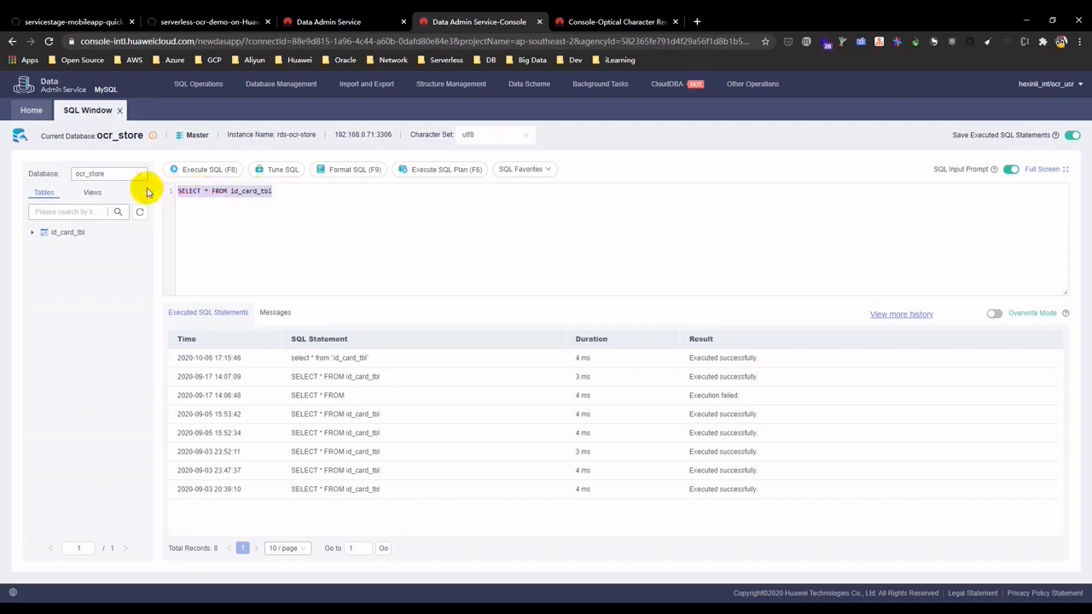
left_click(204, 169)
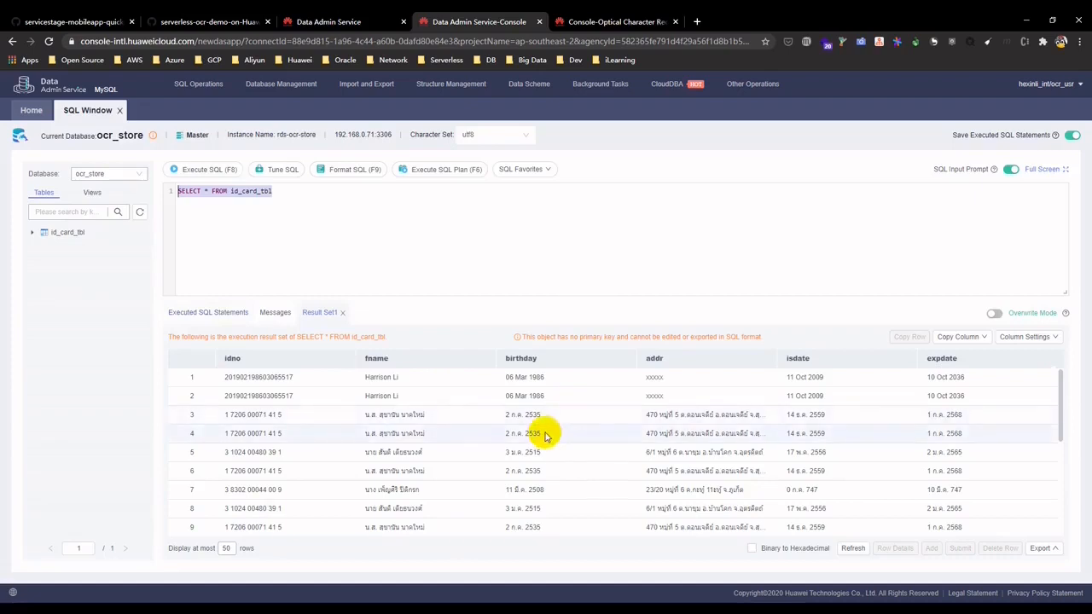
scroll("down", 3)
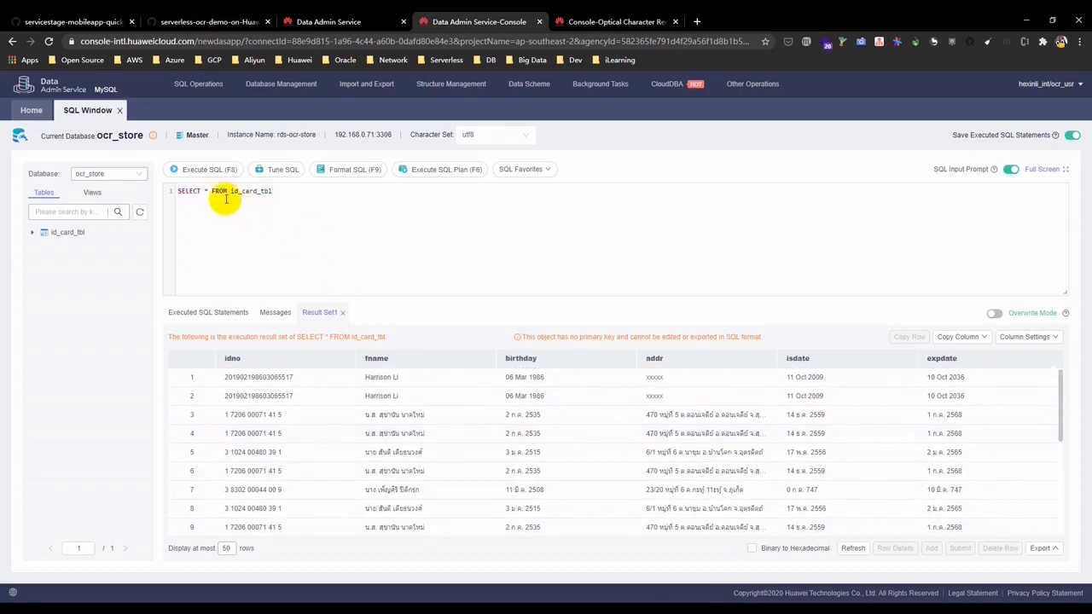
Step: Run SELECT count(*) FROM id_card_tbl and select the returned row count
type("count(")
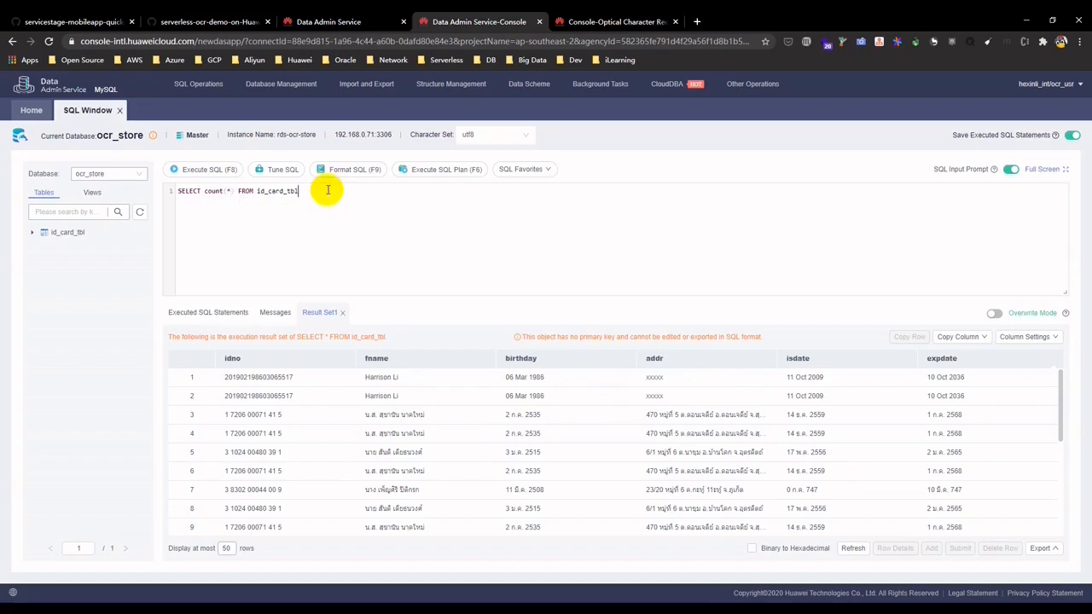
left_click(203, 169)
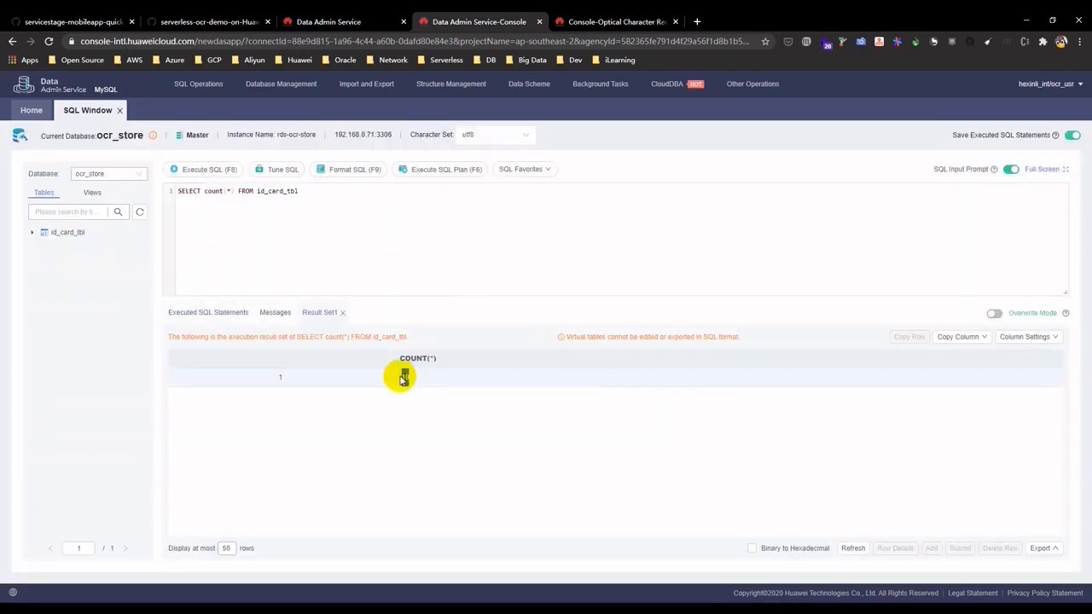
left_click(404, 377)
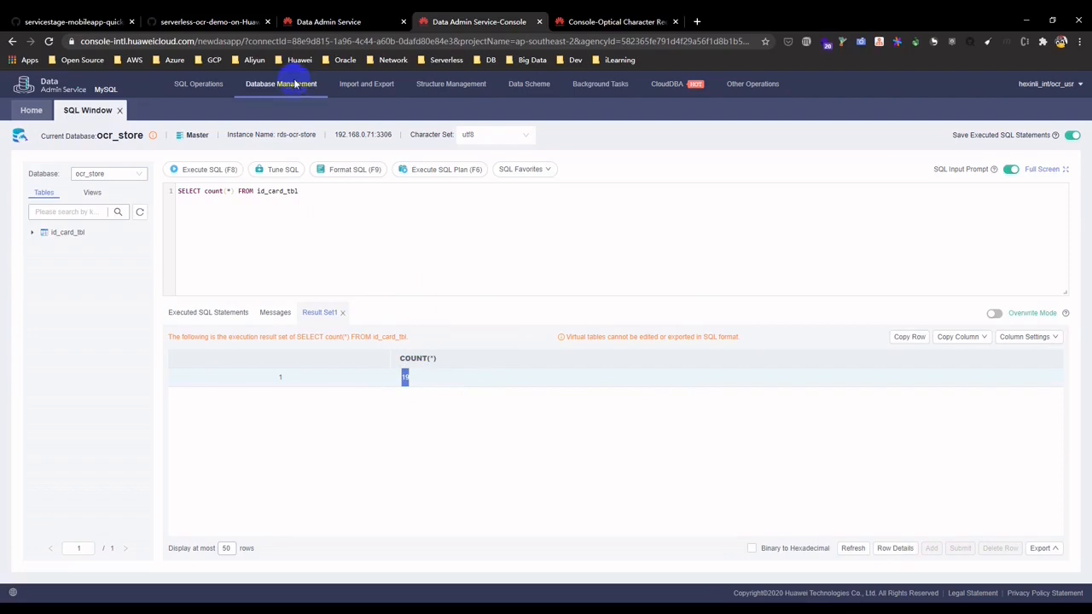
mouse_move(209, 21)
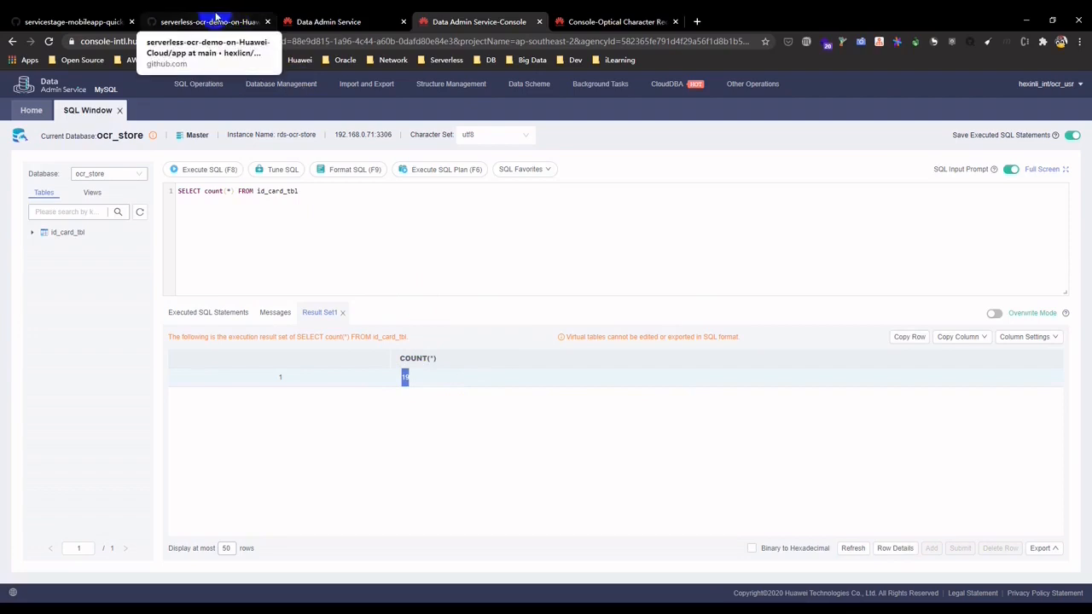
Step: Open the repository README and follow its 'How to demo' link to the OCR web app
left_click(209, 21)
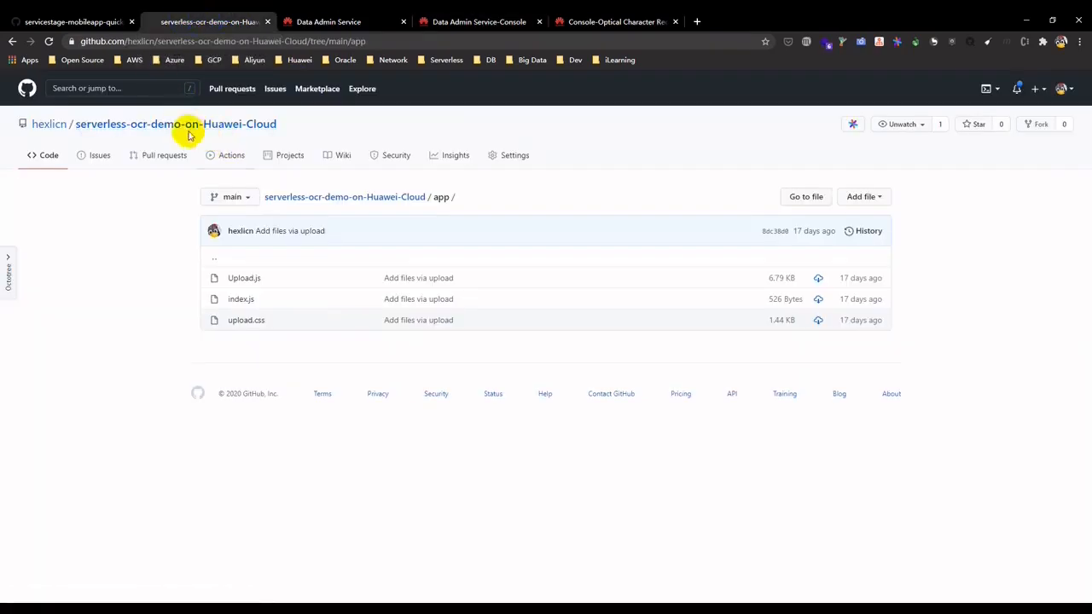
mouse_move(48, 123)
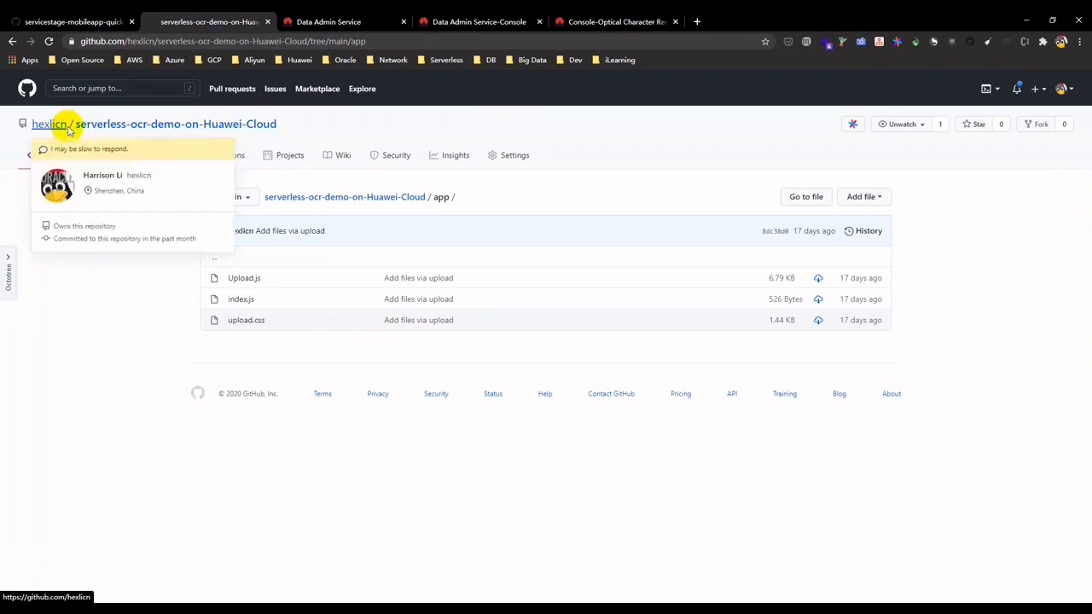
left_click(175, 123)
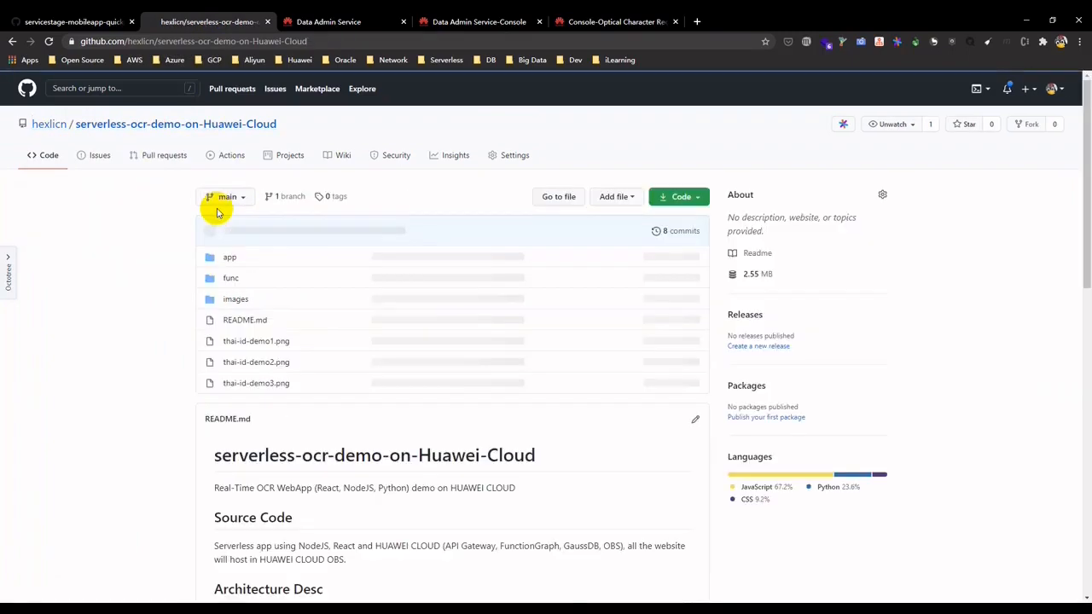
scroll("down", 3)
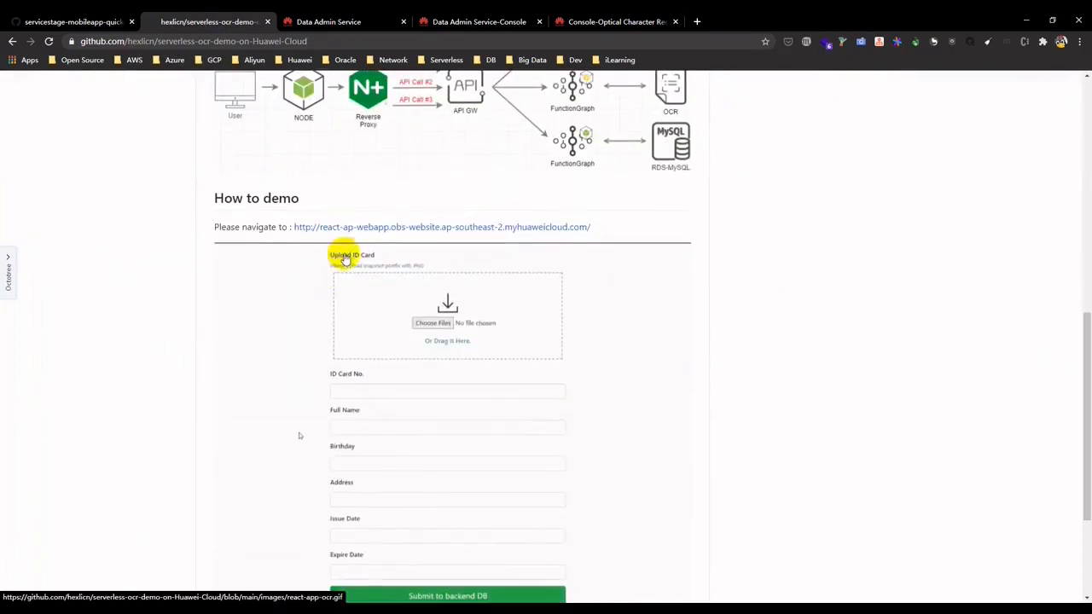
left_click(441, 227)
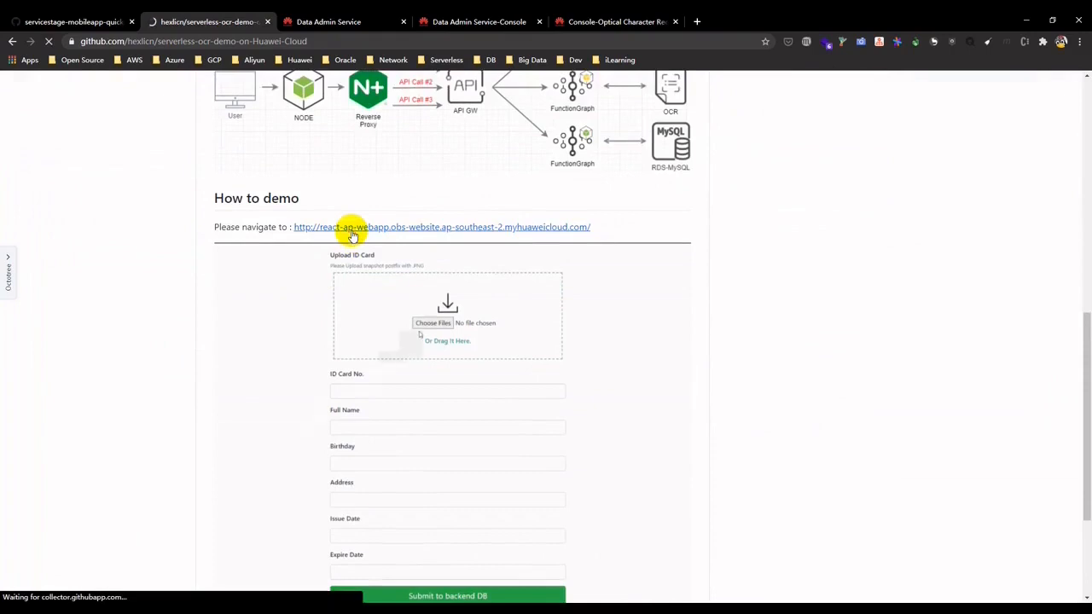
left_click(441, 227)
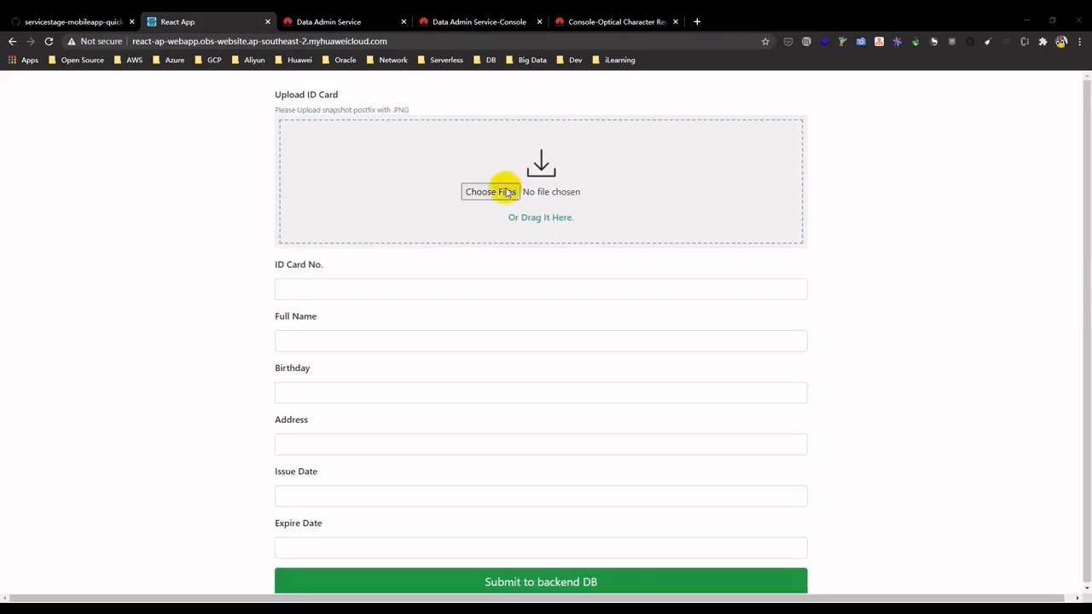
Step: Upload thai-id-demo1.png so OCR fills in the card details
left_click(489, 191)
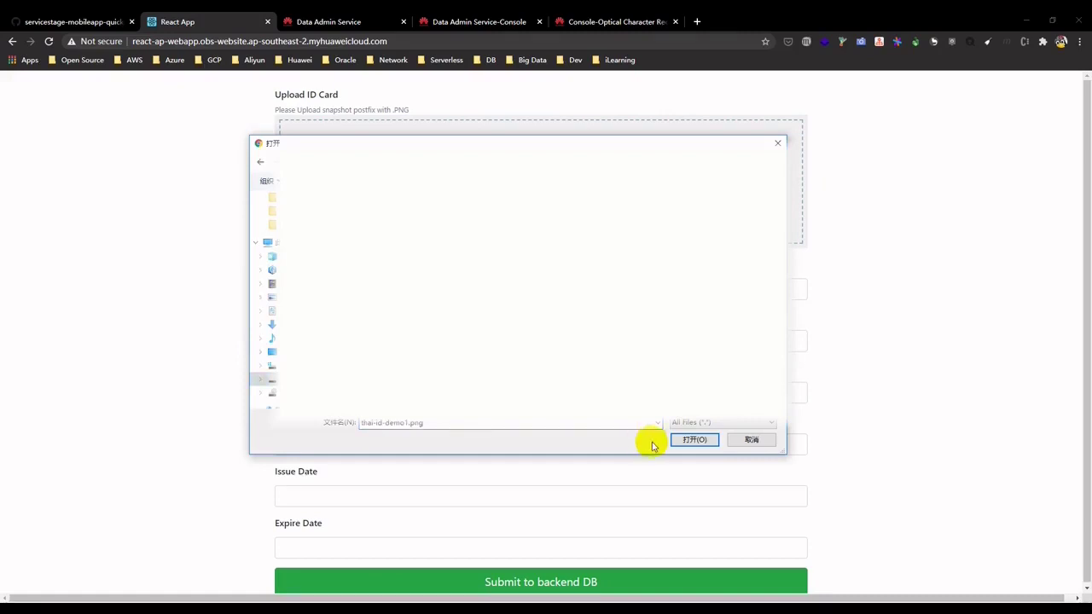
left_click(693, 439)
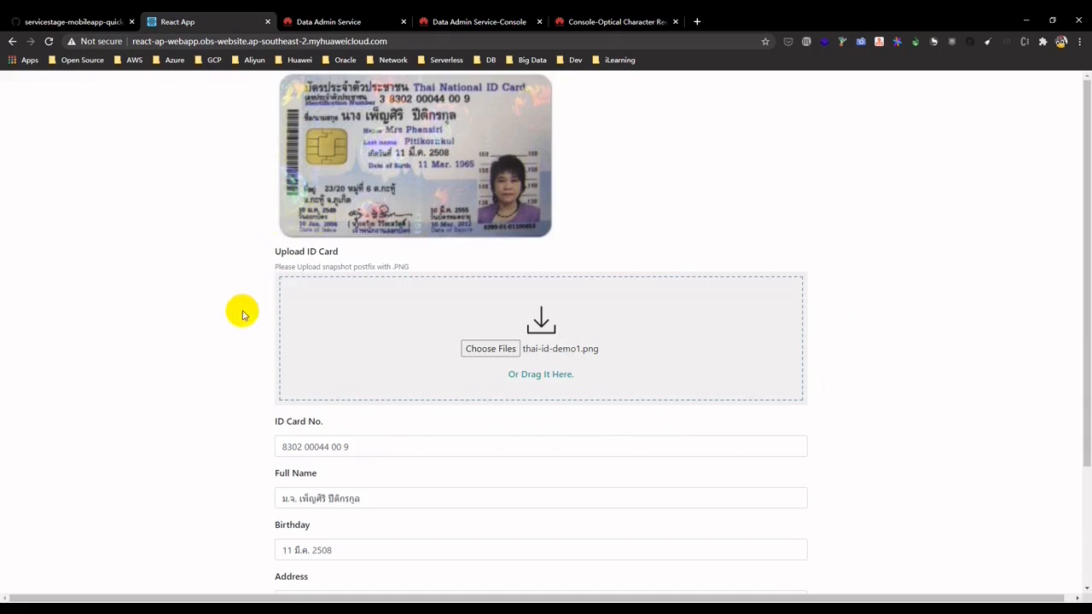
scroll("down", 3)
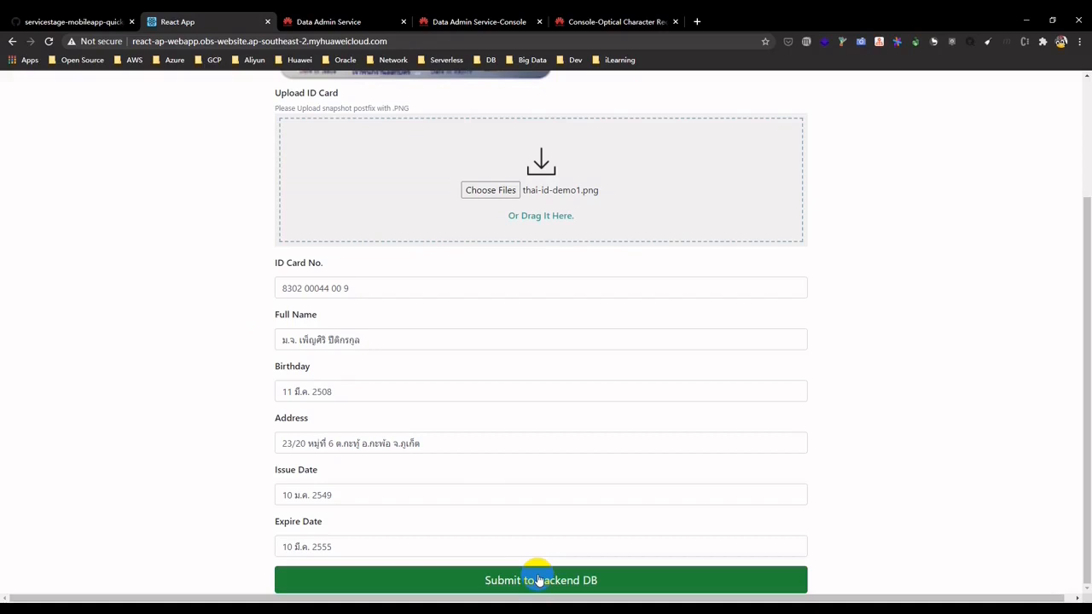
Step: Submit the recognised details to the database and check the record count of 19
left_click(541, 580)
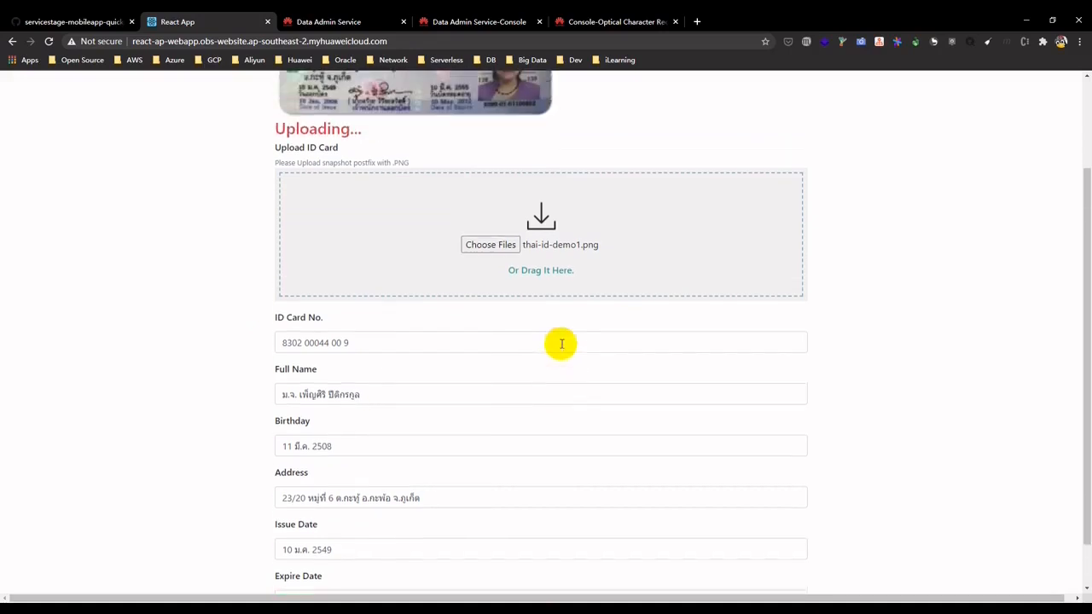
scroll("up", 3)
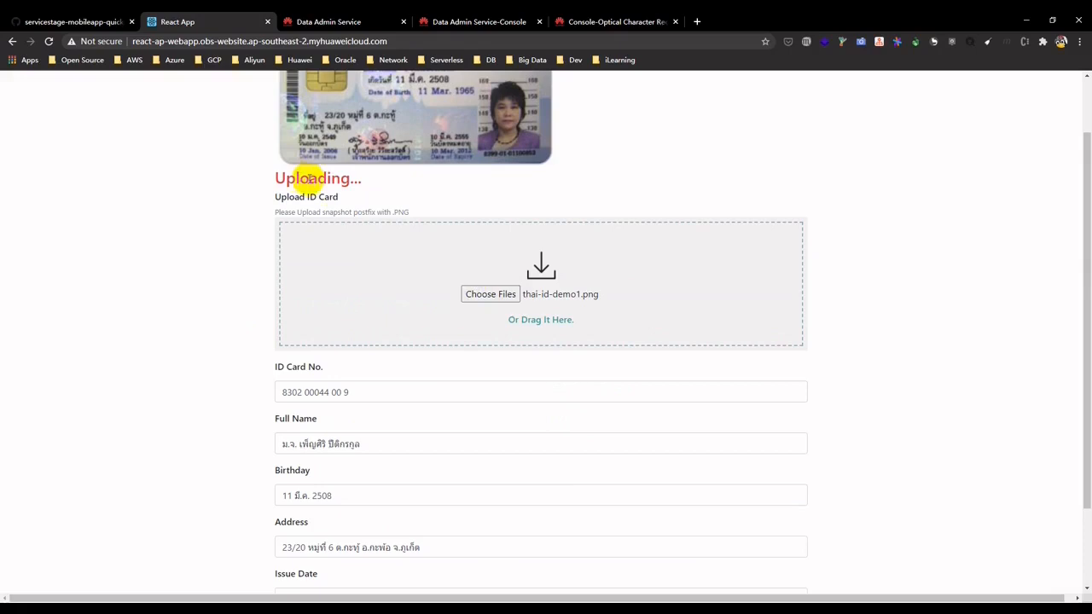
mouse_move(362, 186)
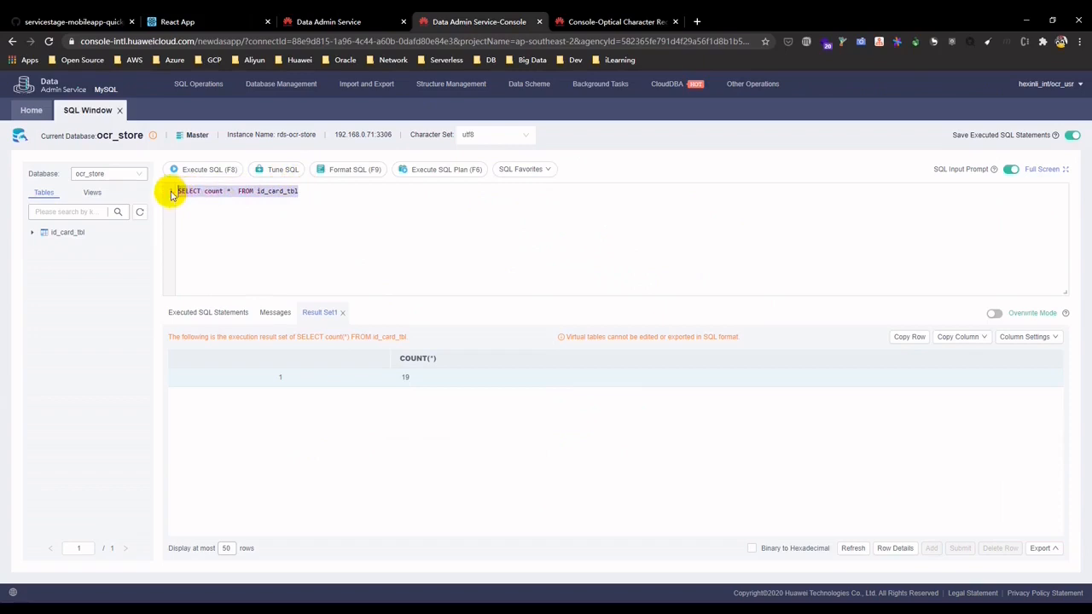
left_click(204, 168)
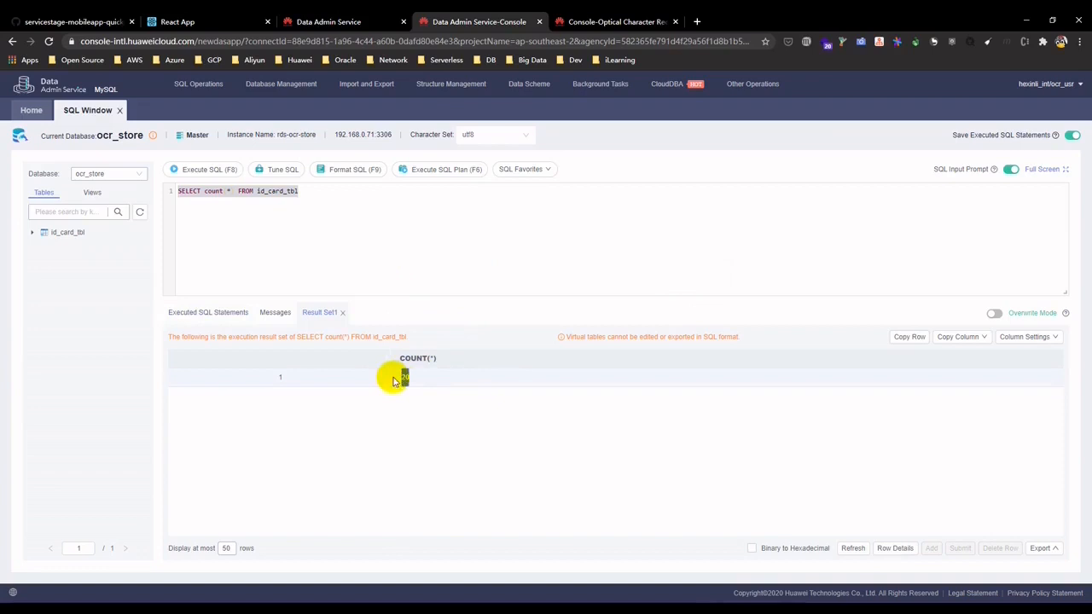
left_click(177, 21)
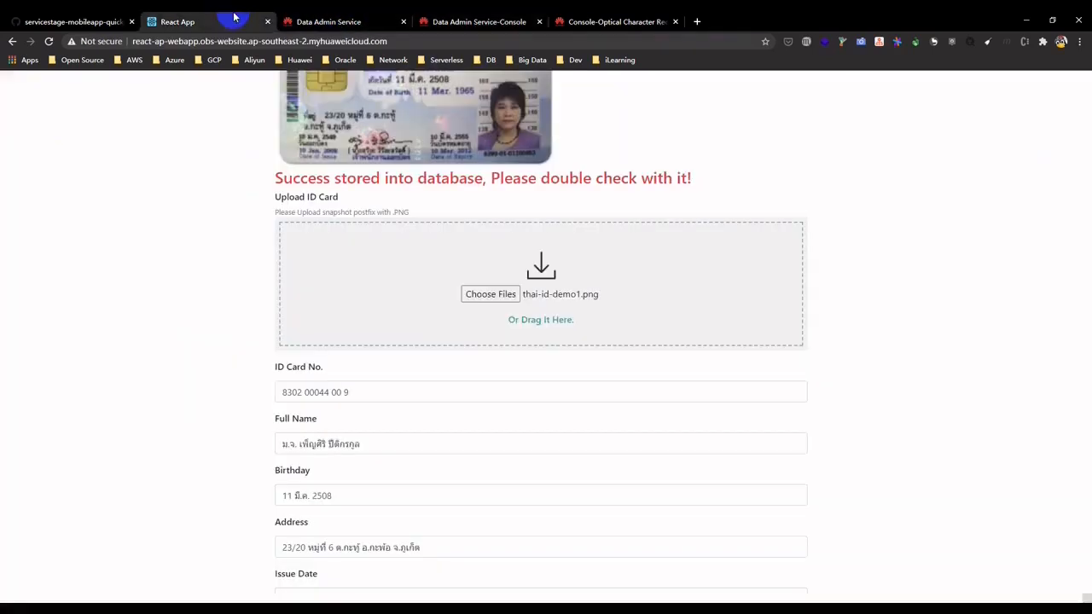
mouse_move(491, 293)
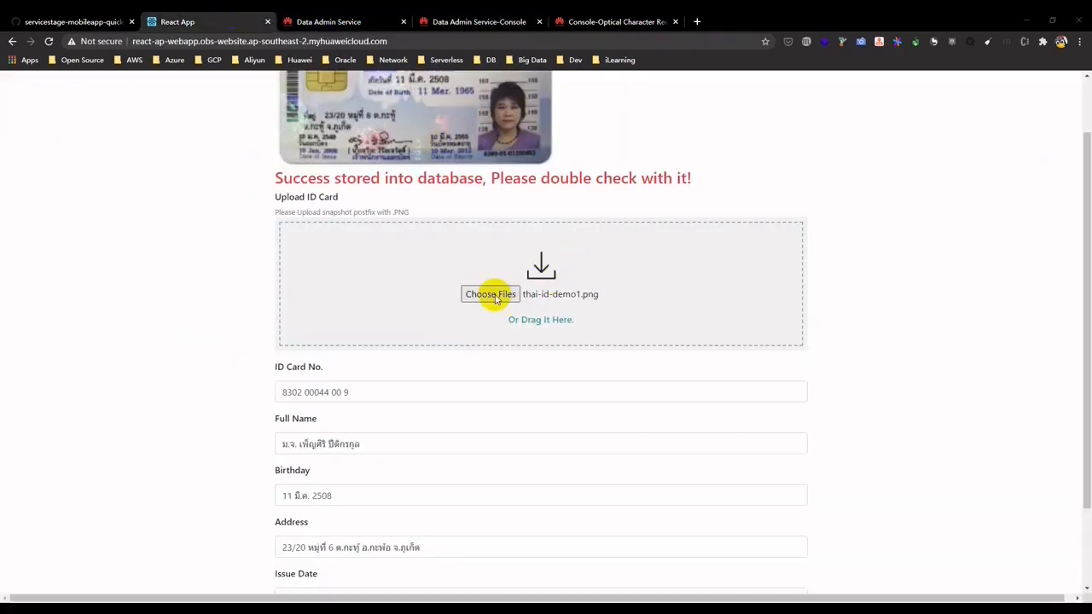
Step: Upload thai-id-demo3.png and submit its recognised card details to the database
left_click(490, 294)
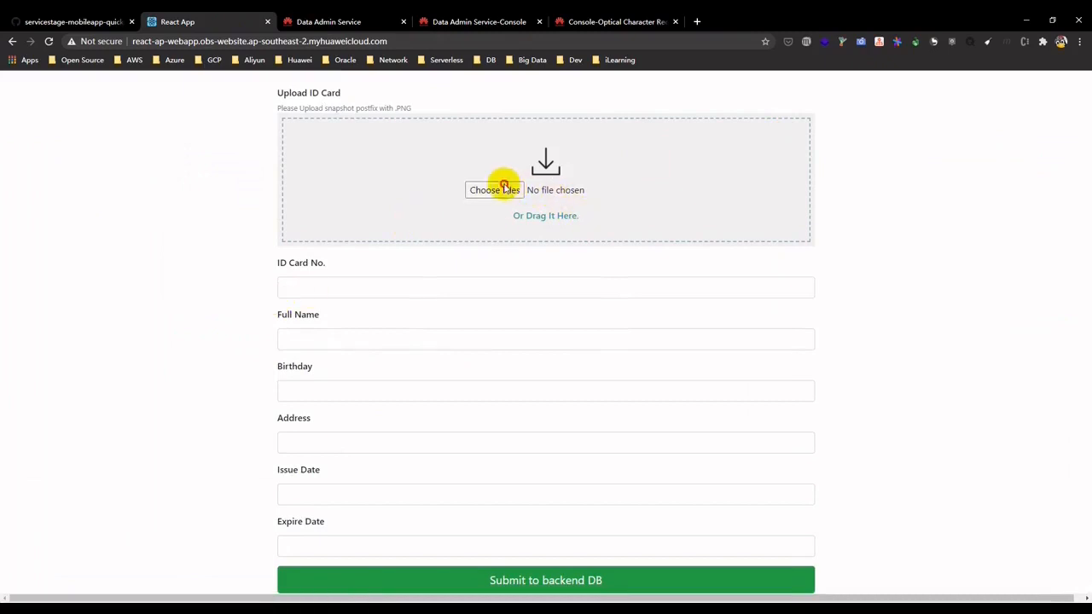
left_click(494, 189)
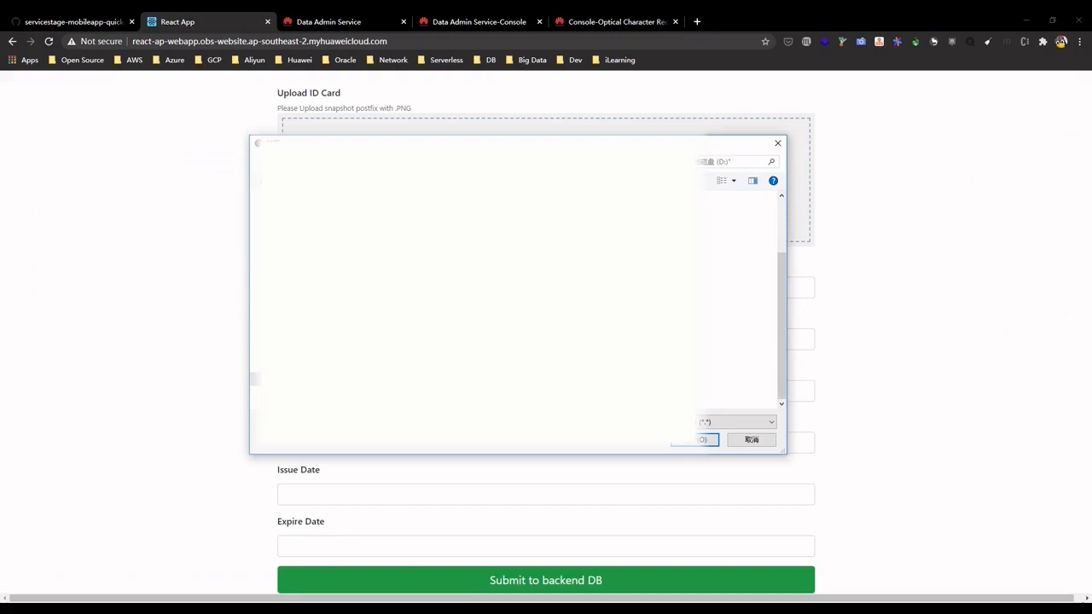
left_click(700, 439)
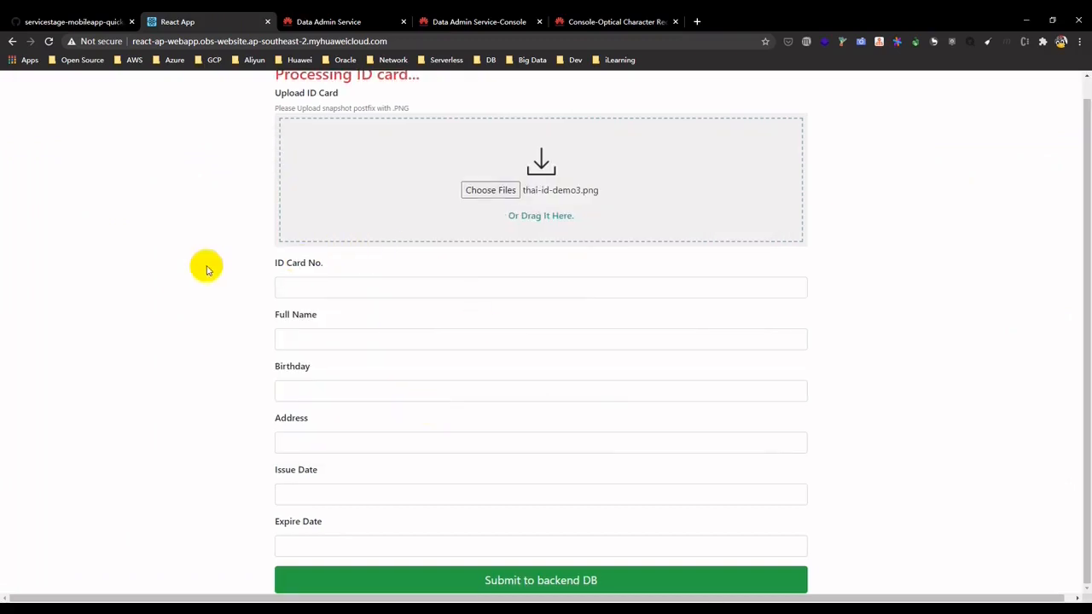
scroll("up", 3)
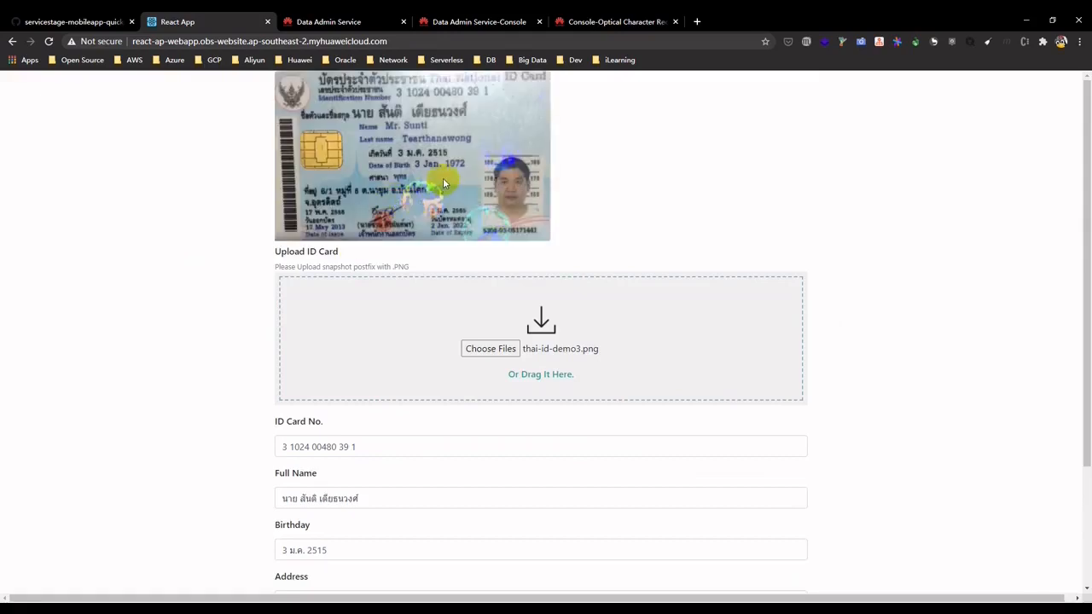
mouse_move(430, 374)
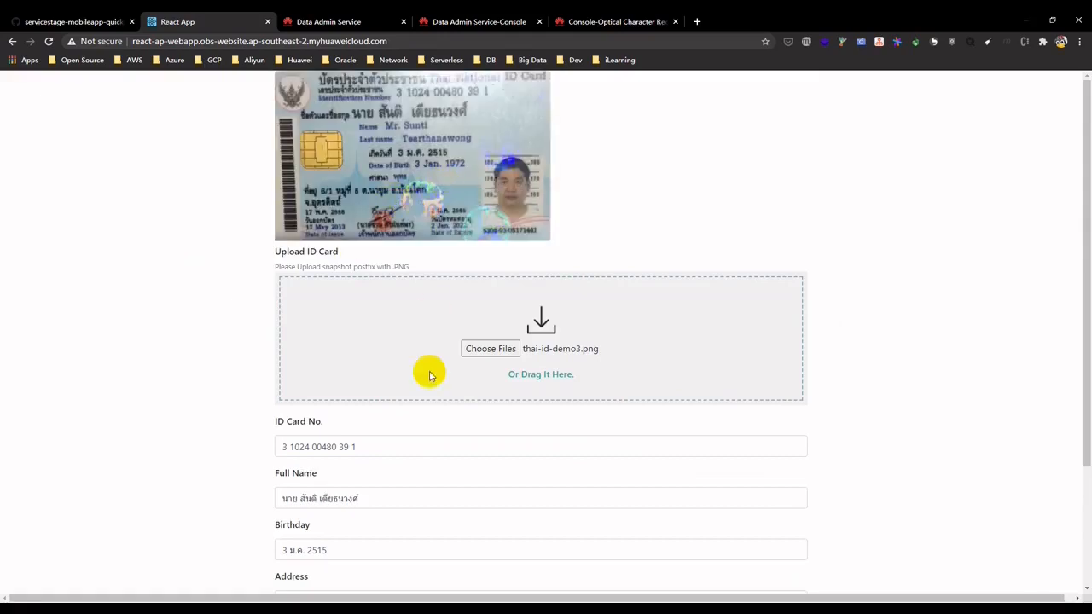
scroll("down", 3)
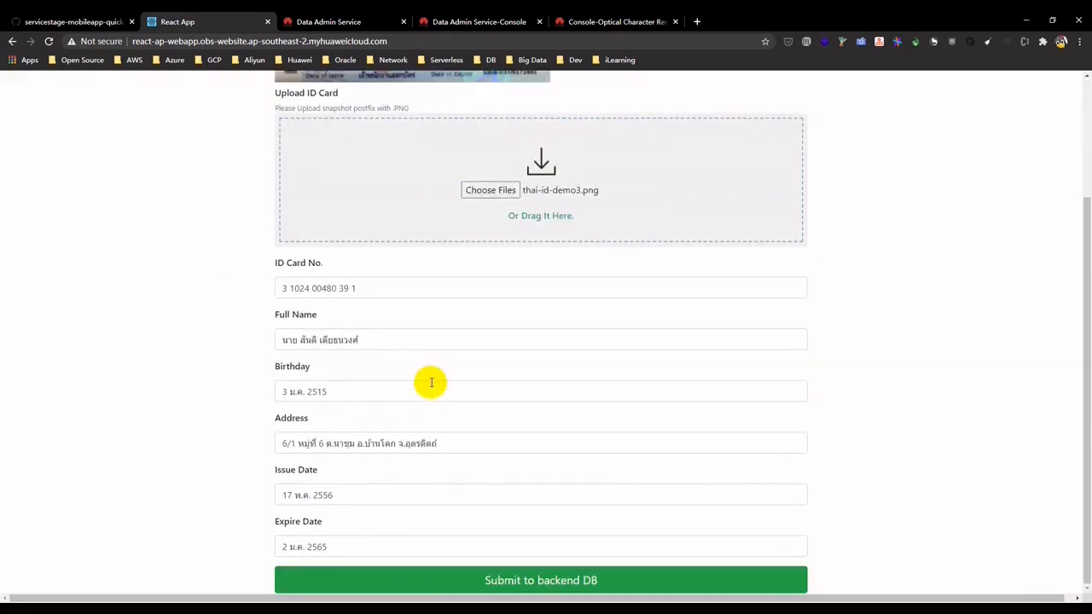
scroll("up", 3)
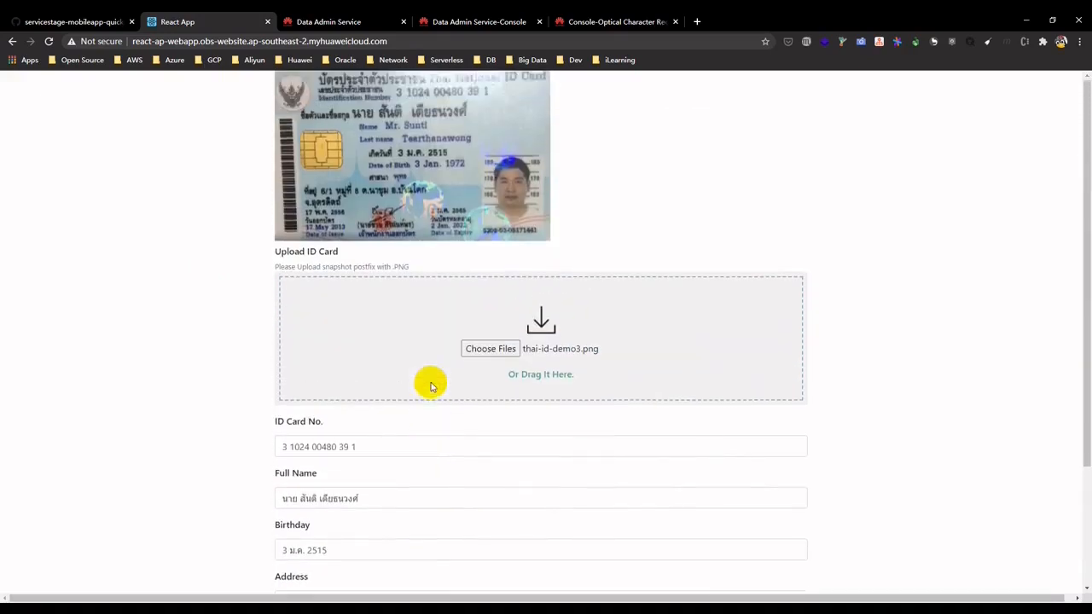
scroll("down", 3)
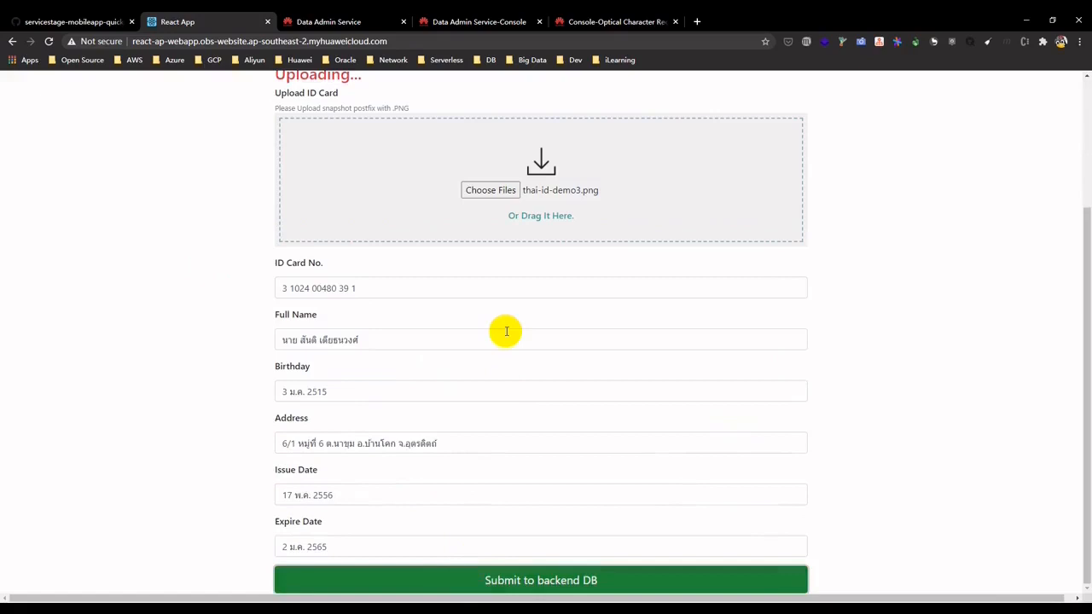
left_click(540, 580)
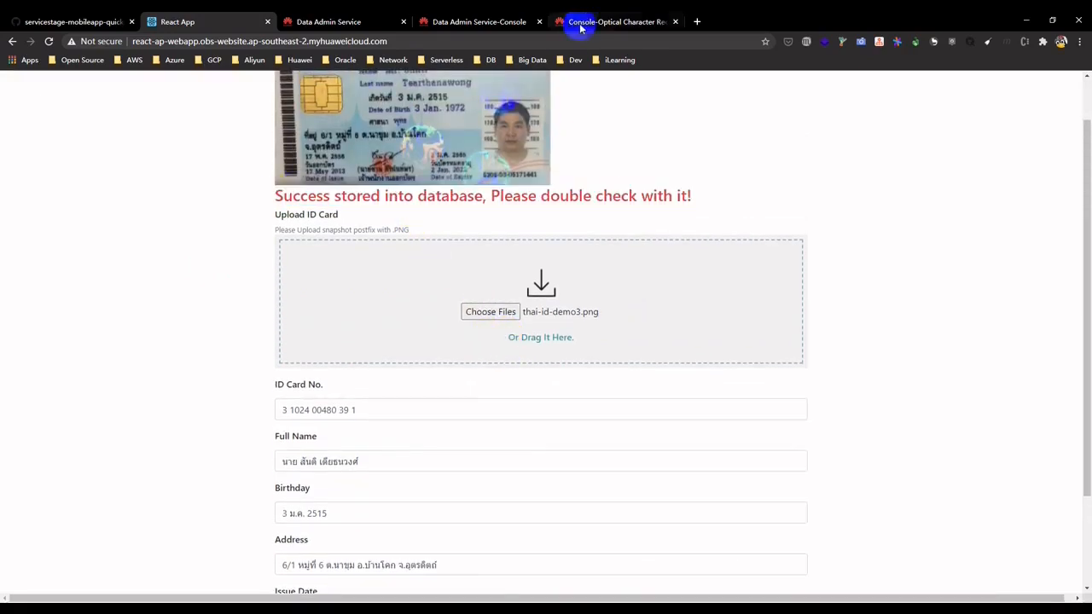
left_click(478, 22)
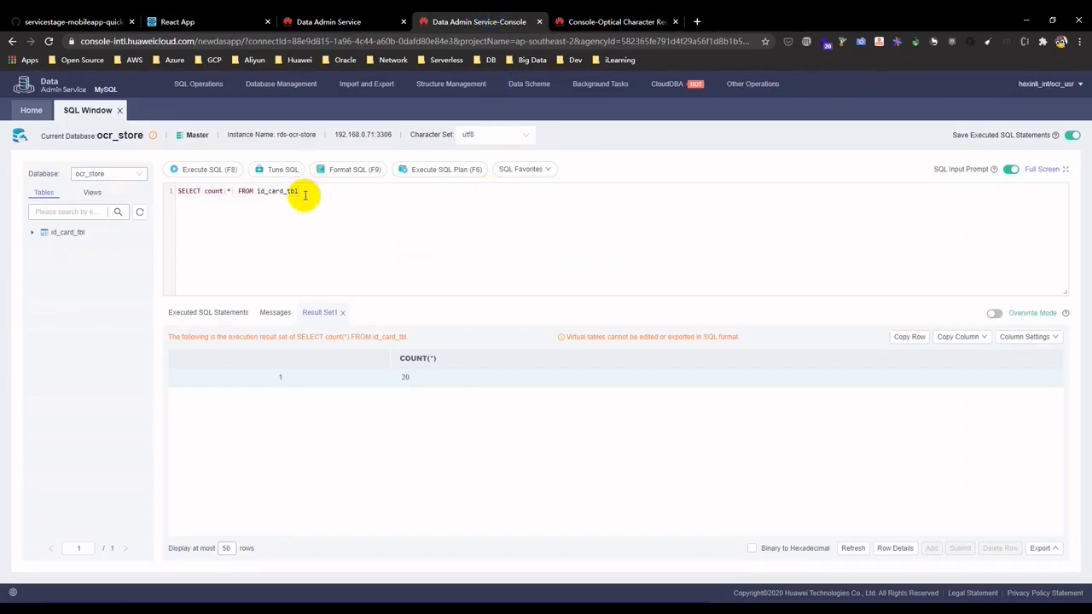
Step: Rerun SELECT count(*) FROM id_card_tbl, confirming 21 records
left_click(203, 169)
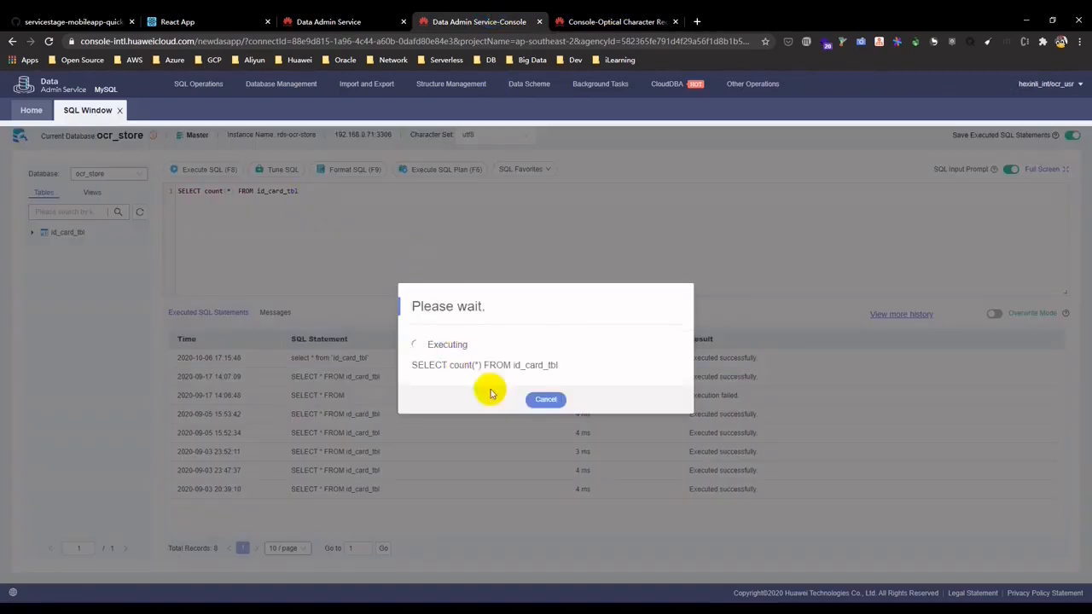
left_click(203, 168)
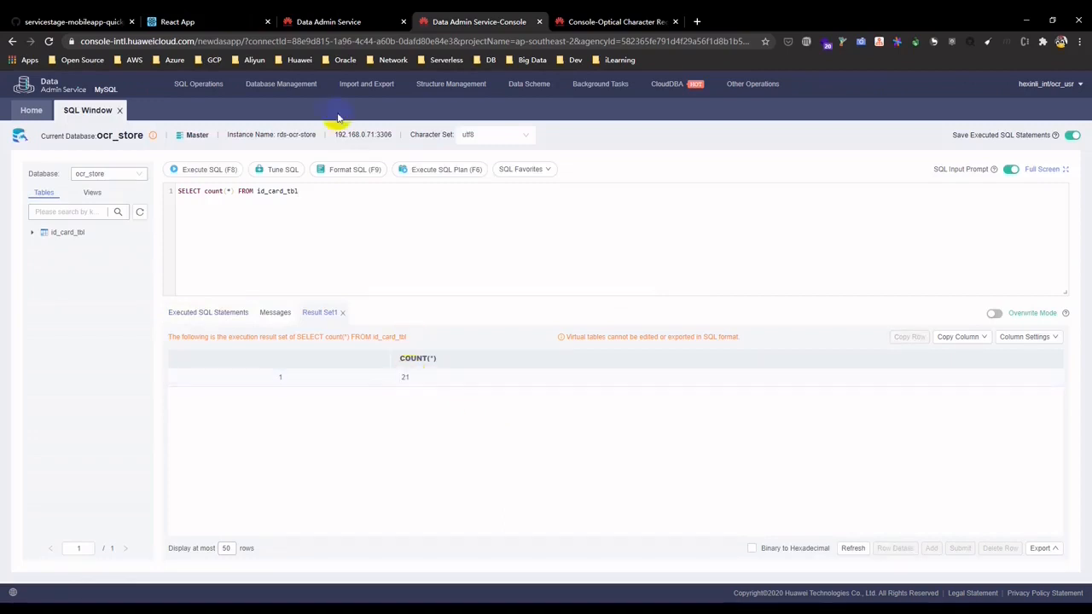
mouse_move(460, 323)
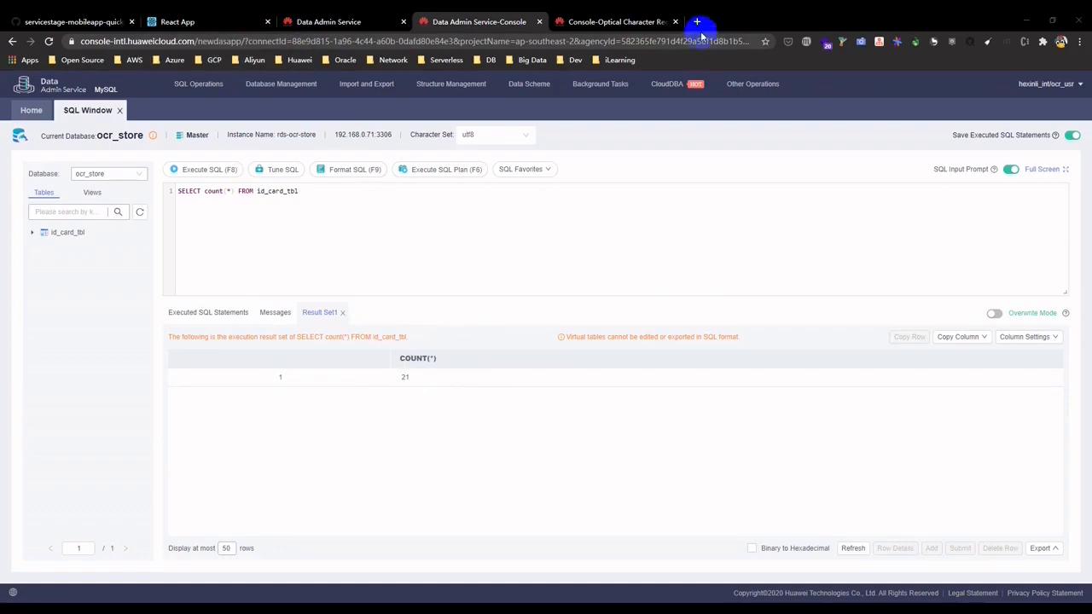
left_click(613, 21)
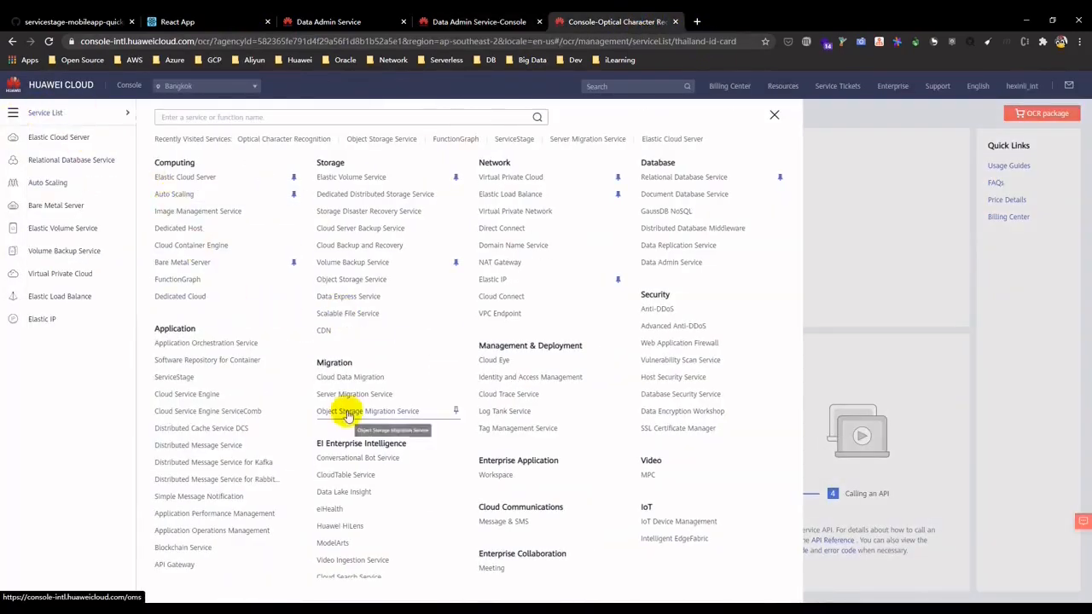
Step: Open the API Gateway service from the services menu
scroll("down", 3)
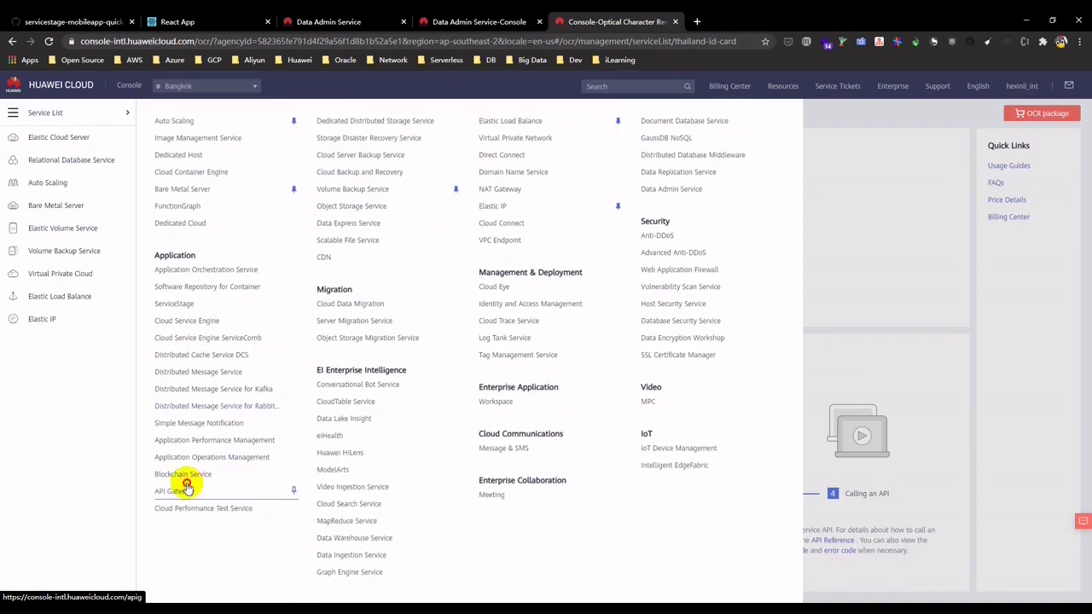
left_click(171, 491)
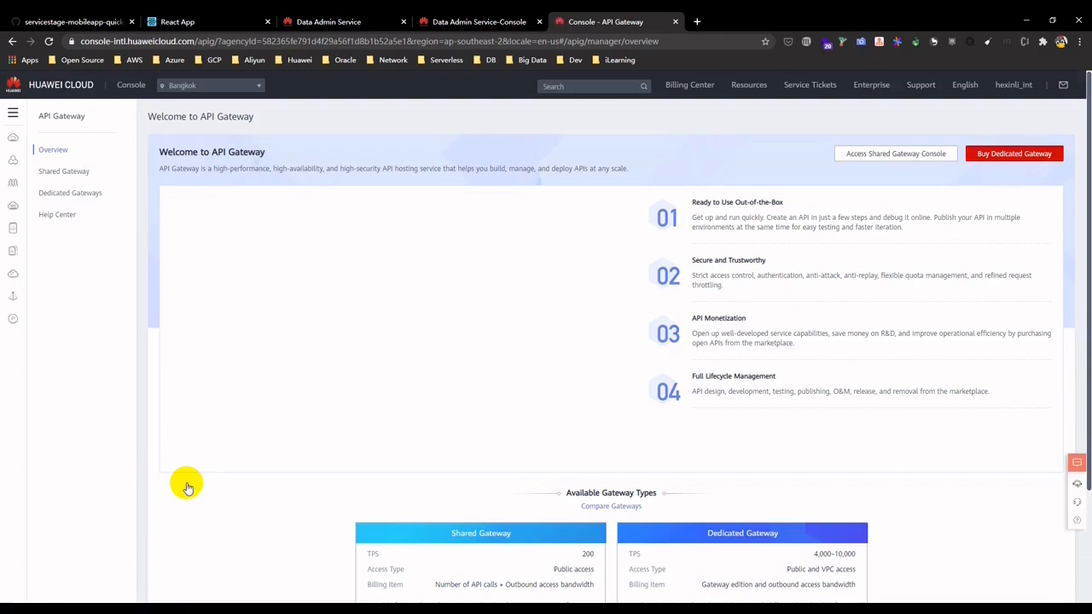
scroll("down", 3)
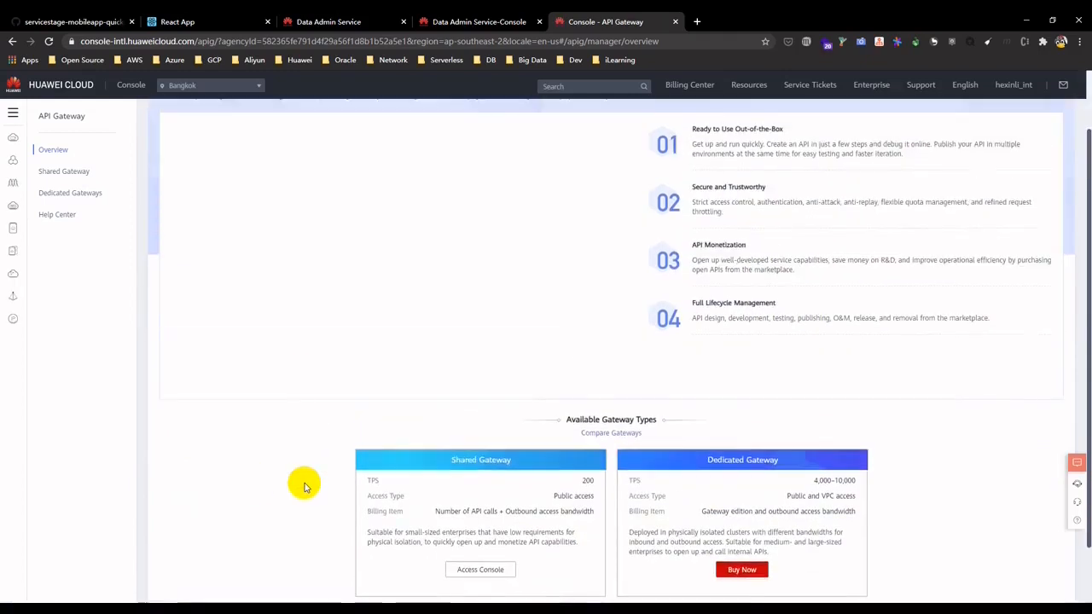
scroll("up", 3)
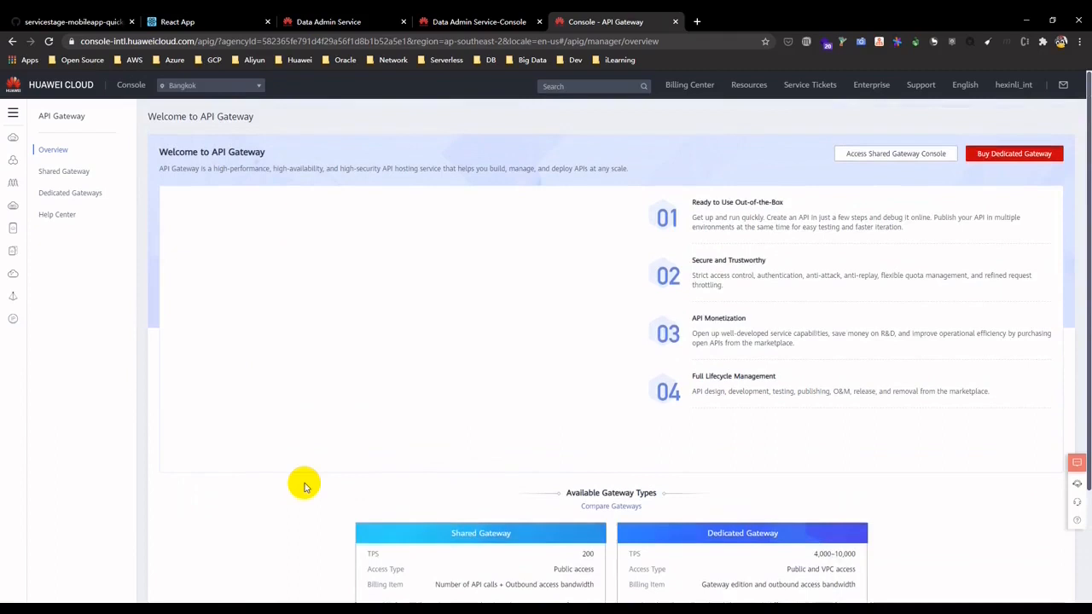
Step: In the shared gateway, list published APIs and open apig_extract_text's details
left_click(63, 170)
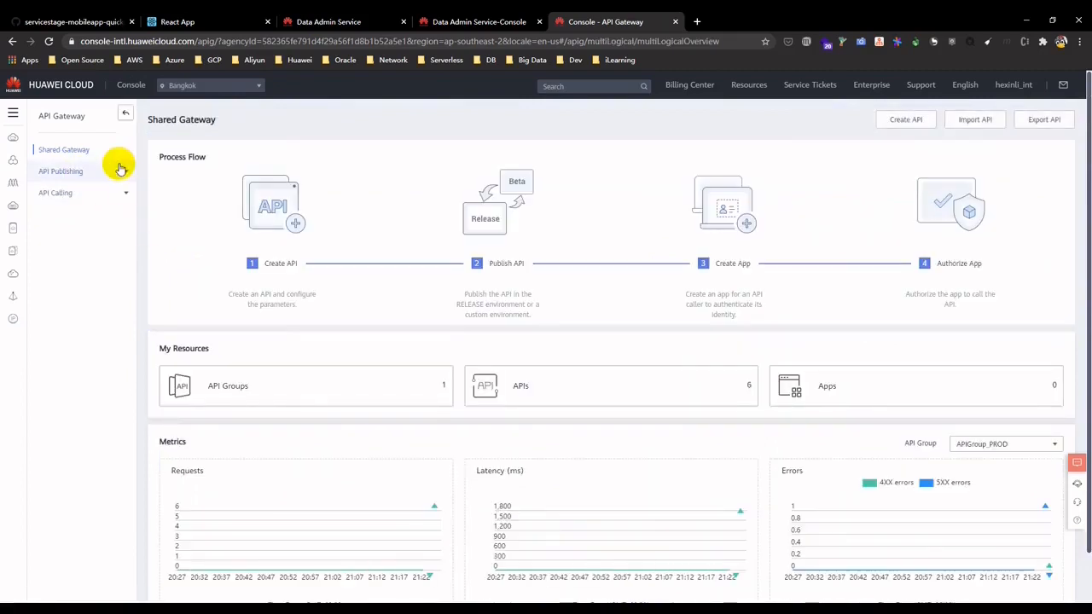
left_click(60, 171)
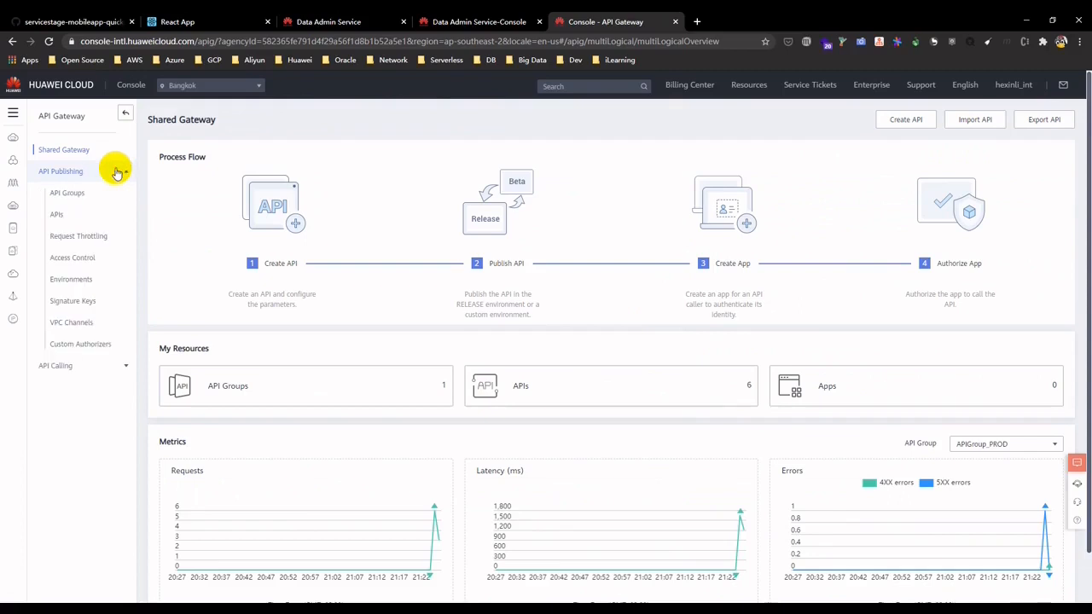
left_click(57, 214)
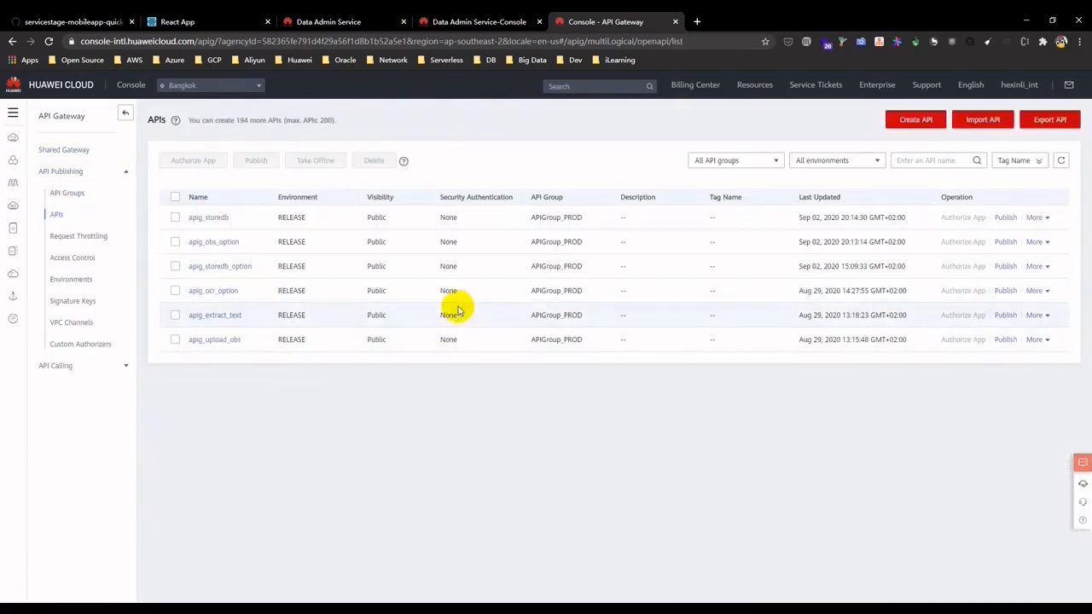
mouse_move(264, 269)
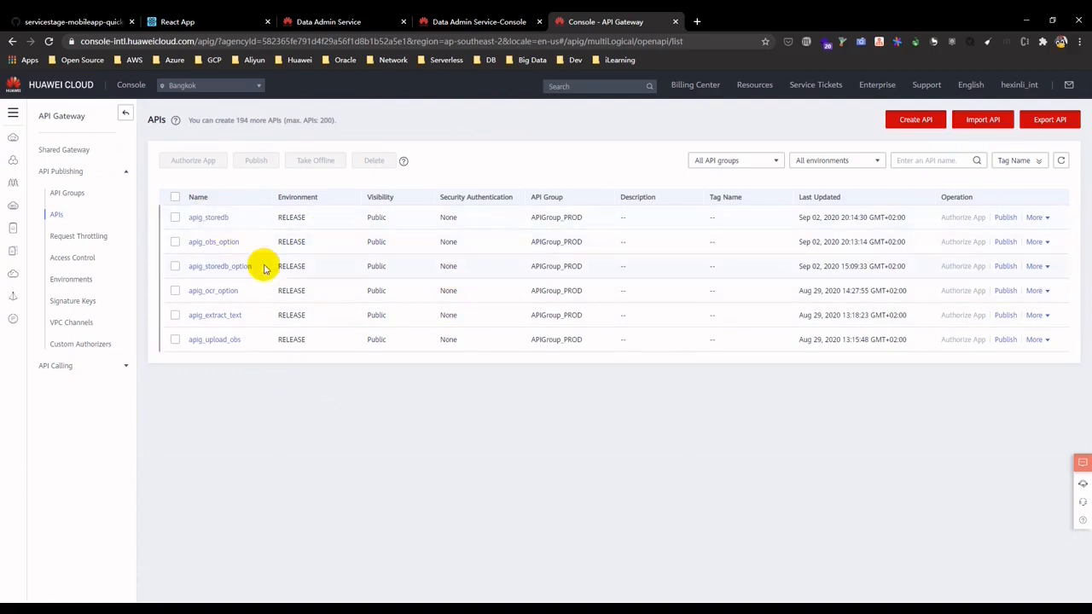
mouse_move(231, 290)
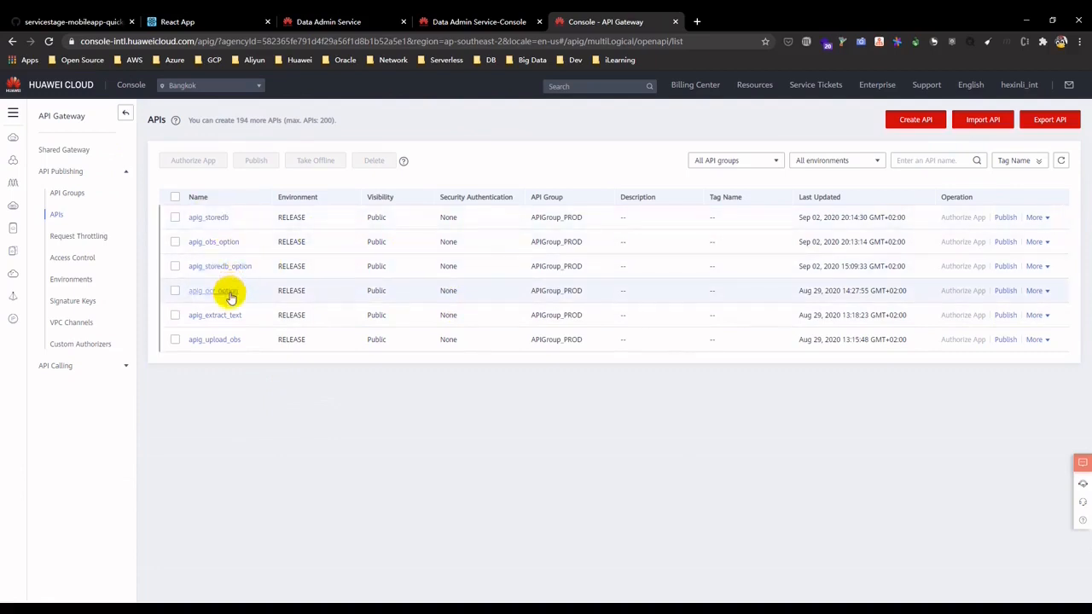
mouse_move(241, 322)
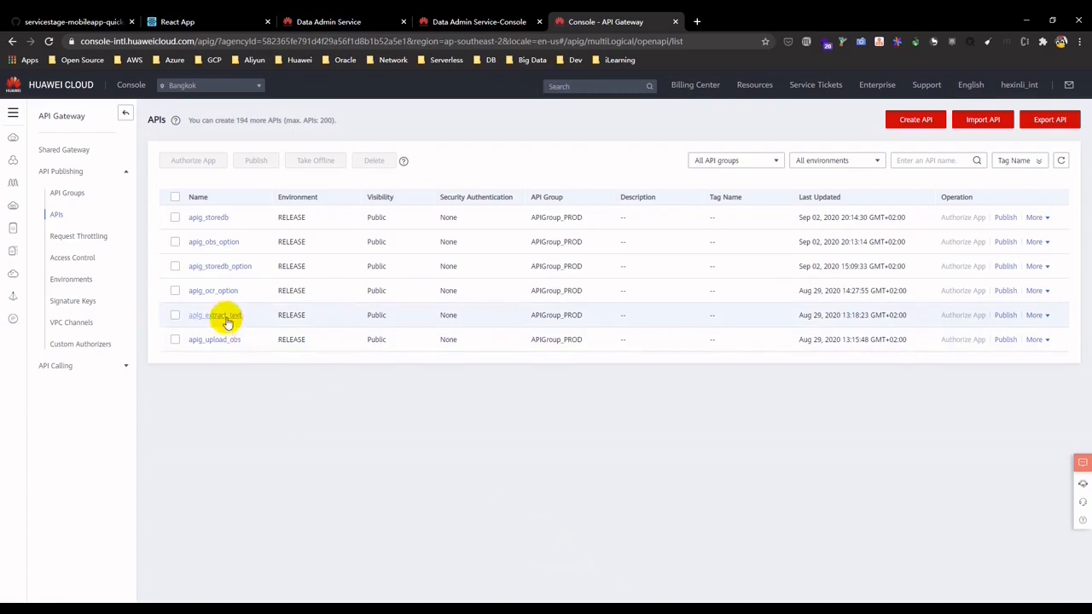
left_click(214, 315)
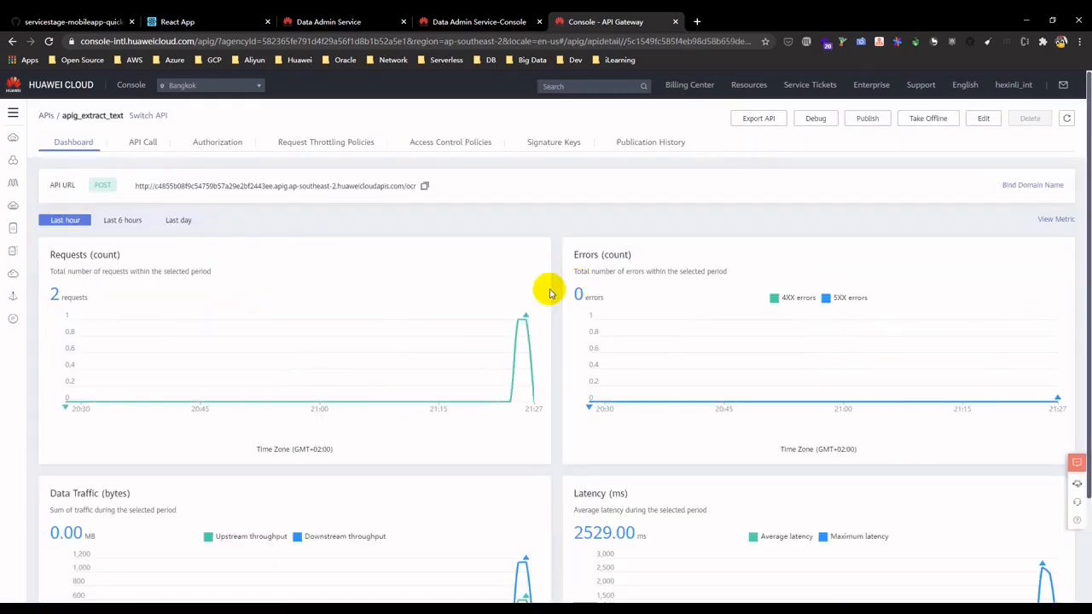
Step: Scroll through the apig_extract_text Dashboard metric charts
scroll("down", 3)
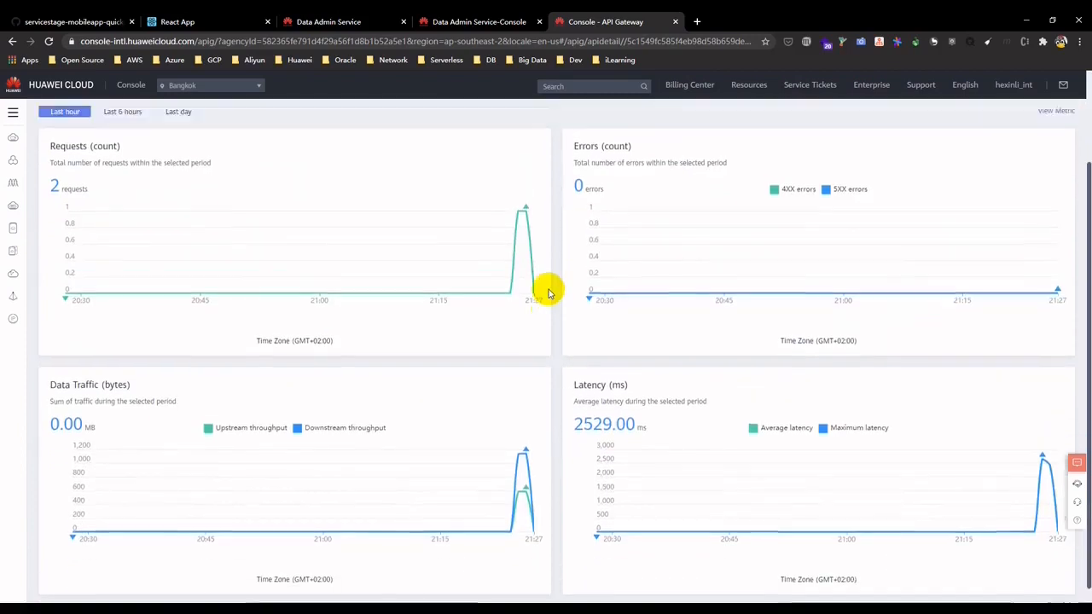
scroll("up", 3)
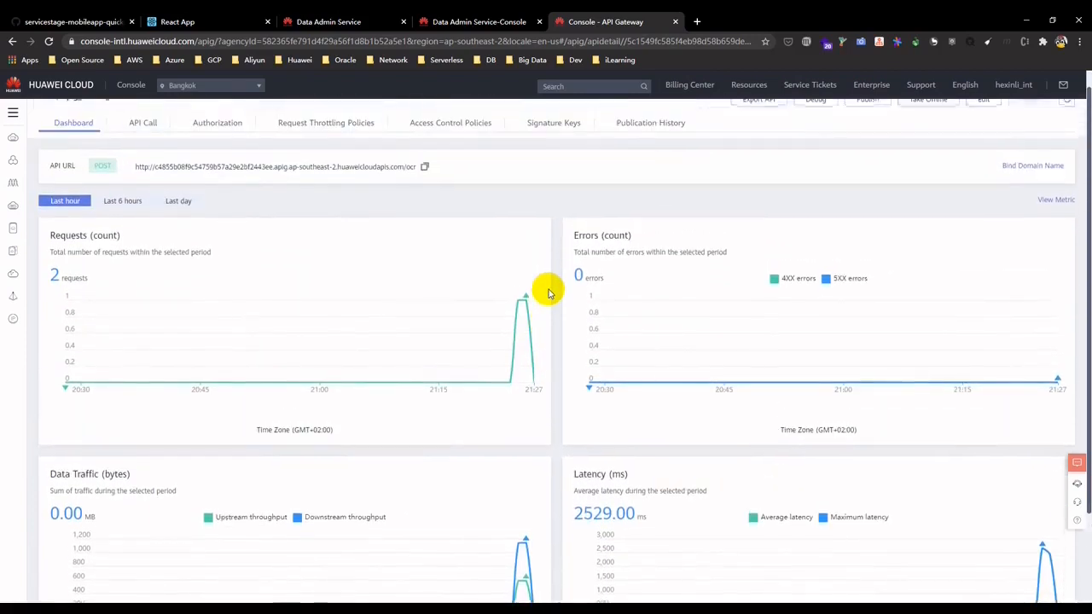
scroll("up", 3)
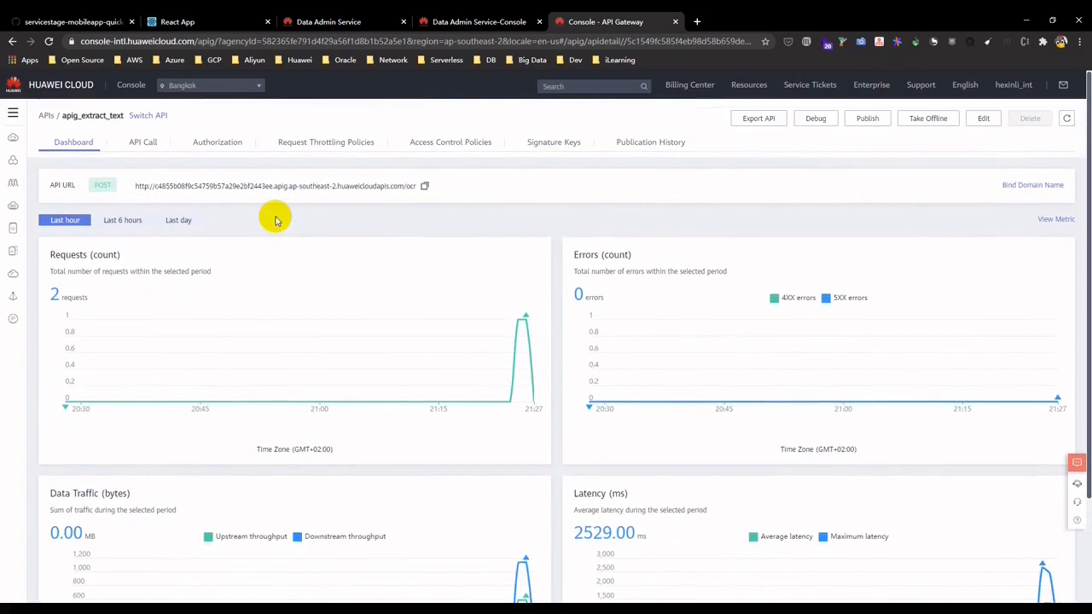
Step: Inspect the POST /ocr call flow to the ocr function, then bring up the service list
left_click(143, 142)
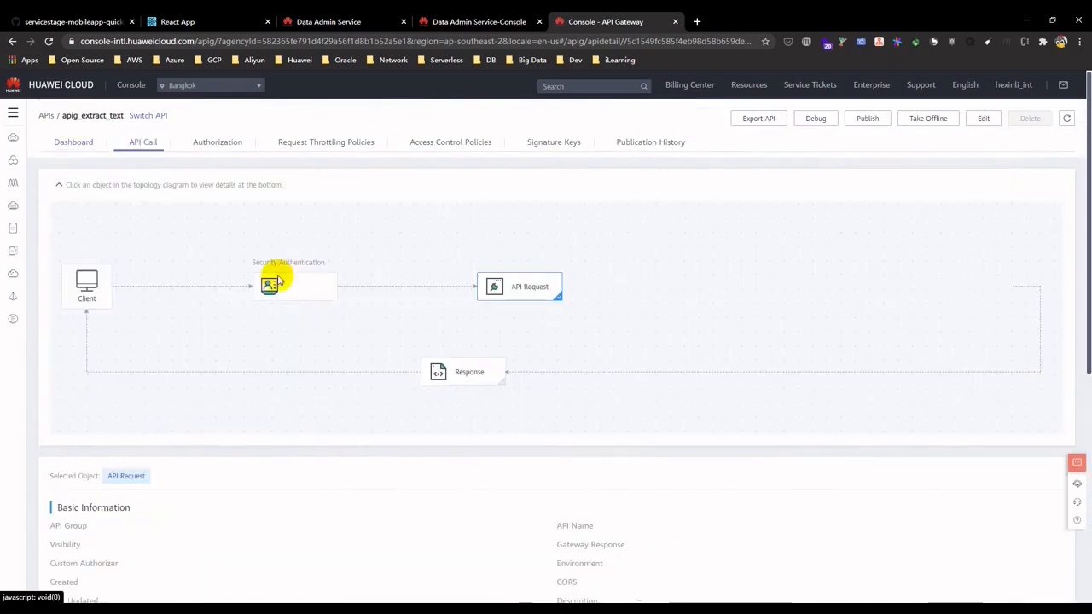
scroll("down", 3)
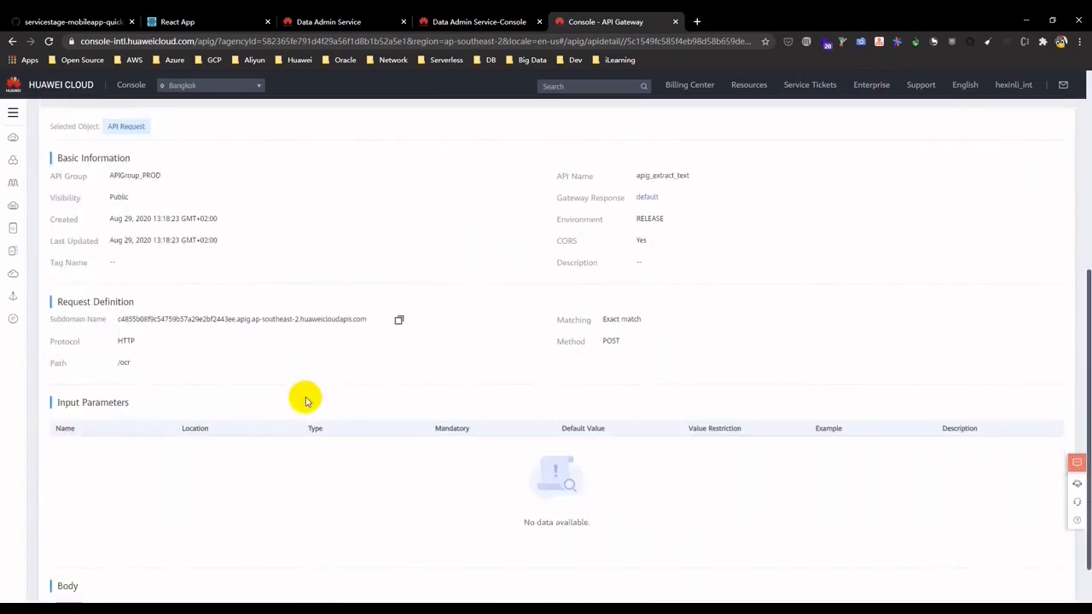
scroll("up", 3)
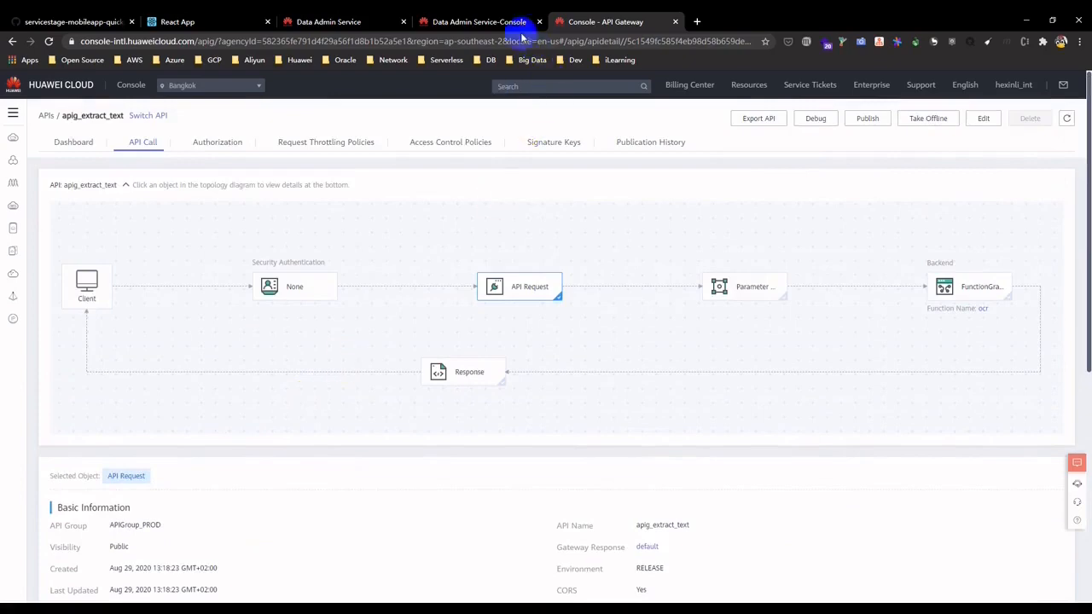
mouse_move(300, 115)
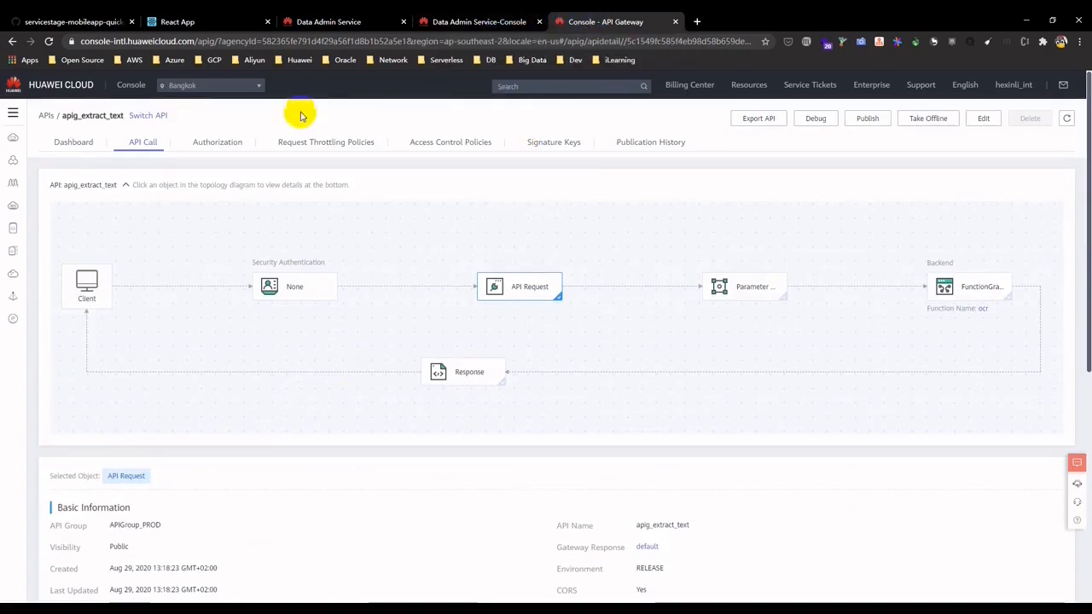
left_click(12, 112)
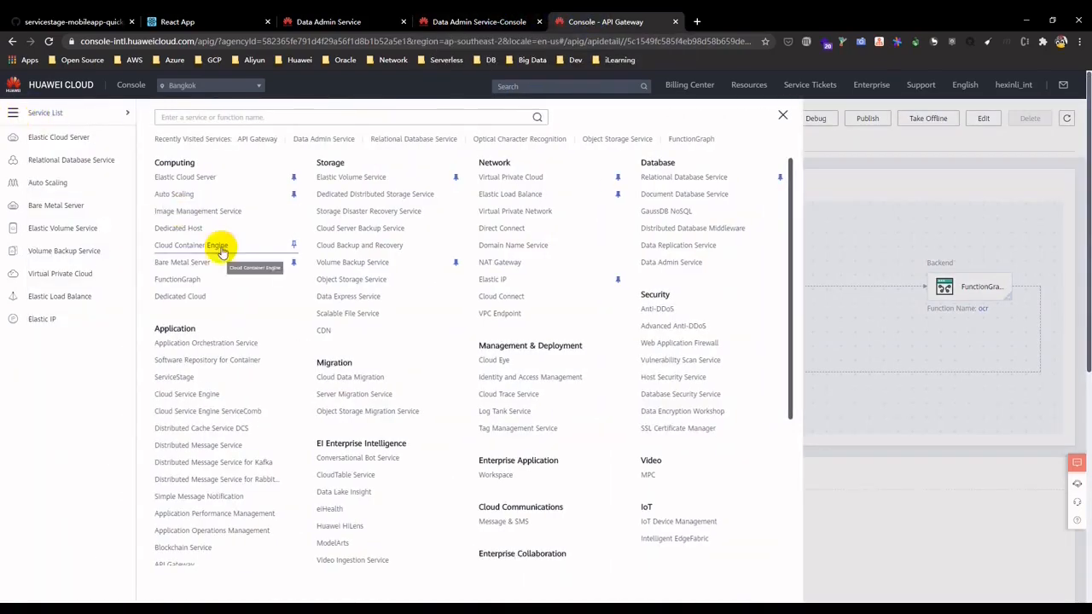
mouse_move(234, 337)
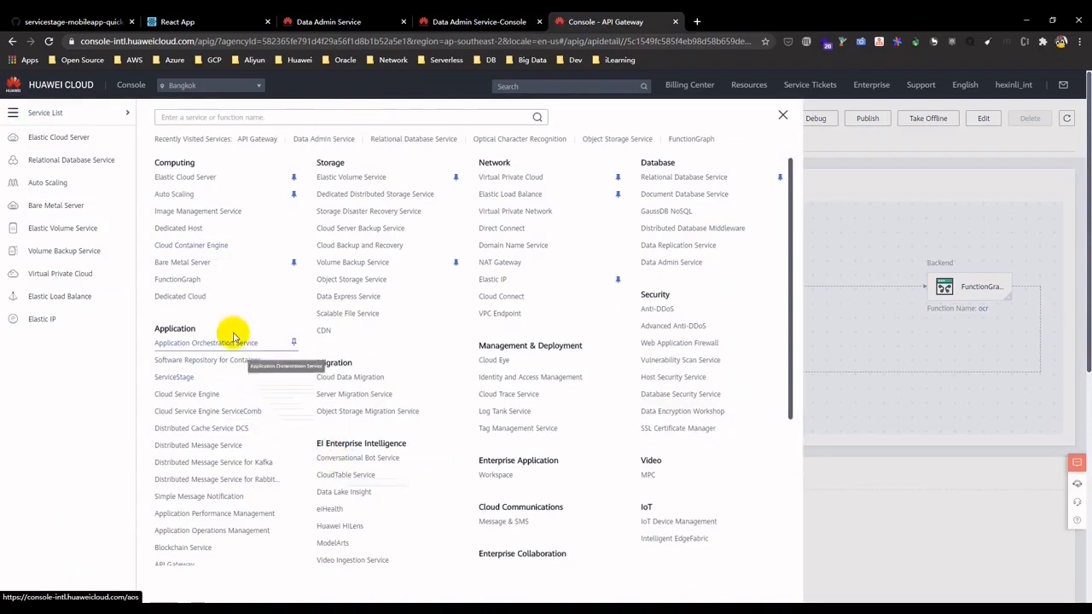
Step: Open FunctionGraph's Function List and select the uploadimage function
left_click(178, 279)
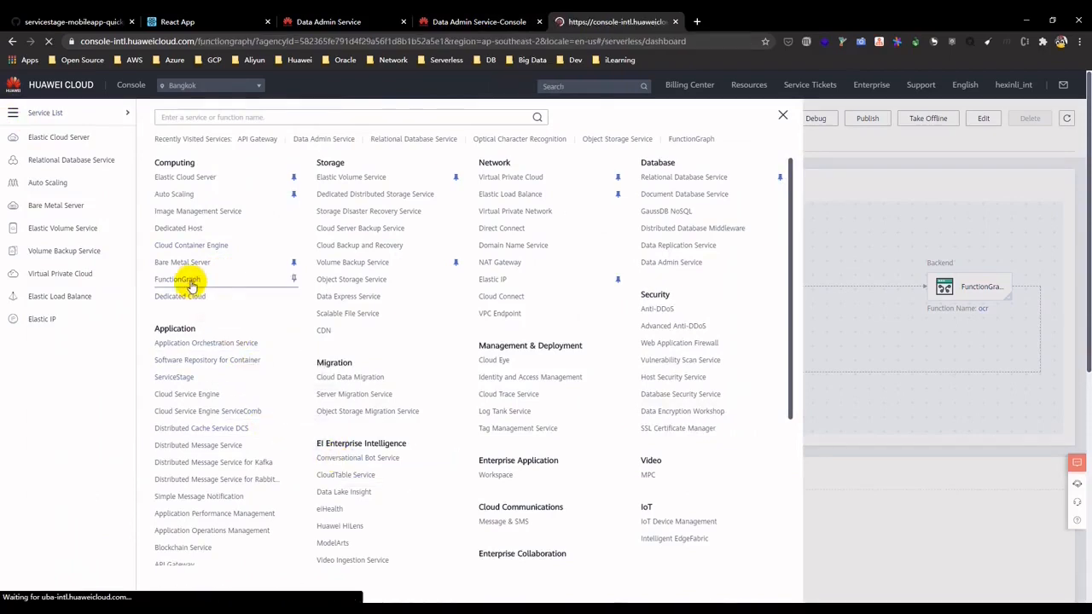
left_click(177, 279)
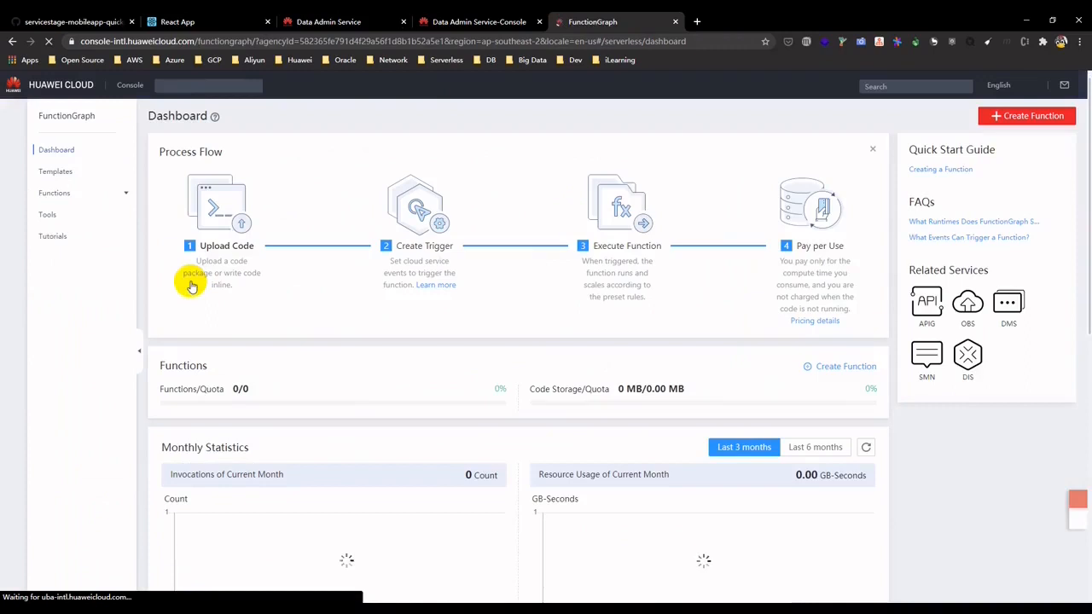
left_click(54, 192)
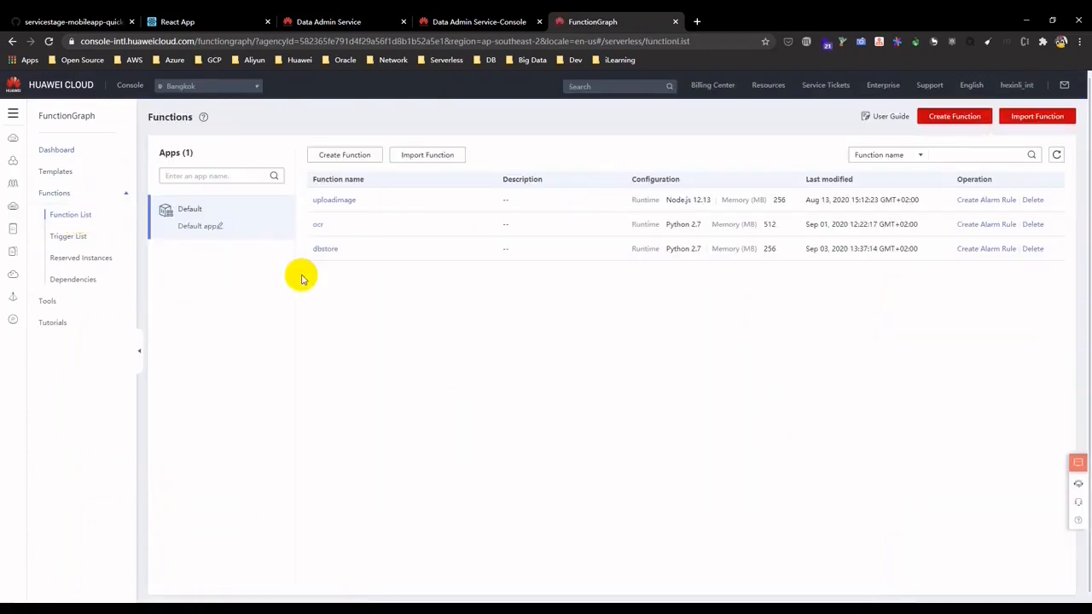
left_click(334, 200)
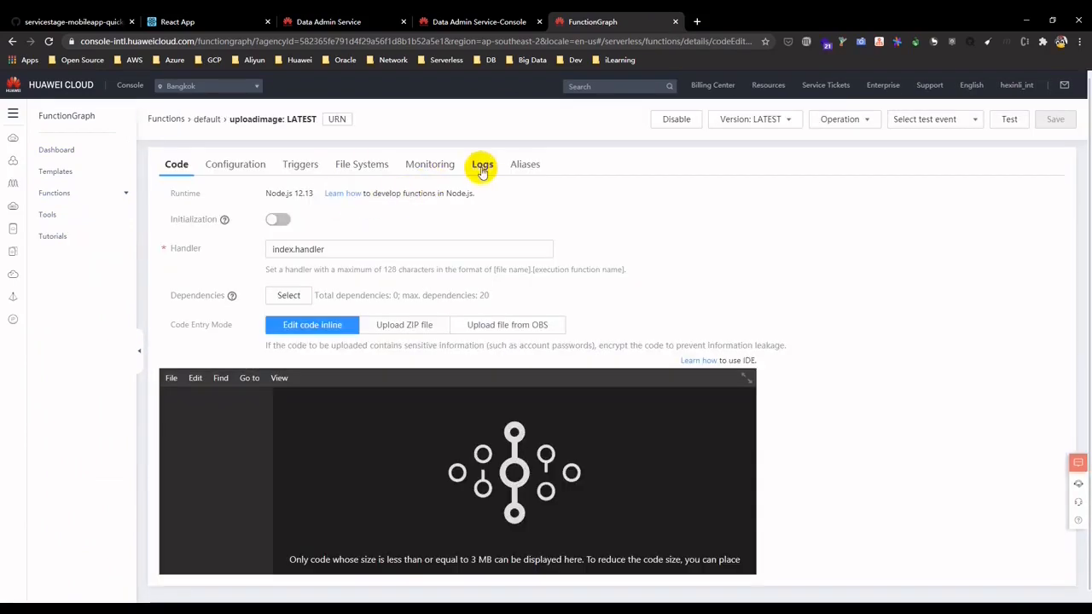
Step: Review uploadimage's invocation logs, then its monitoring metrics (2 invocations, 0 errors)
left_click(481, 164)
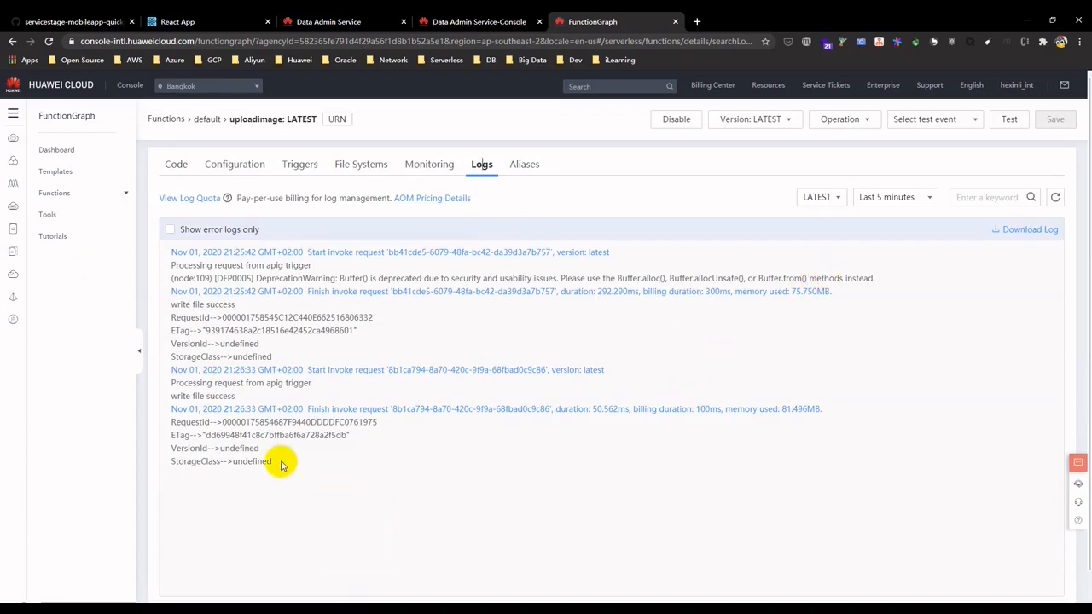
mouse_move(423, 349)
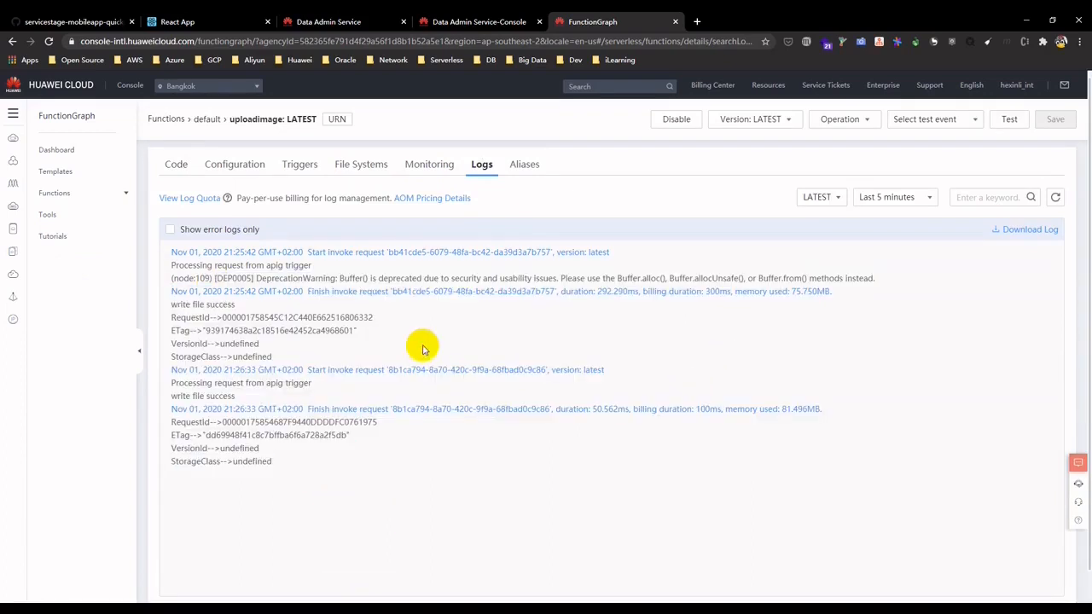
mouse_move(427, 335)
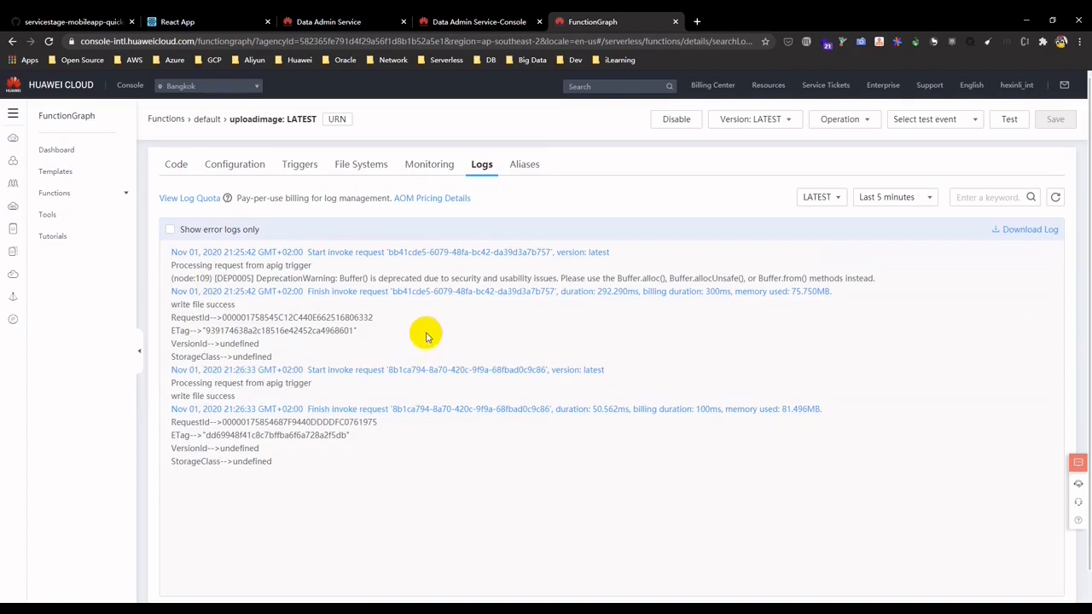
left_click(430, 164)
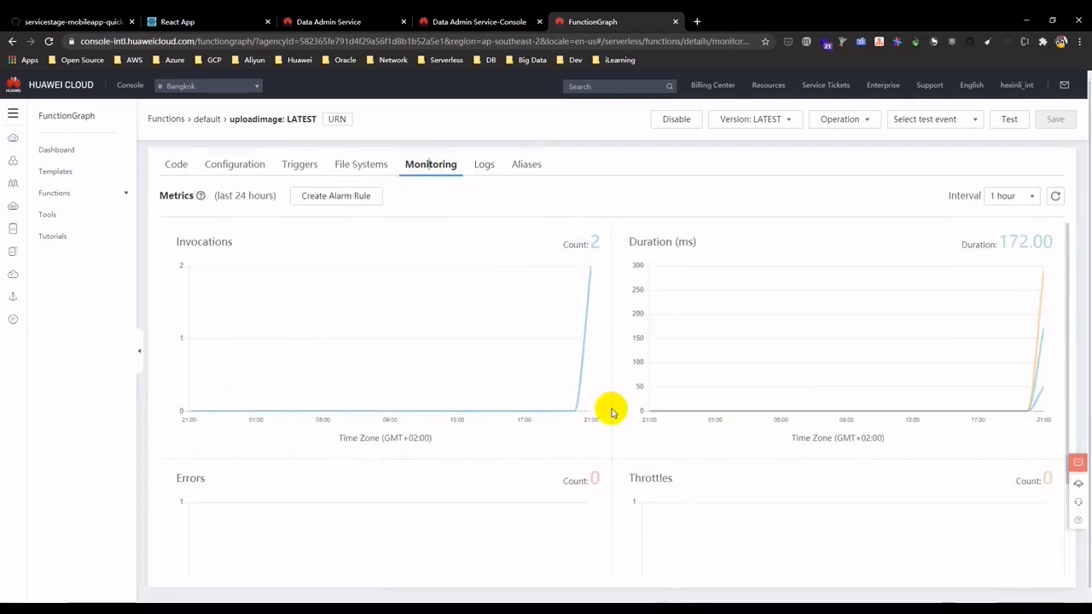
mouse_move(672, 590)
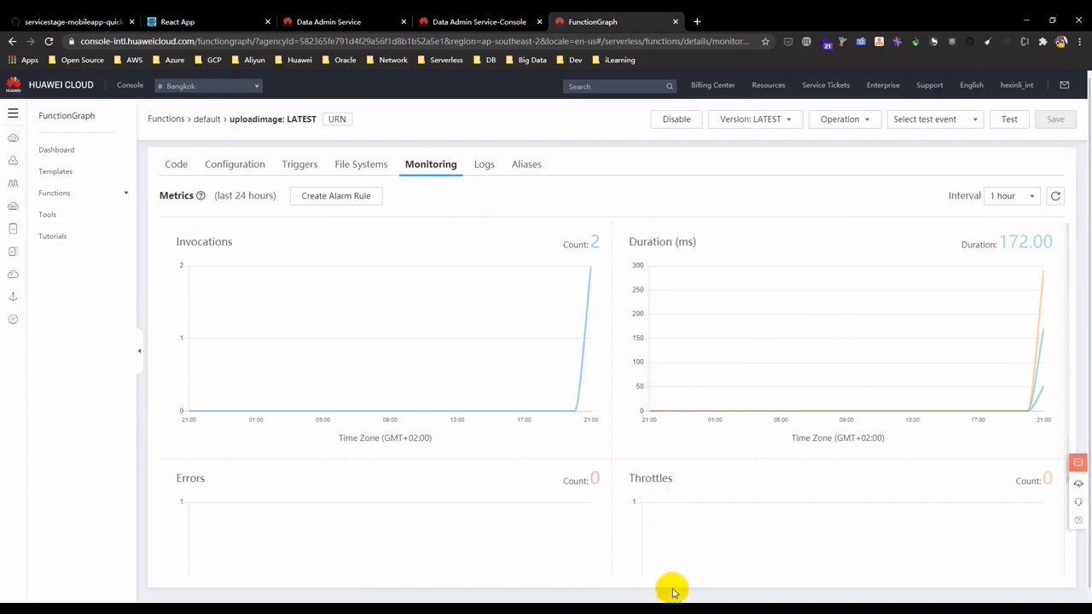